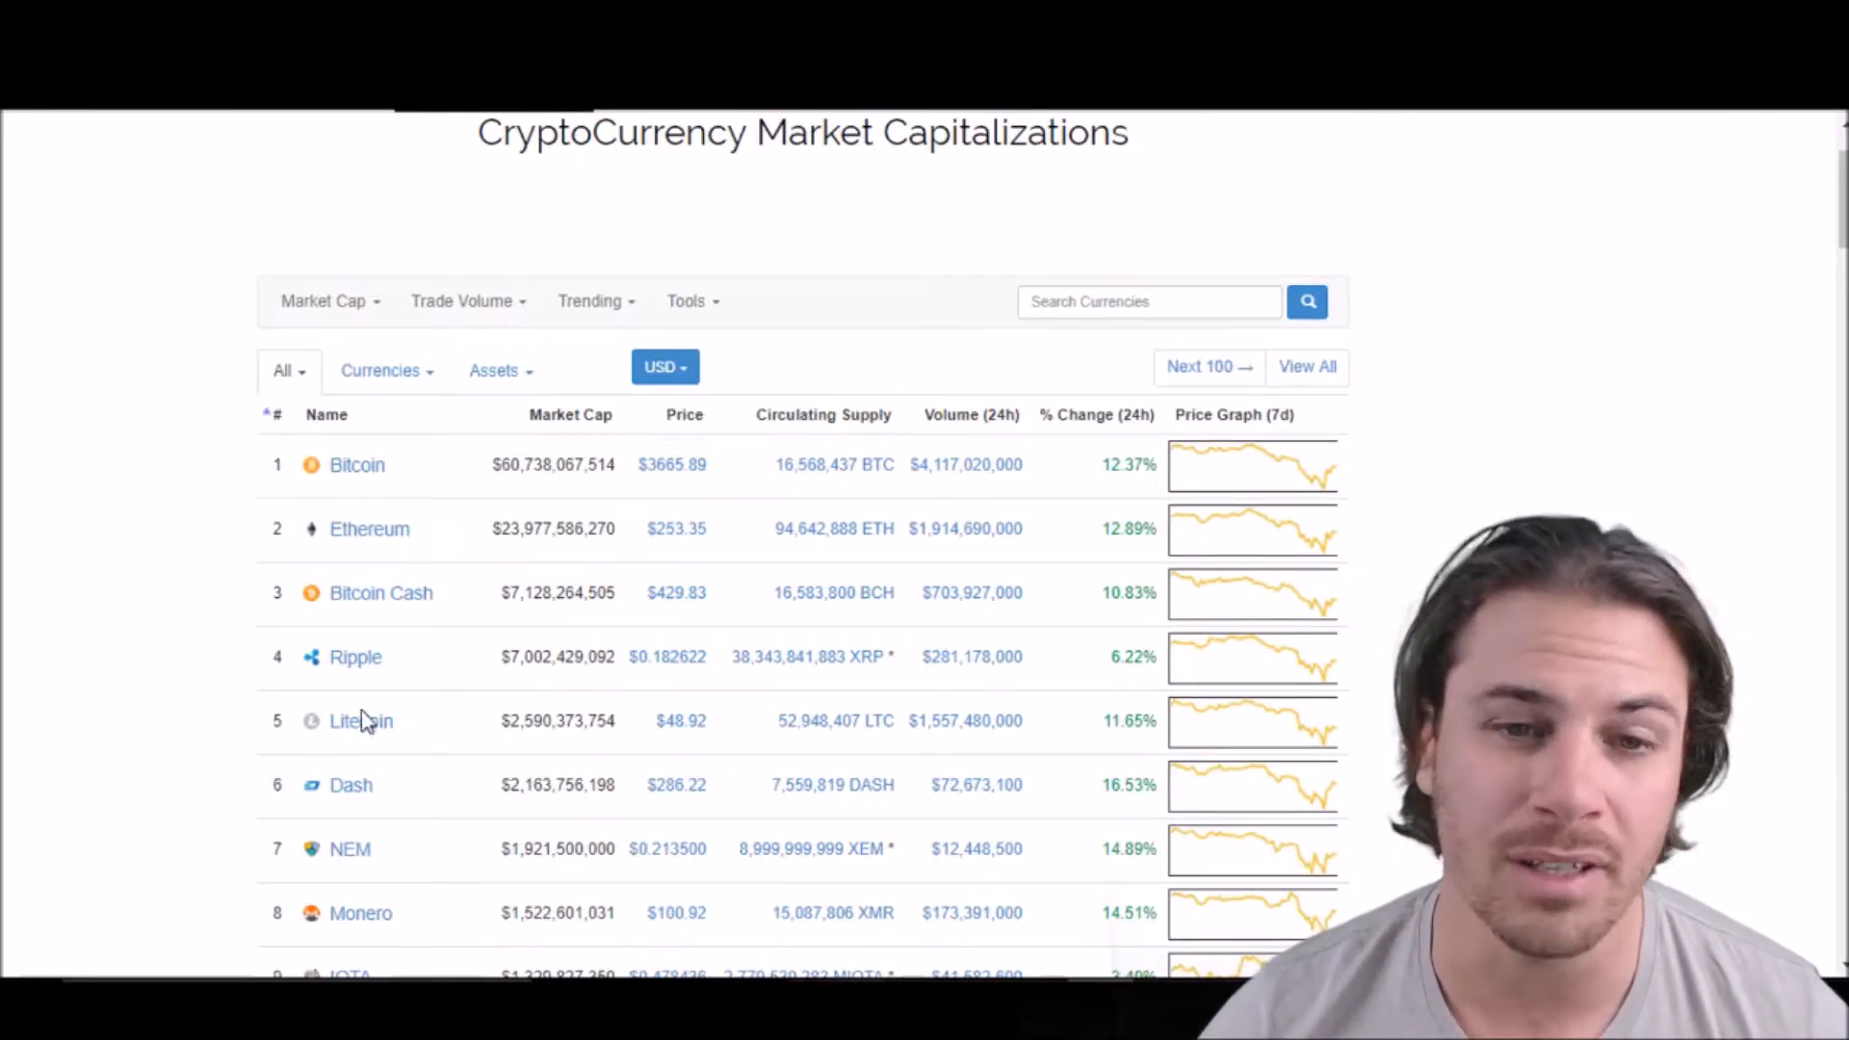
mouse_move(298, 776)
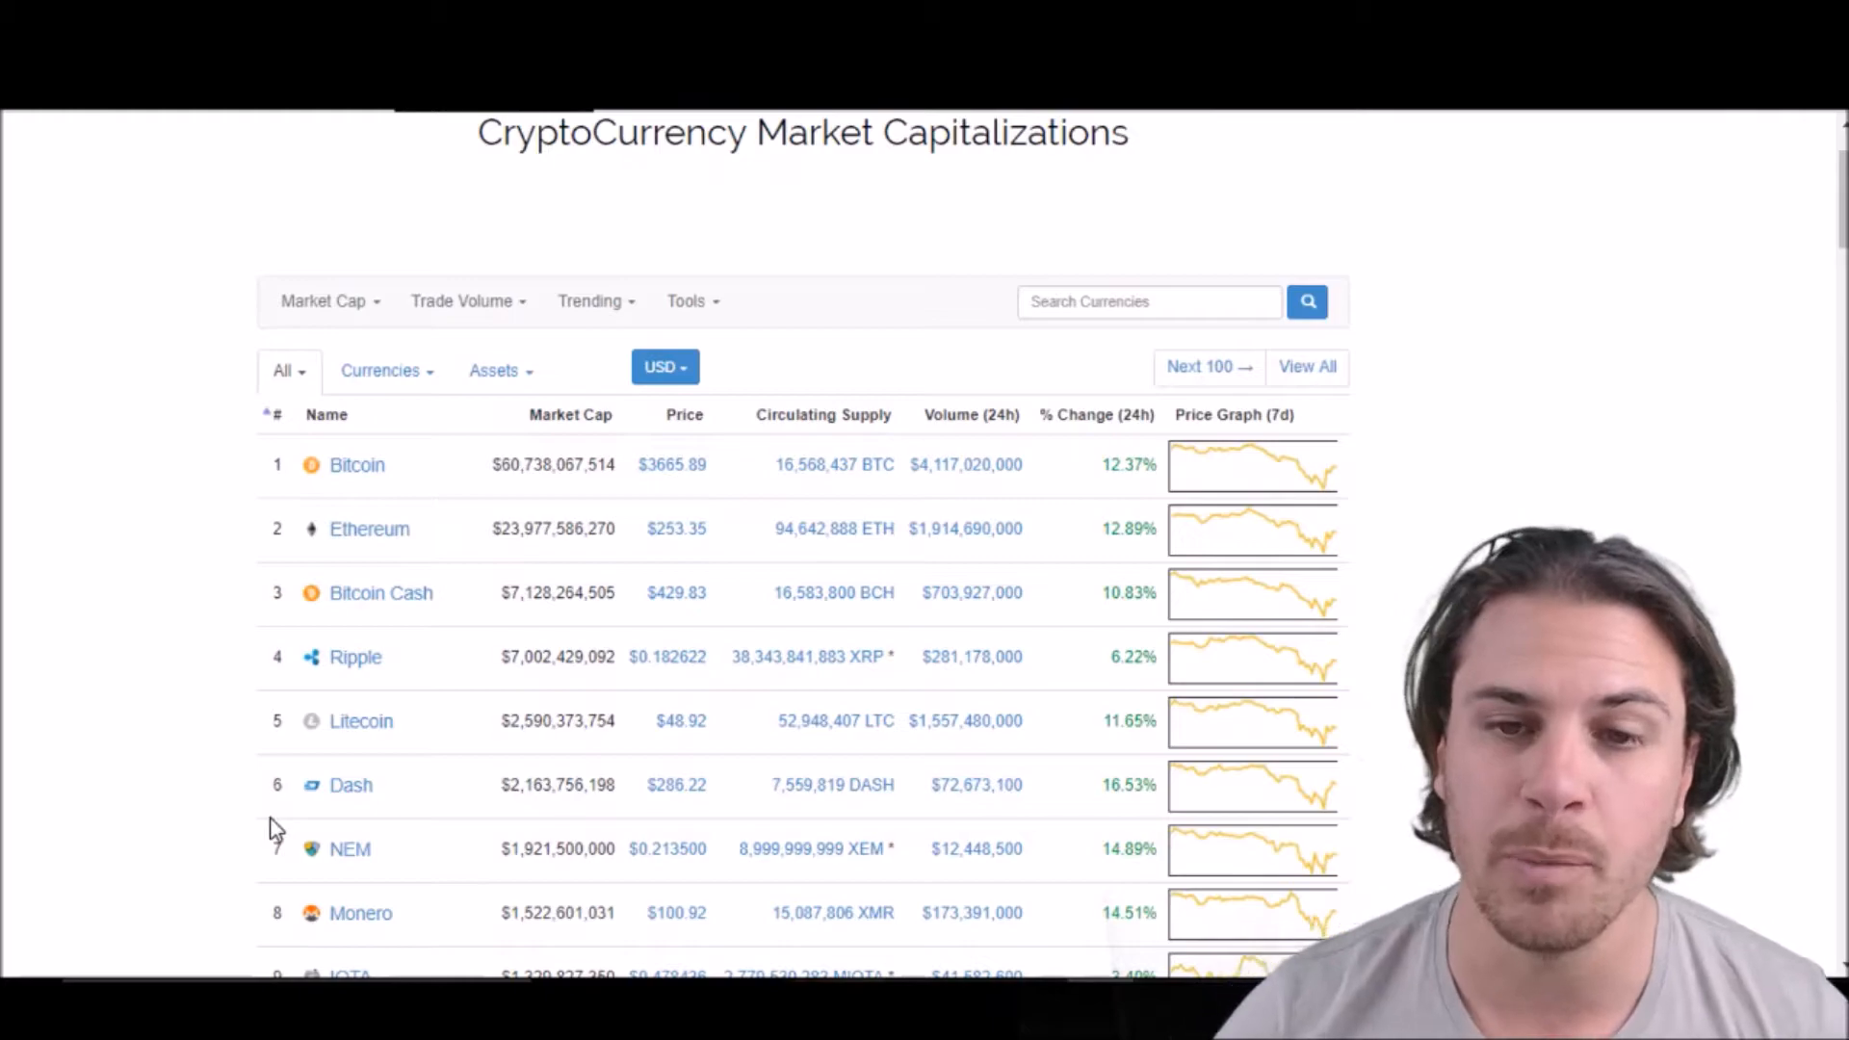
- Scroll through the Cointelegraph China article to its headline and image on Huobi and Okcoin's extra month
scroll(down, 3)
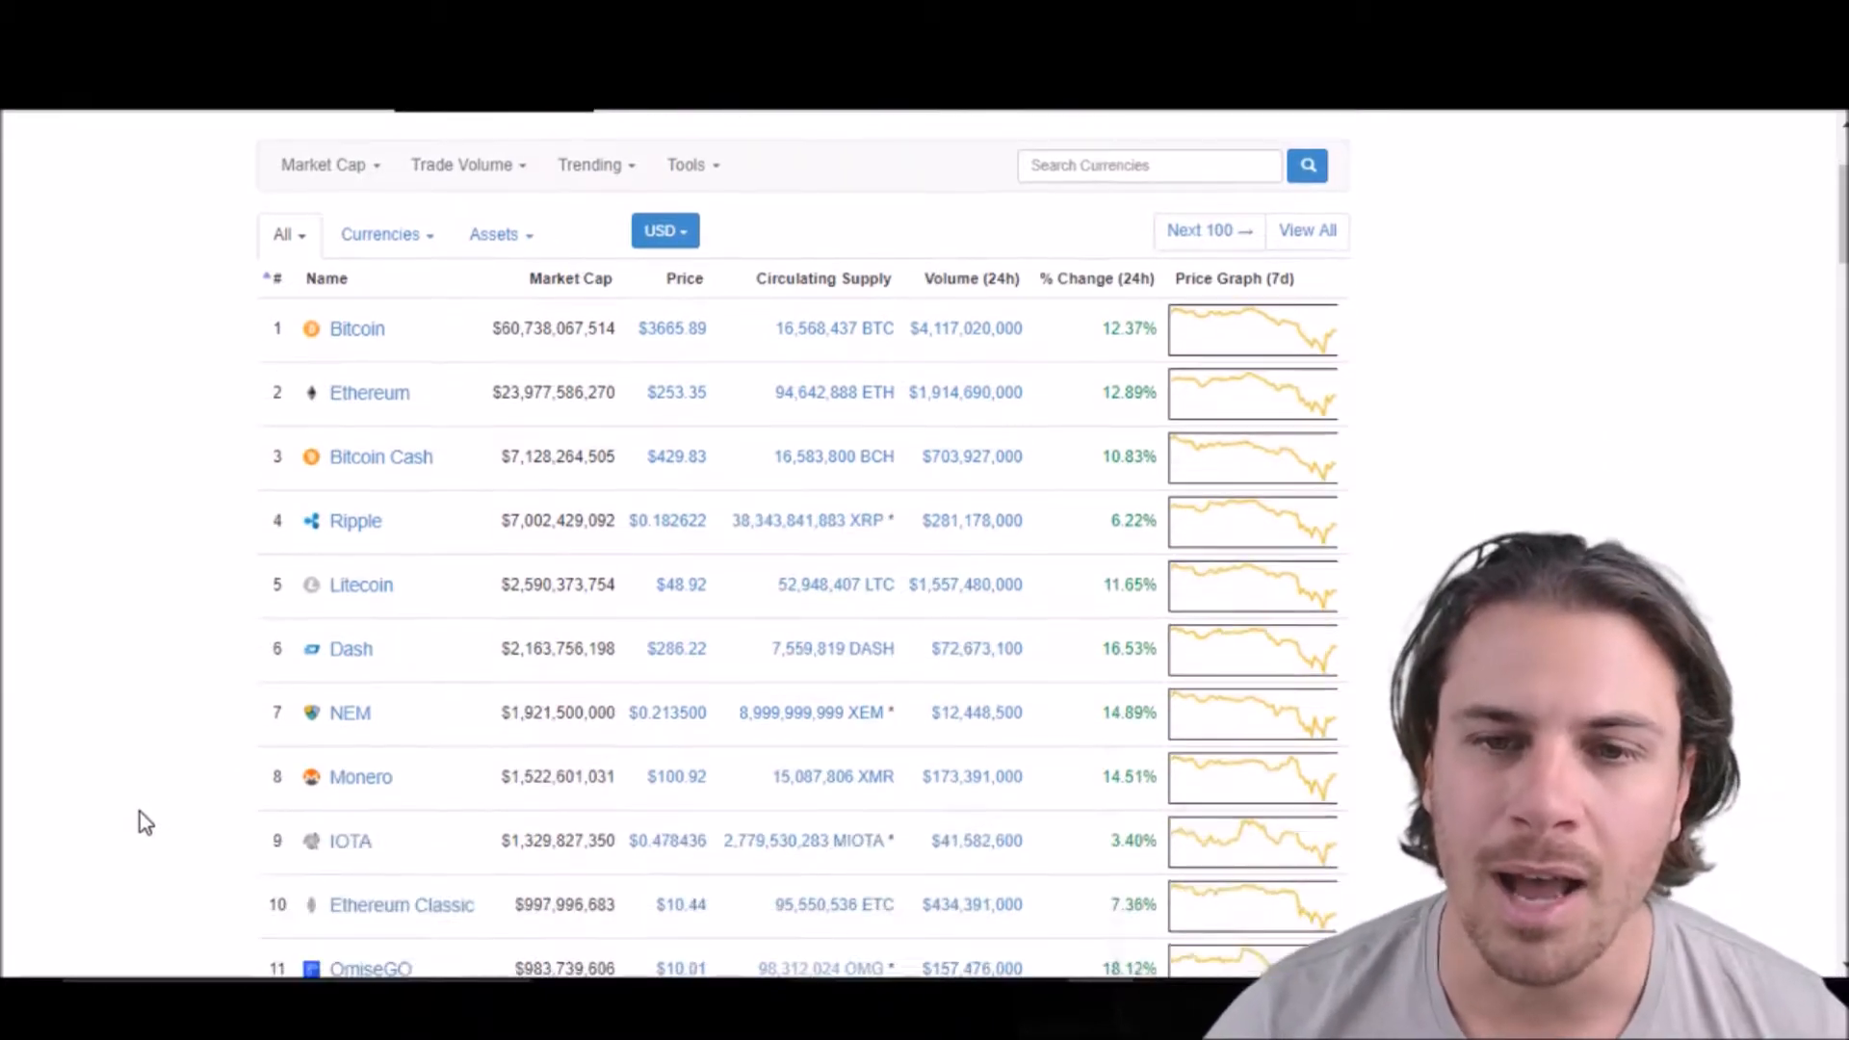
mouse_move(240, 798)
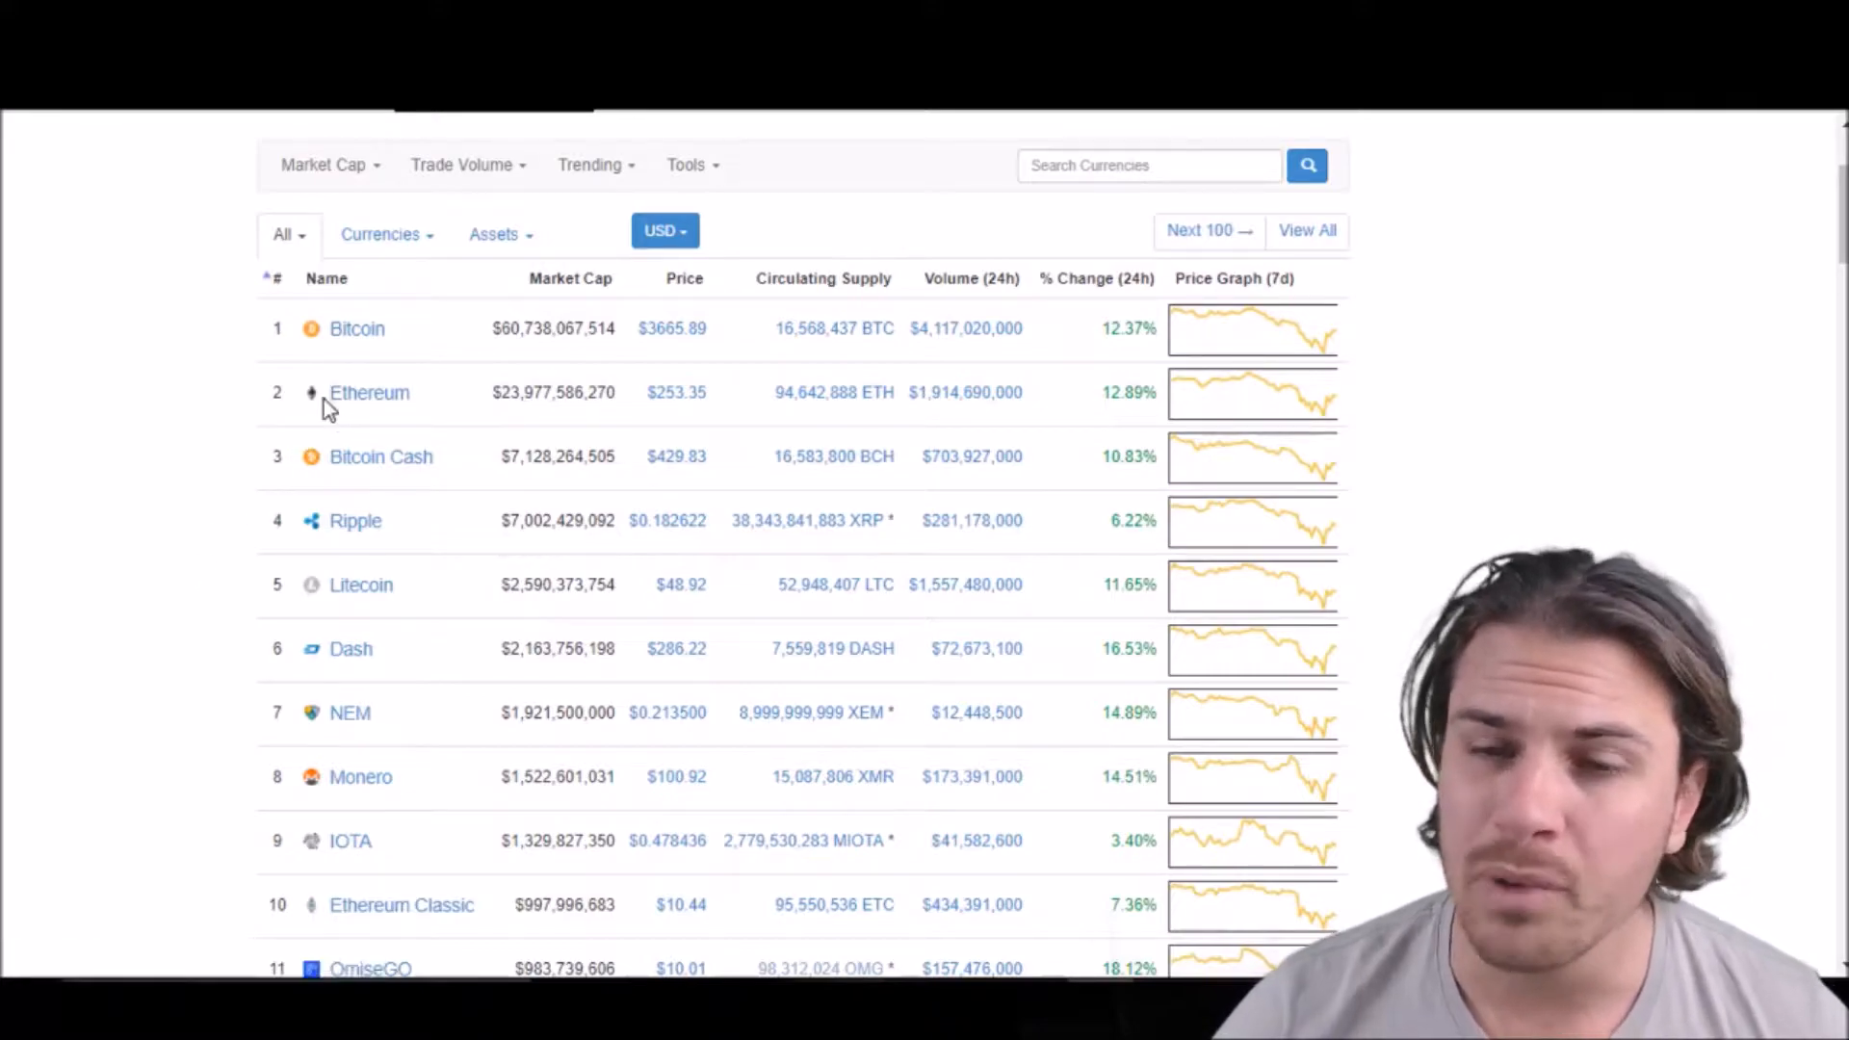
mouse_move(242, 462)
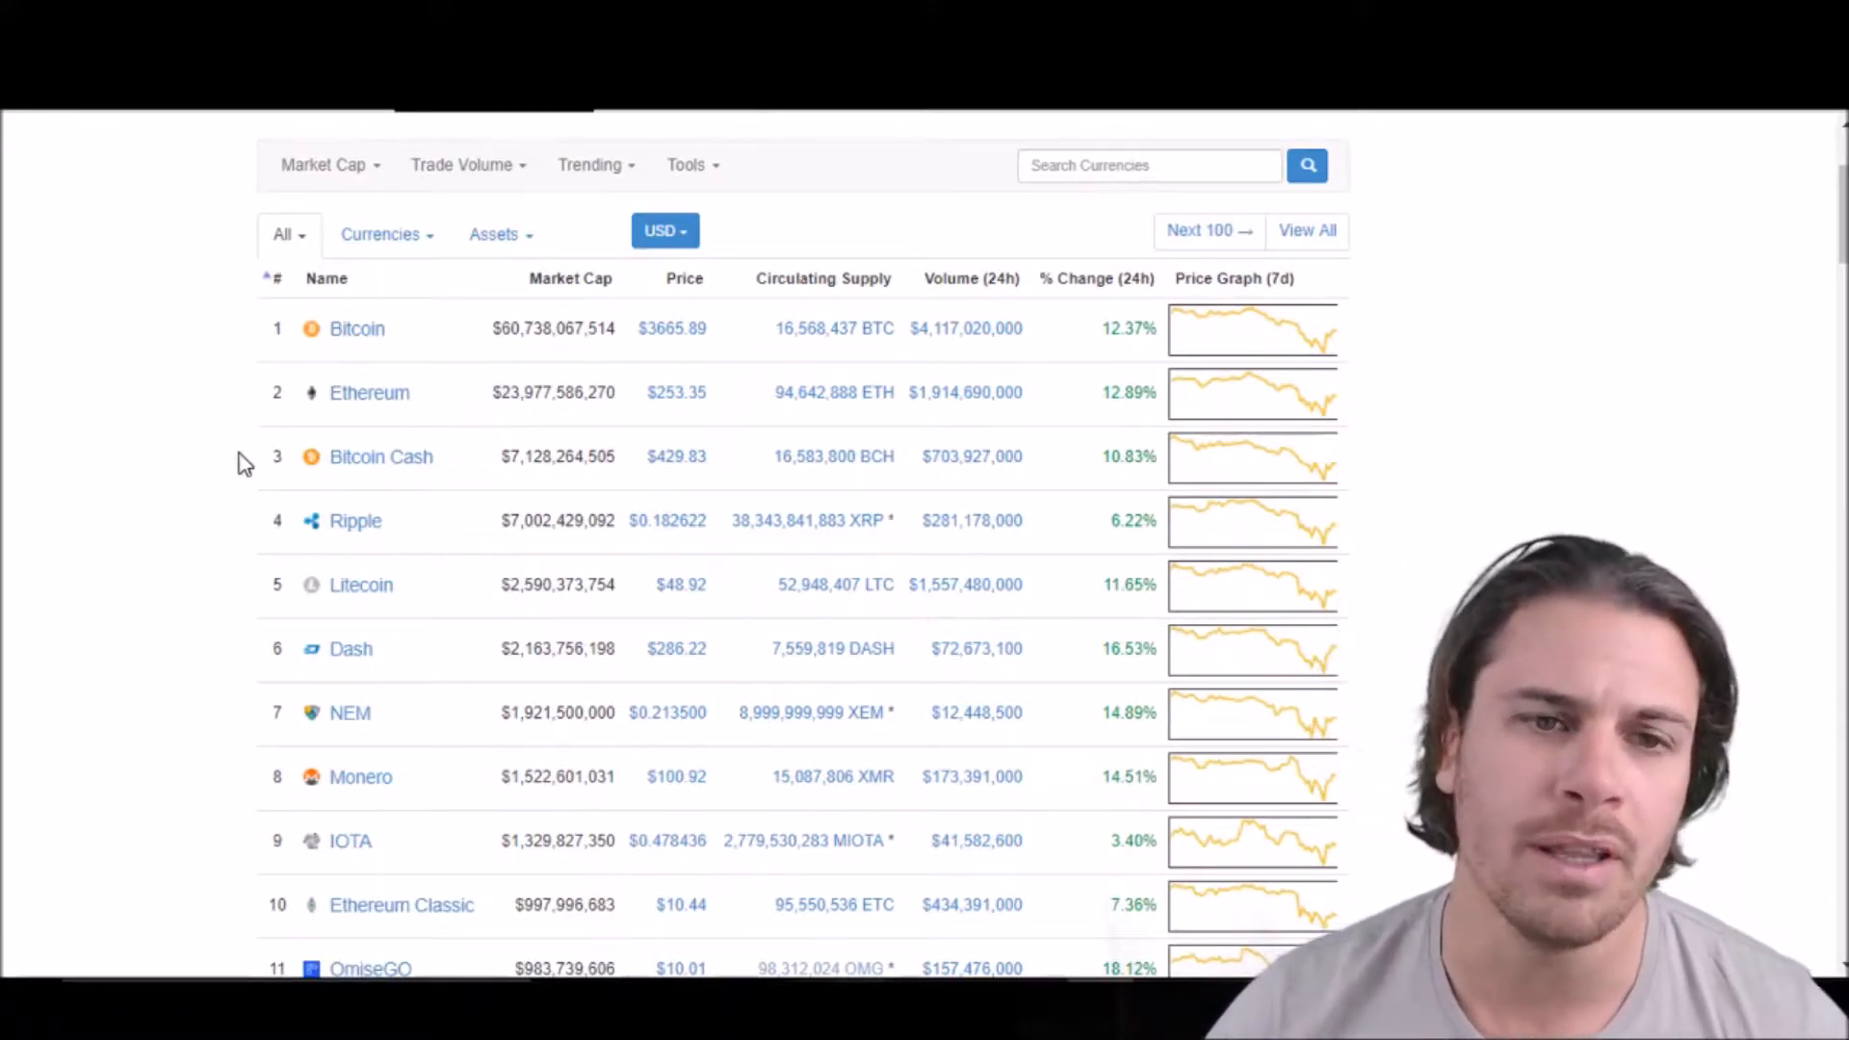
scroll(down, 3)
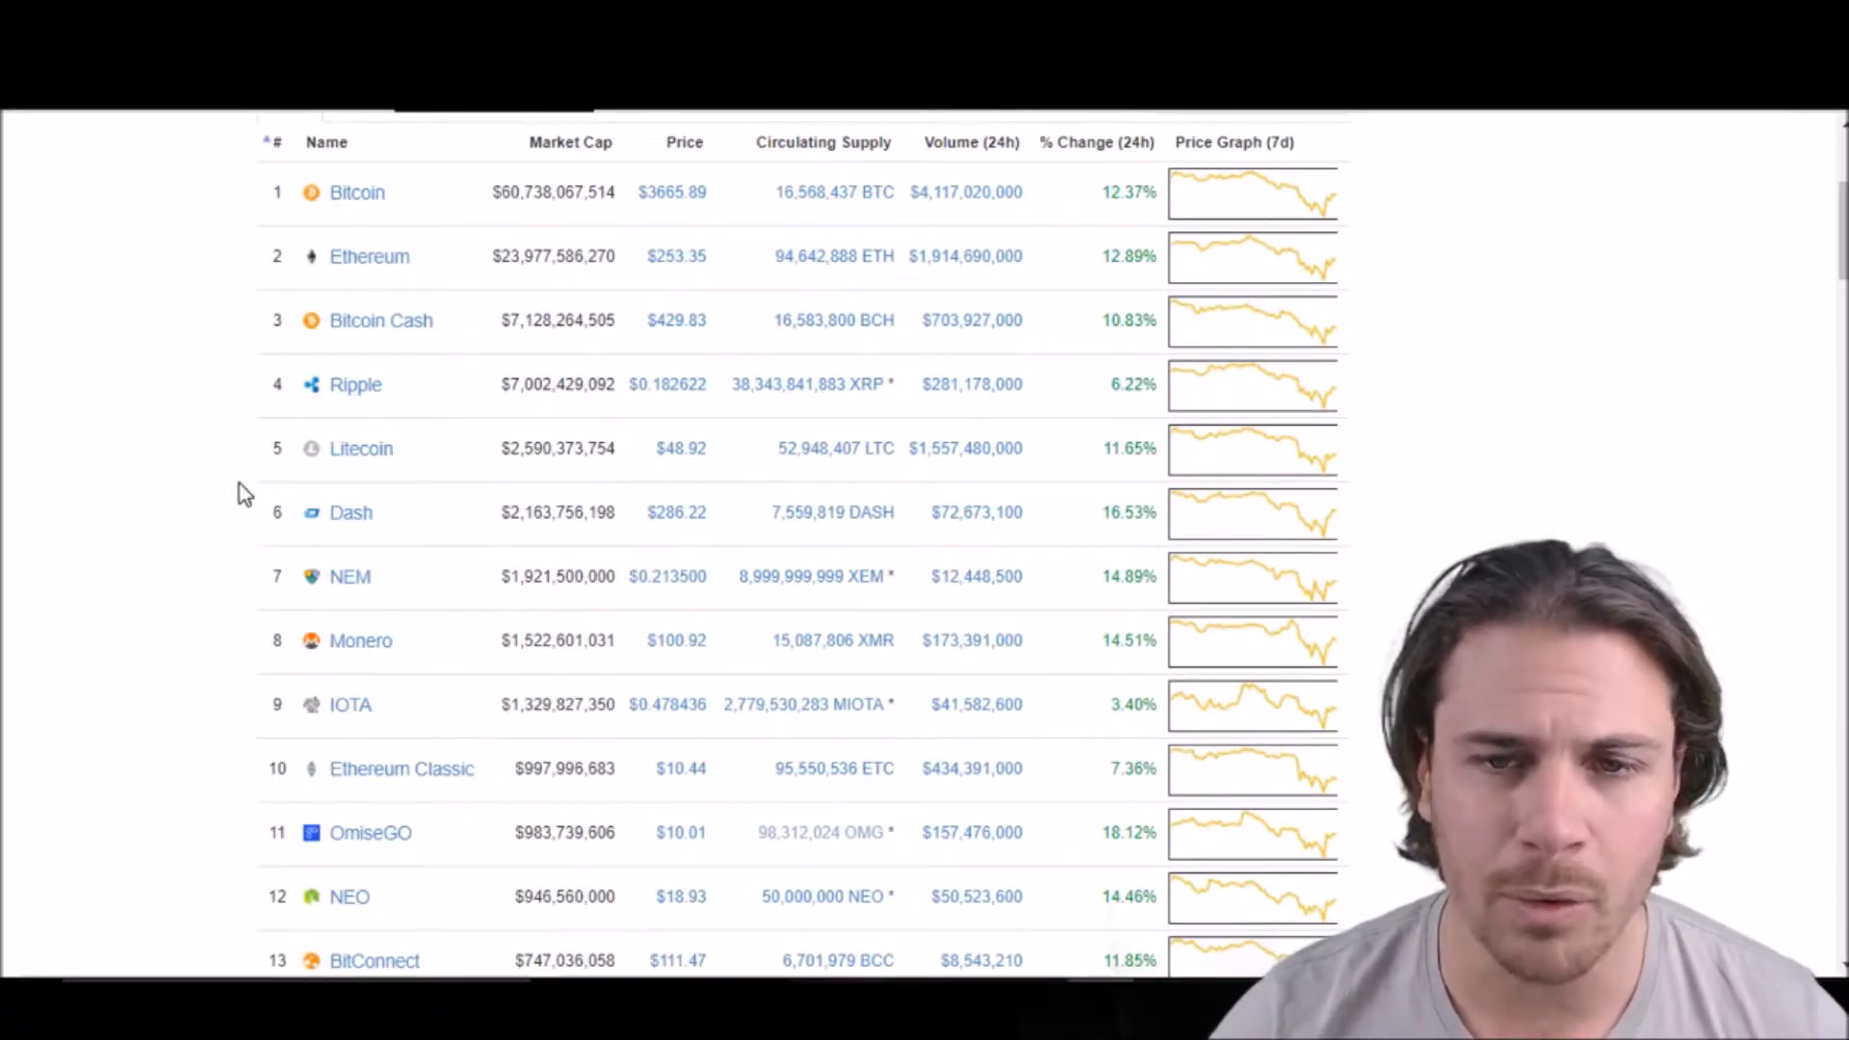
scroll(down, 3)
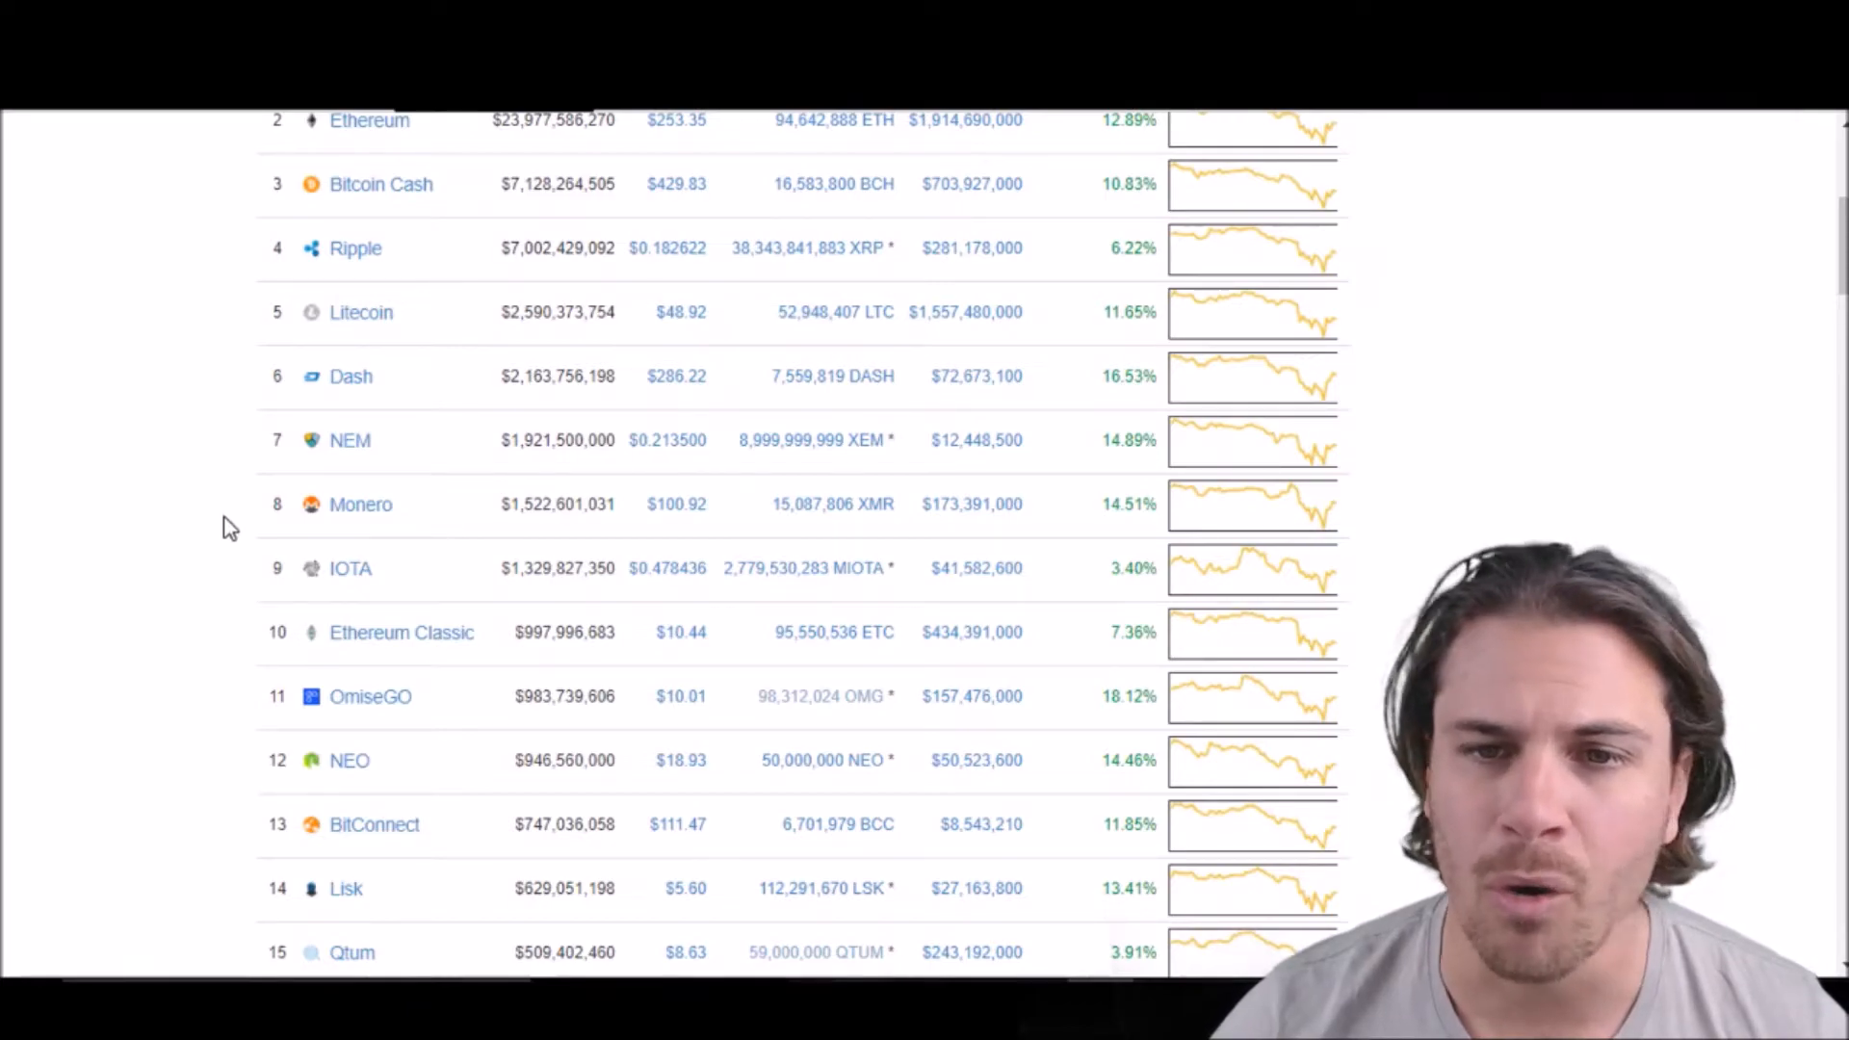
scroll(down, 3)
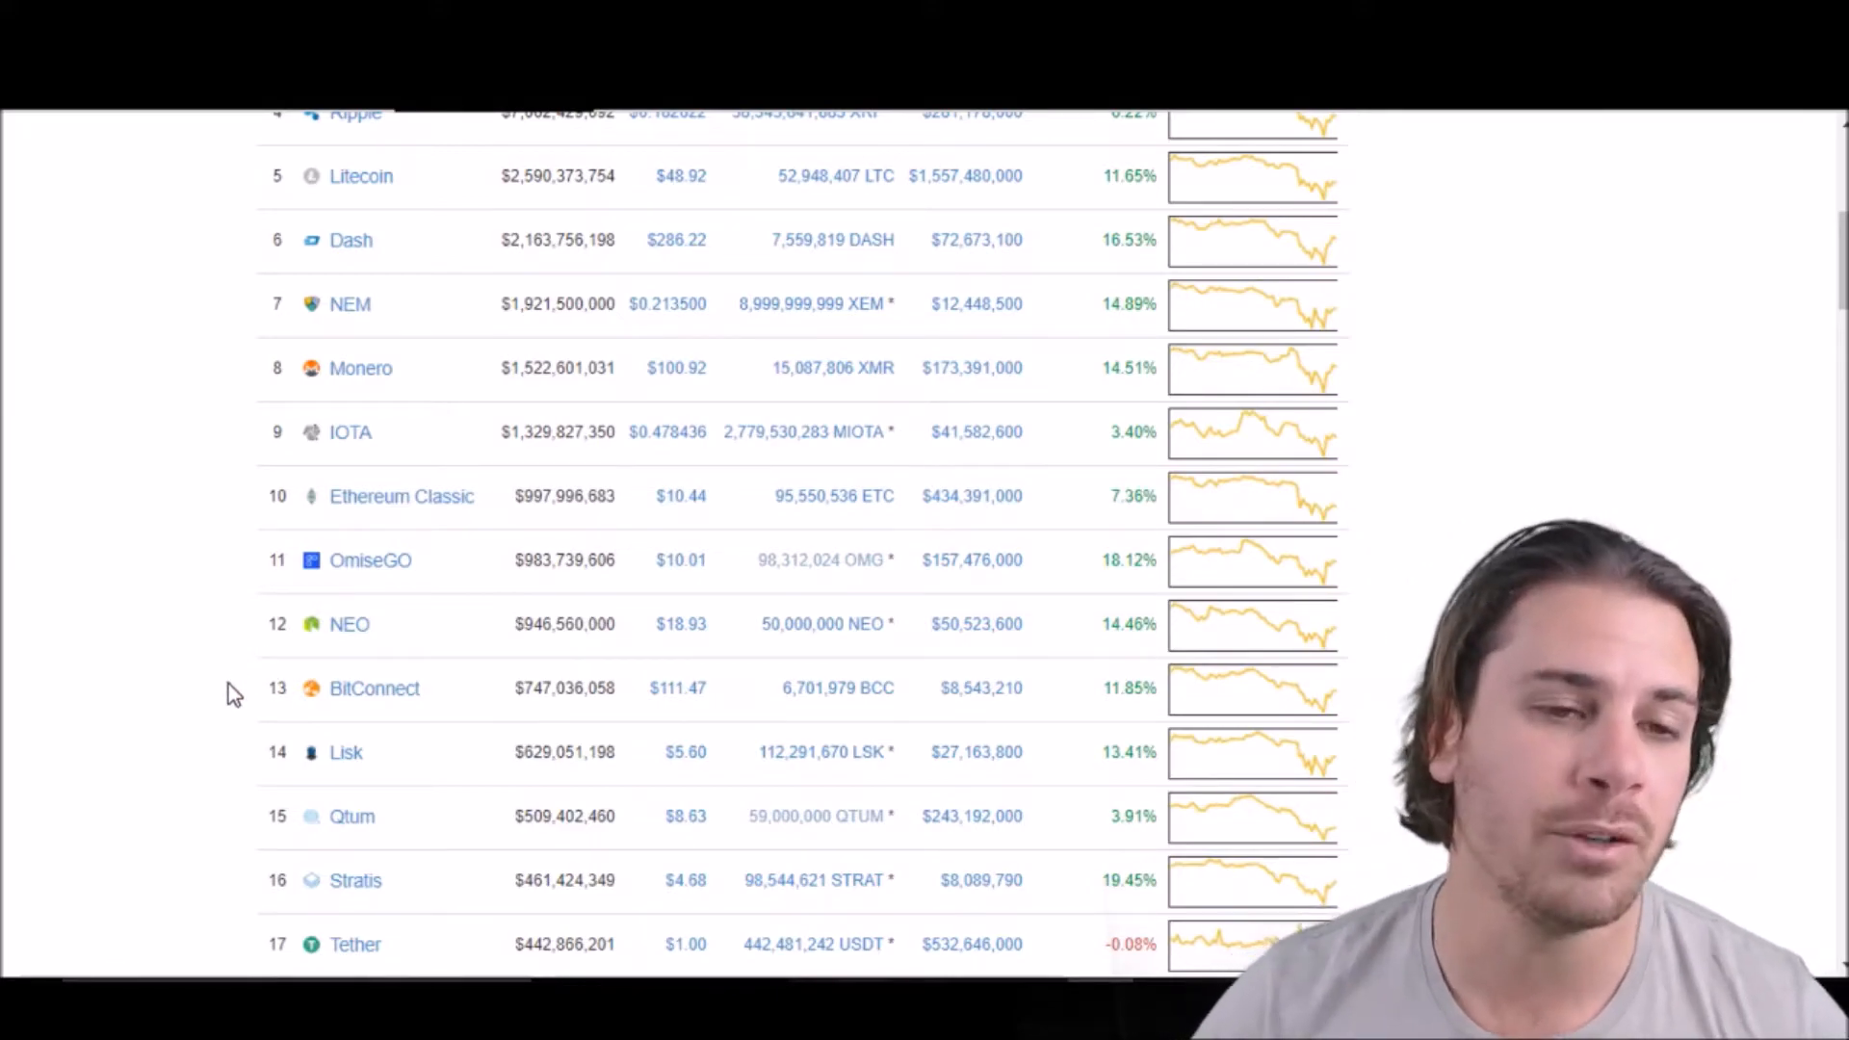
mouse_move(207, 740)
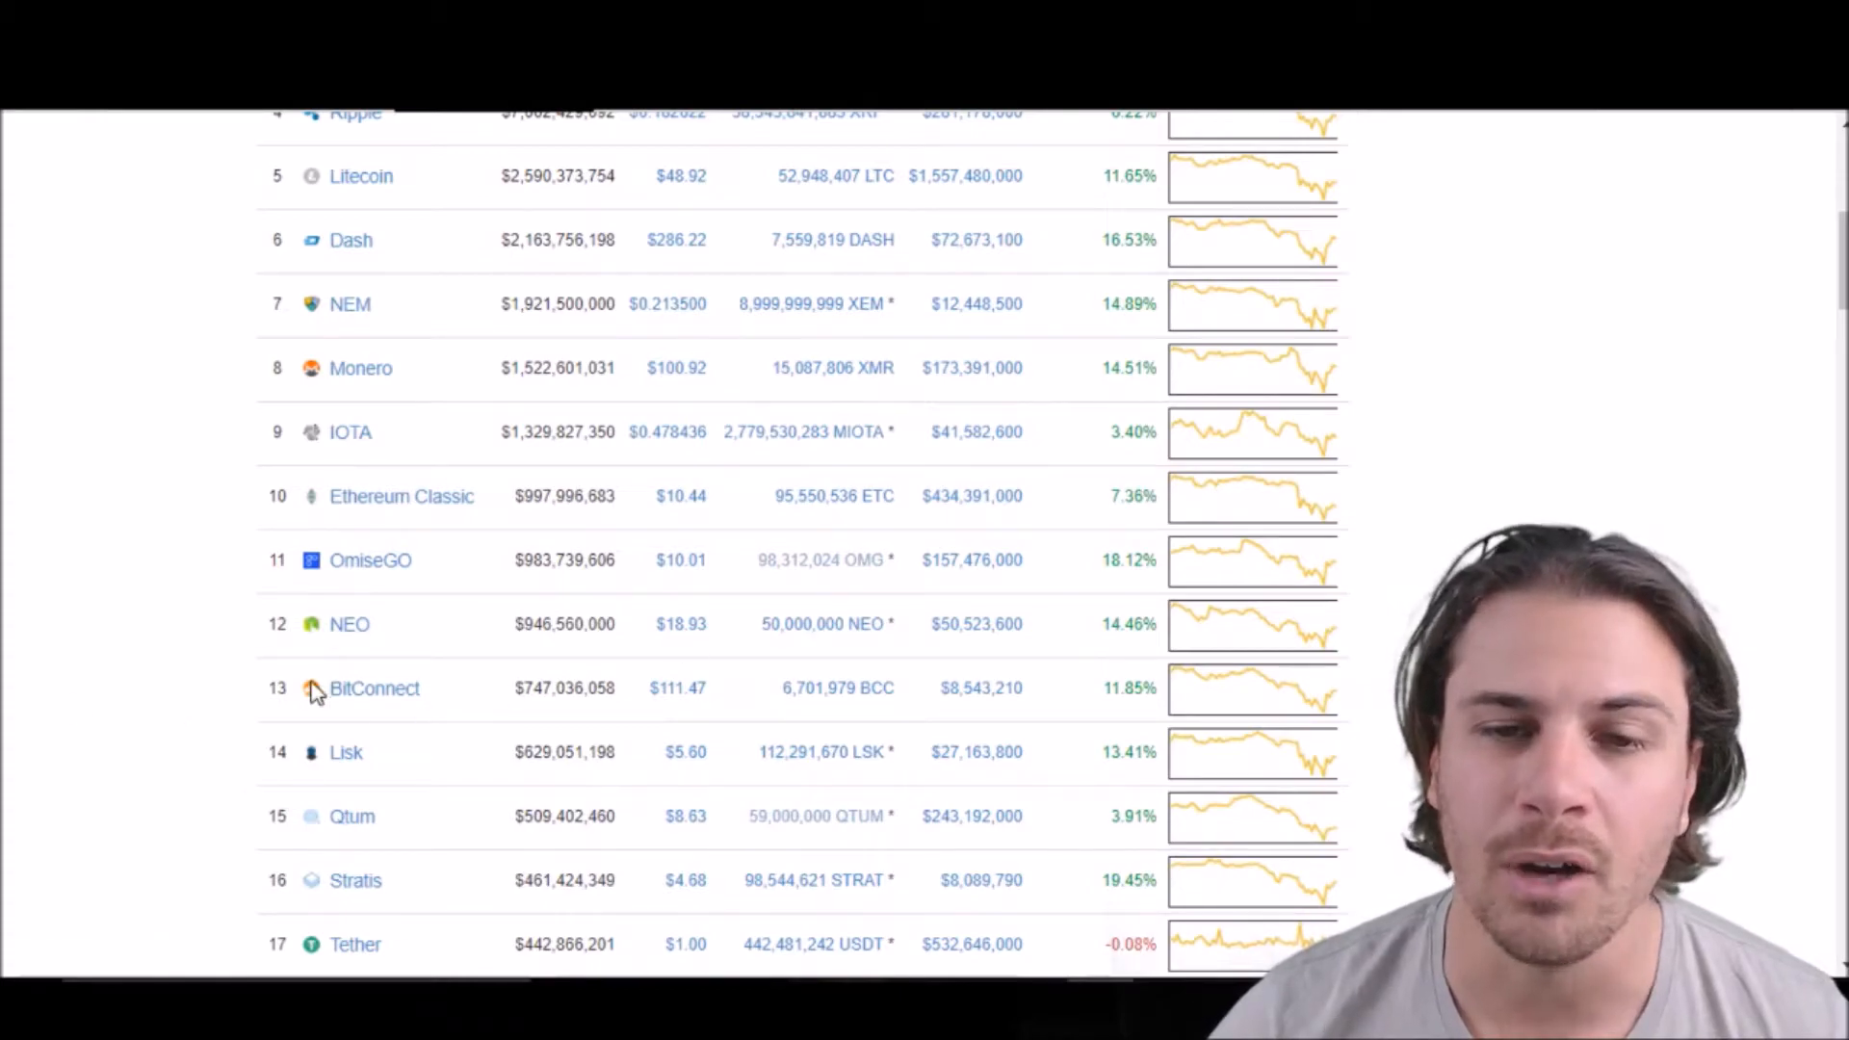
scroll(down, 3)
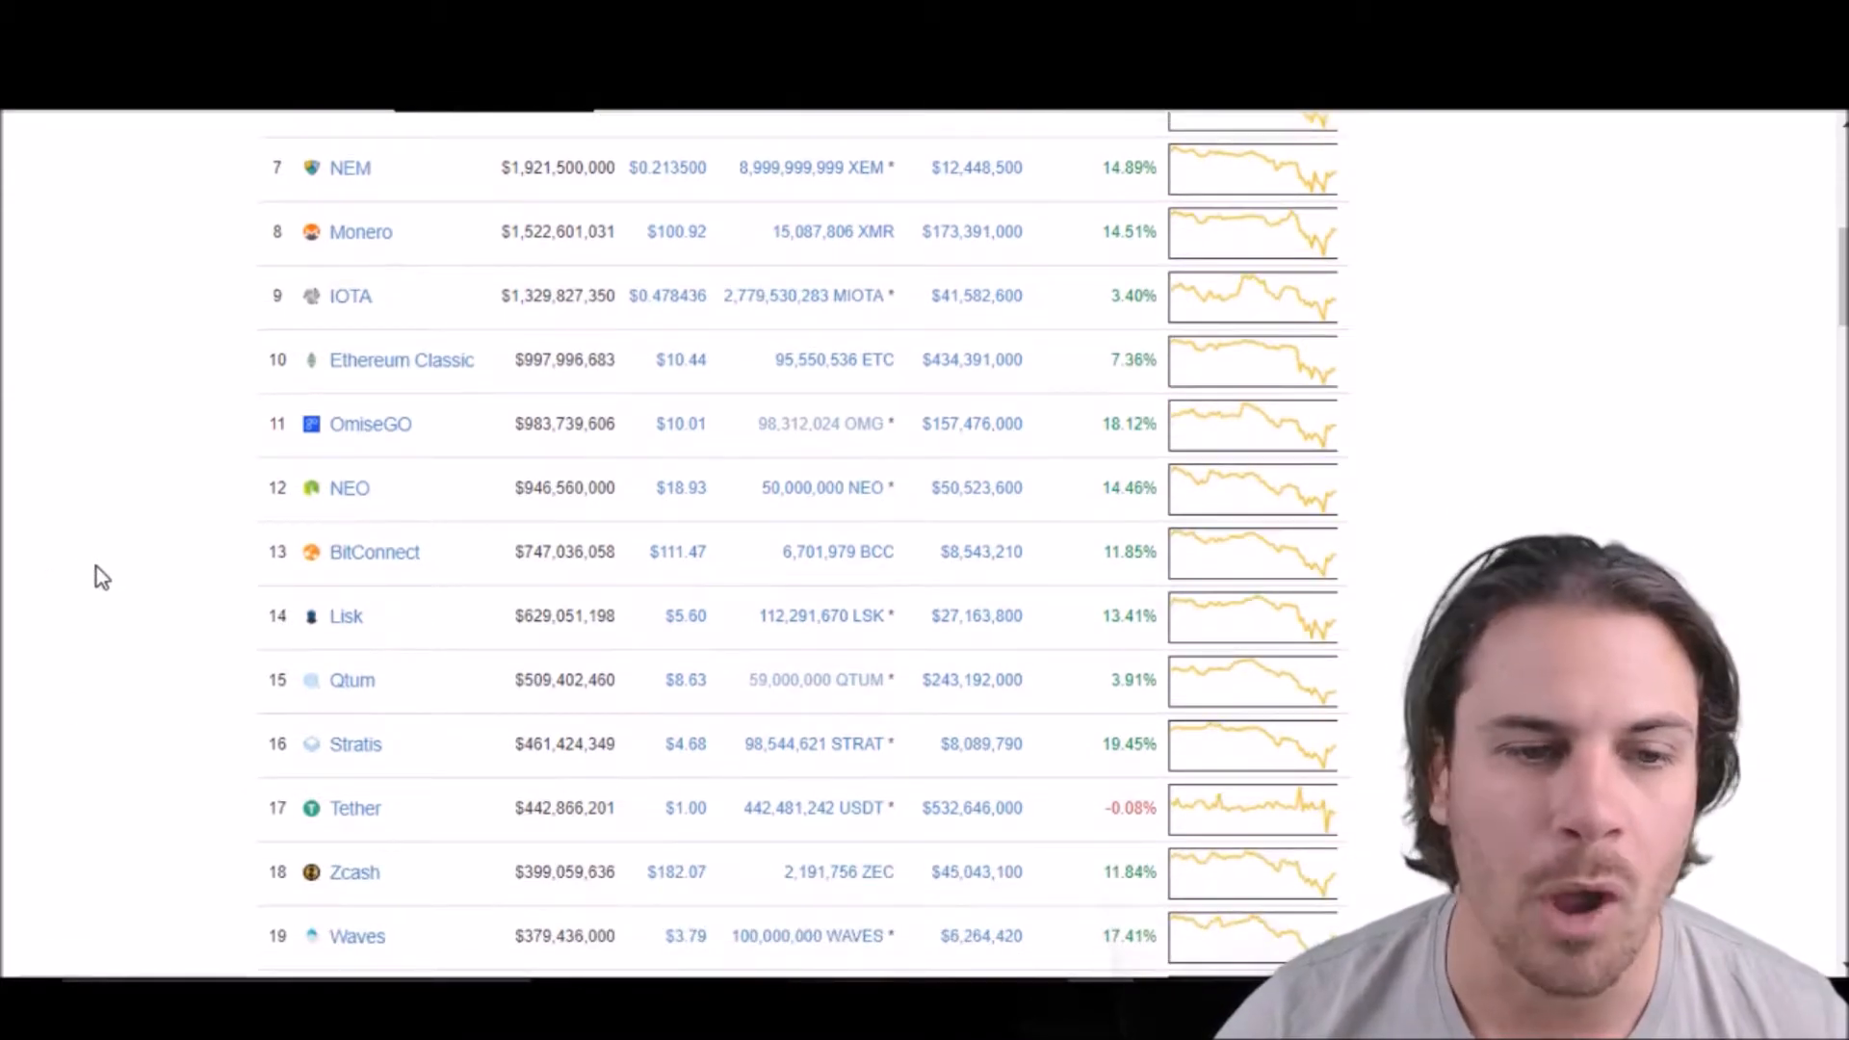
scroll(down, 3)
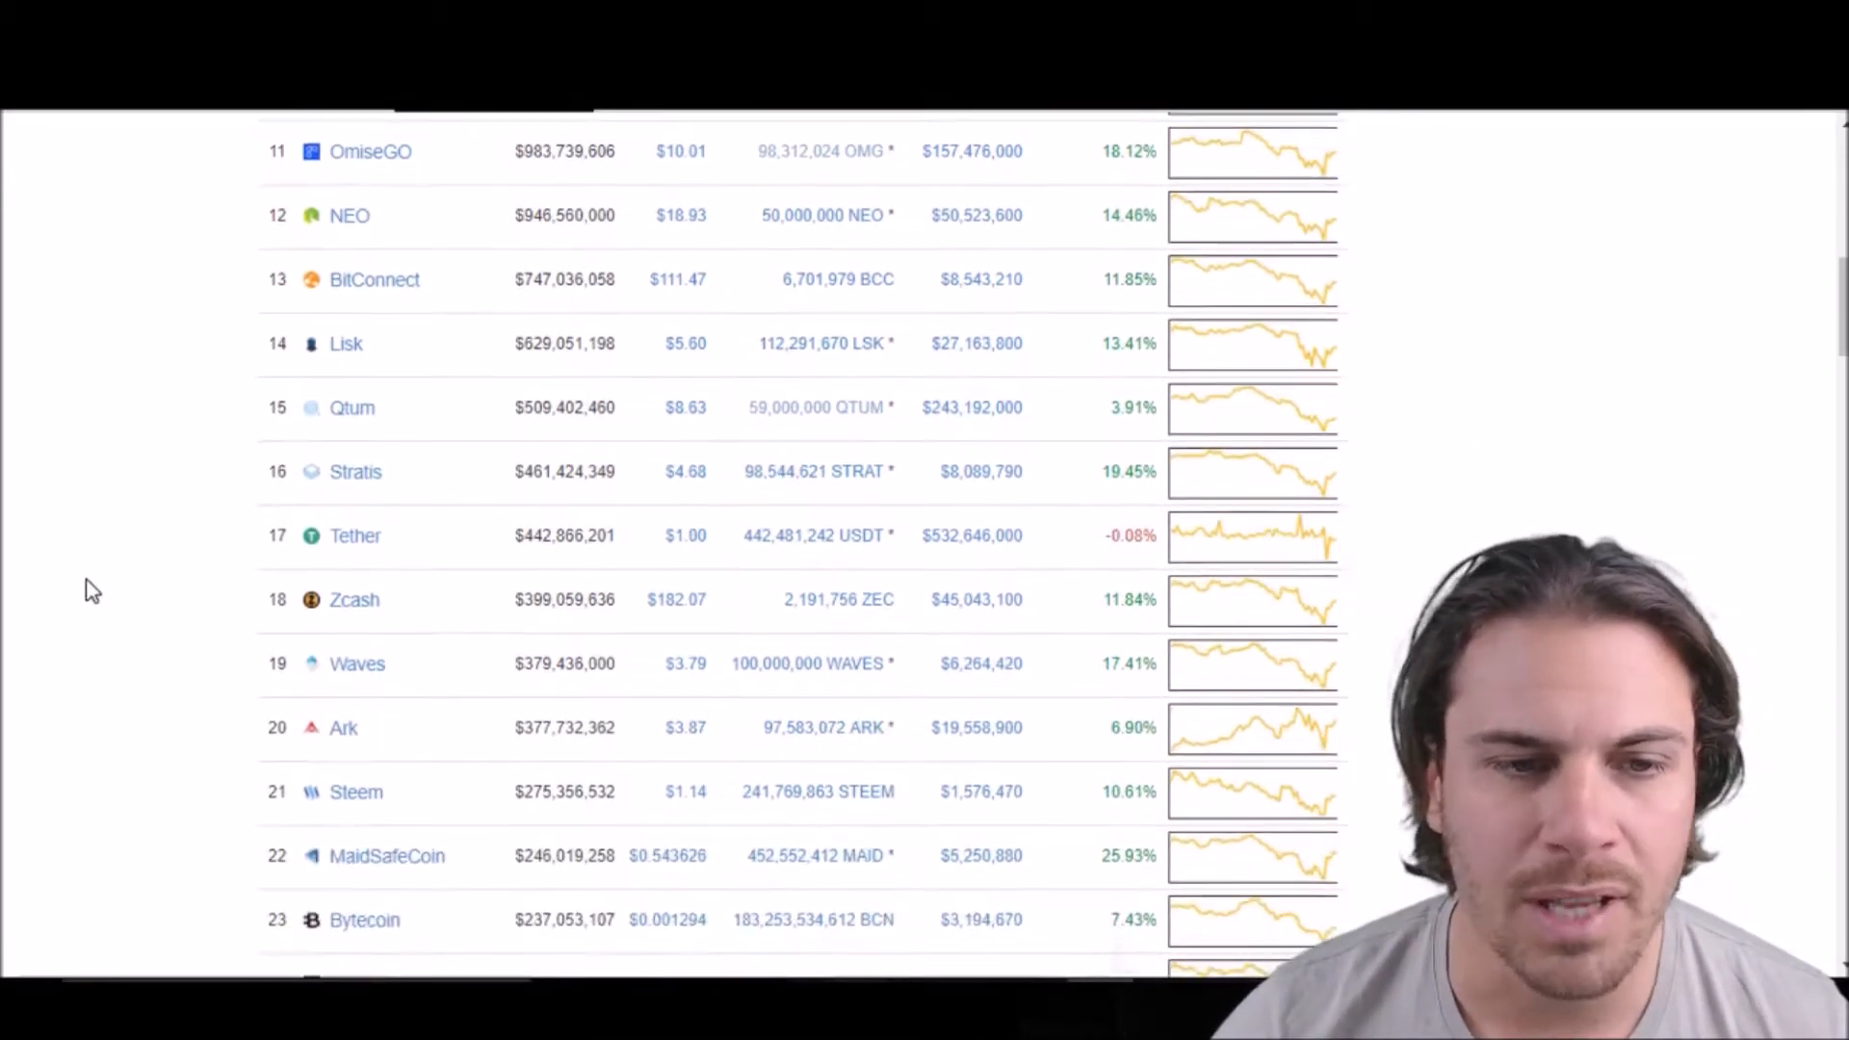
scroll(down, 3)
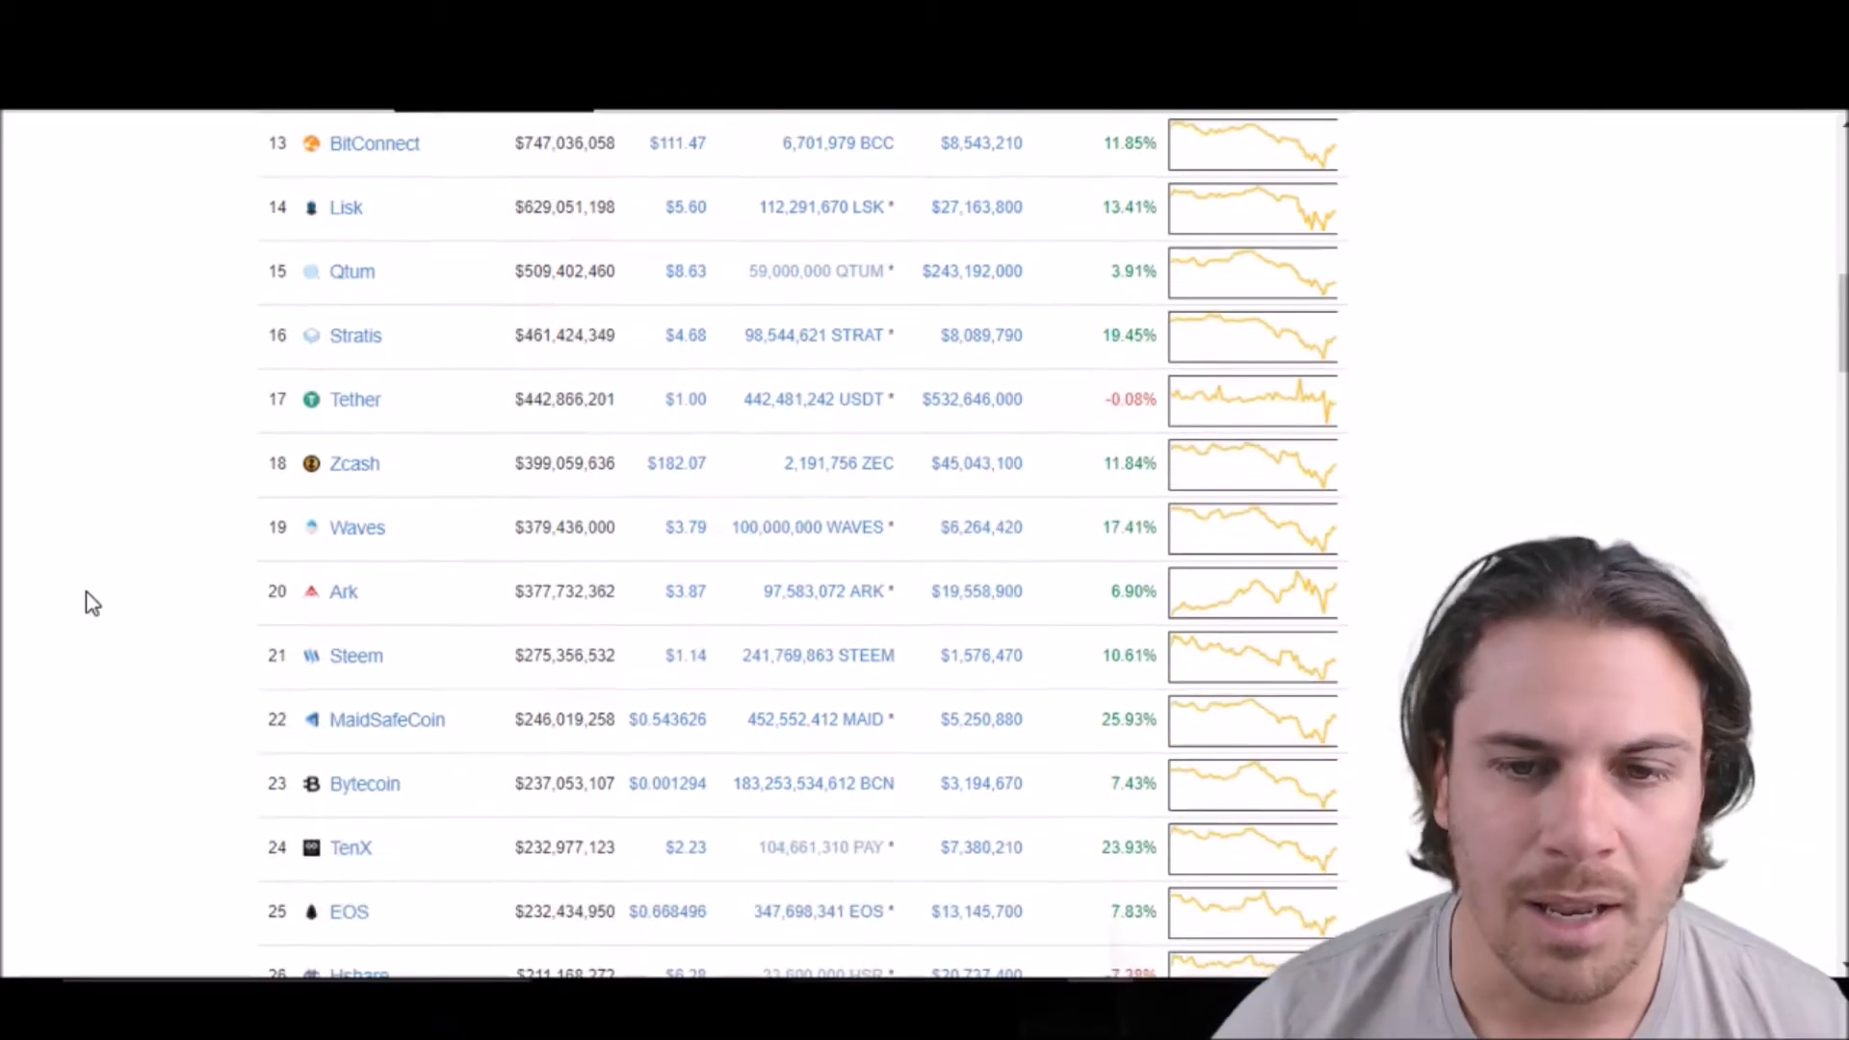
scroll(down, 3)
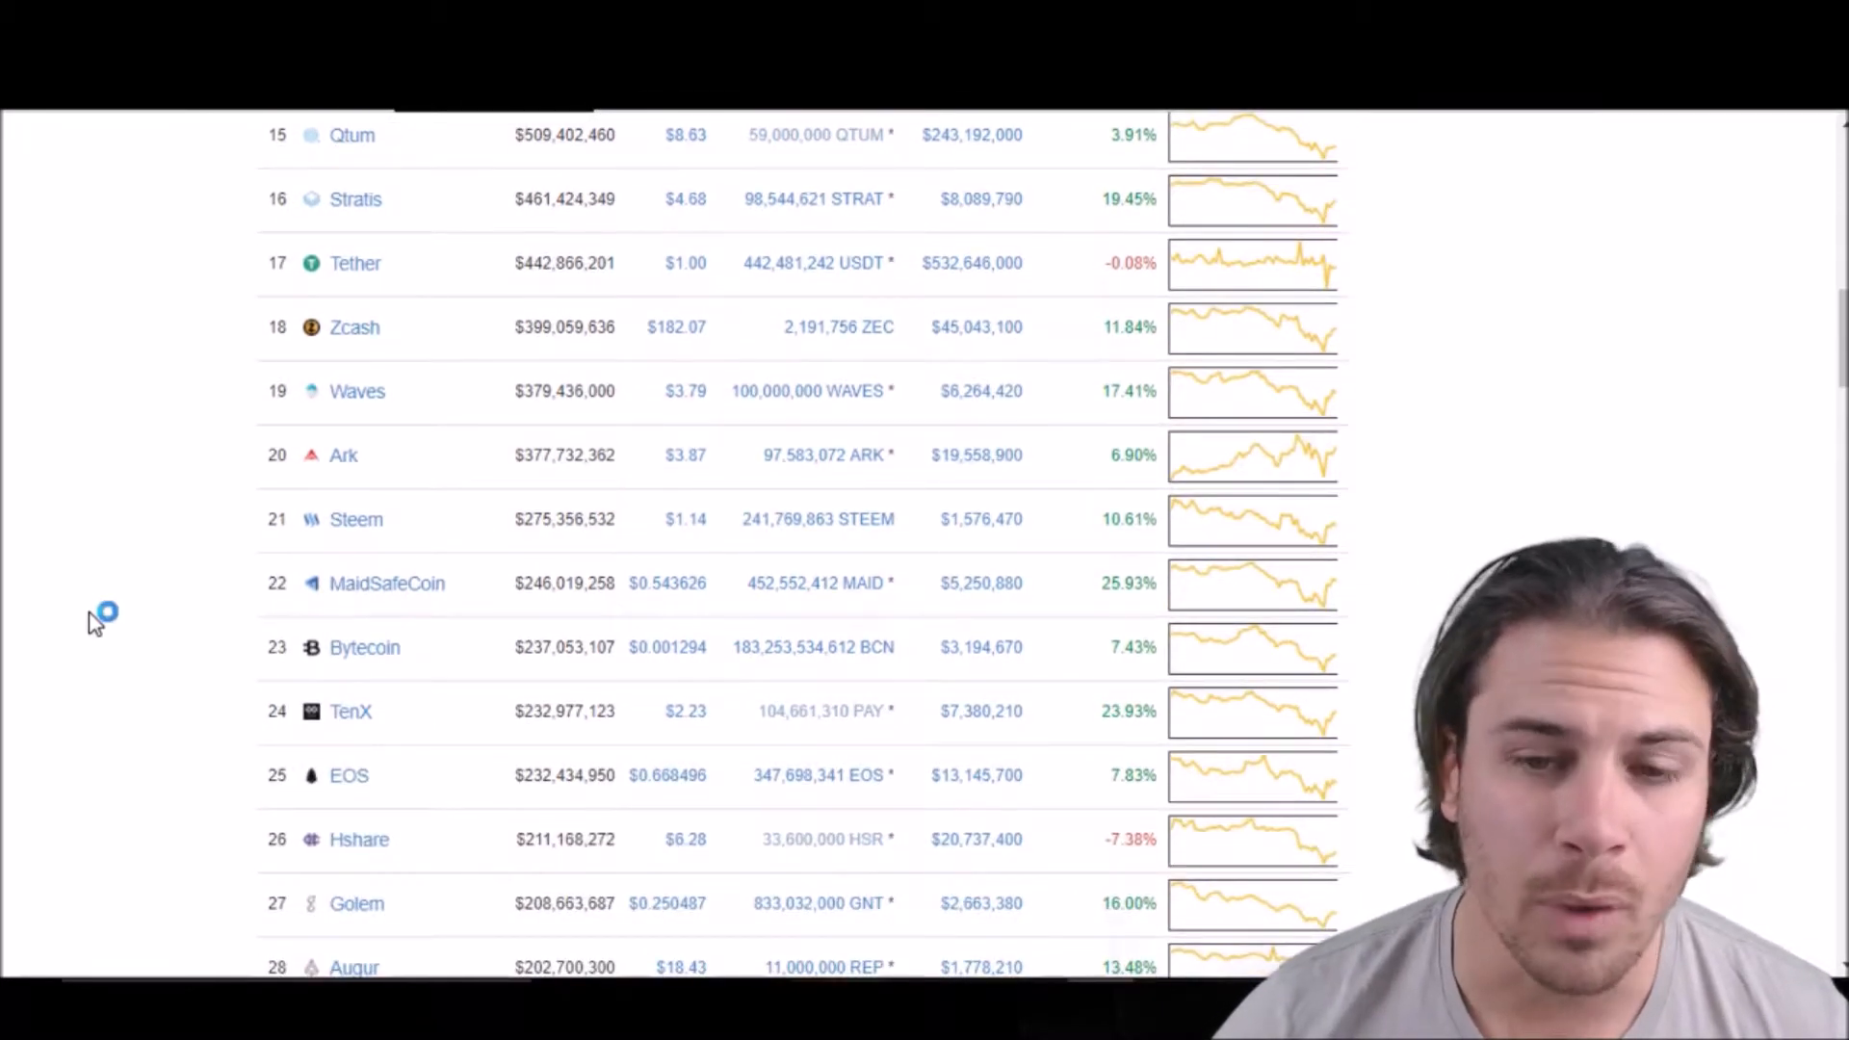
scroll(up, 3)
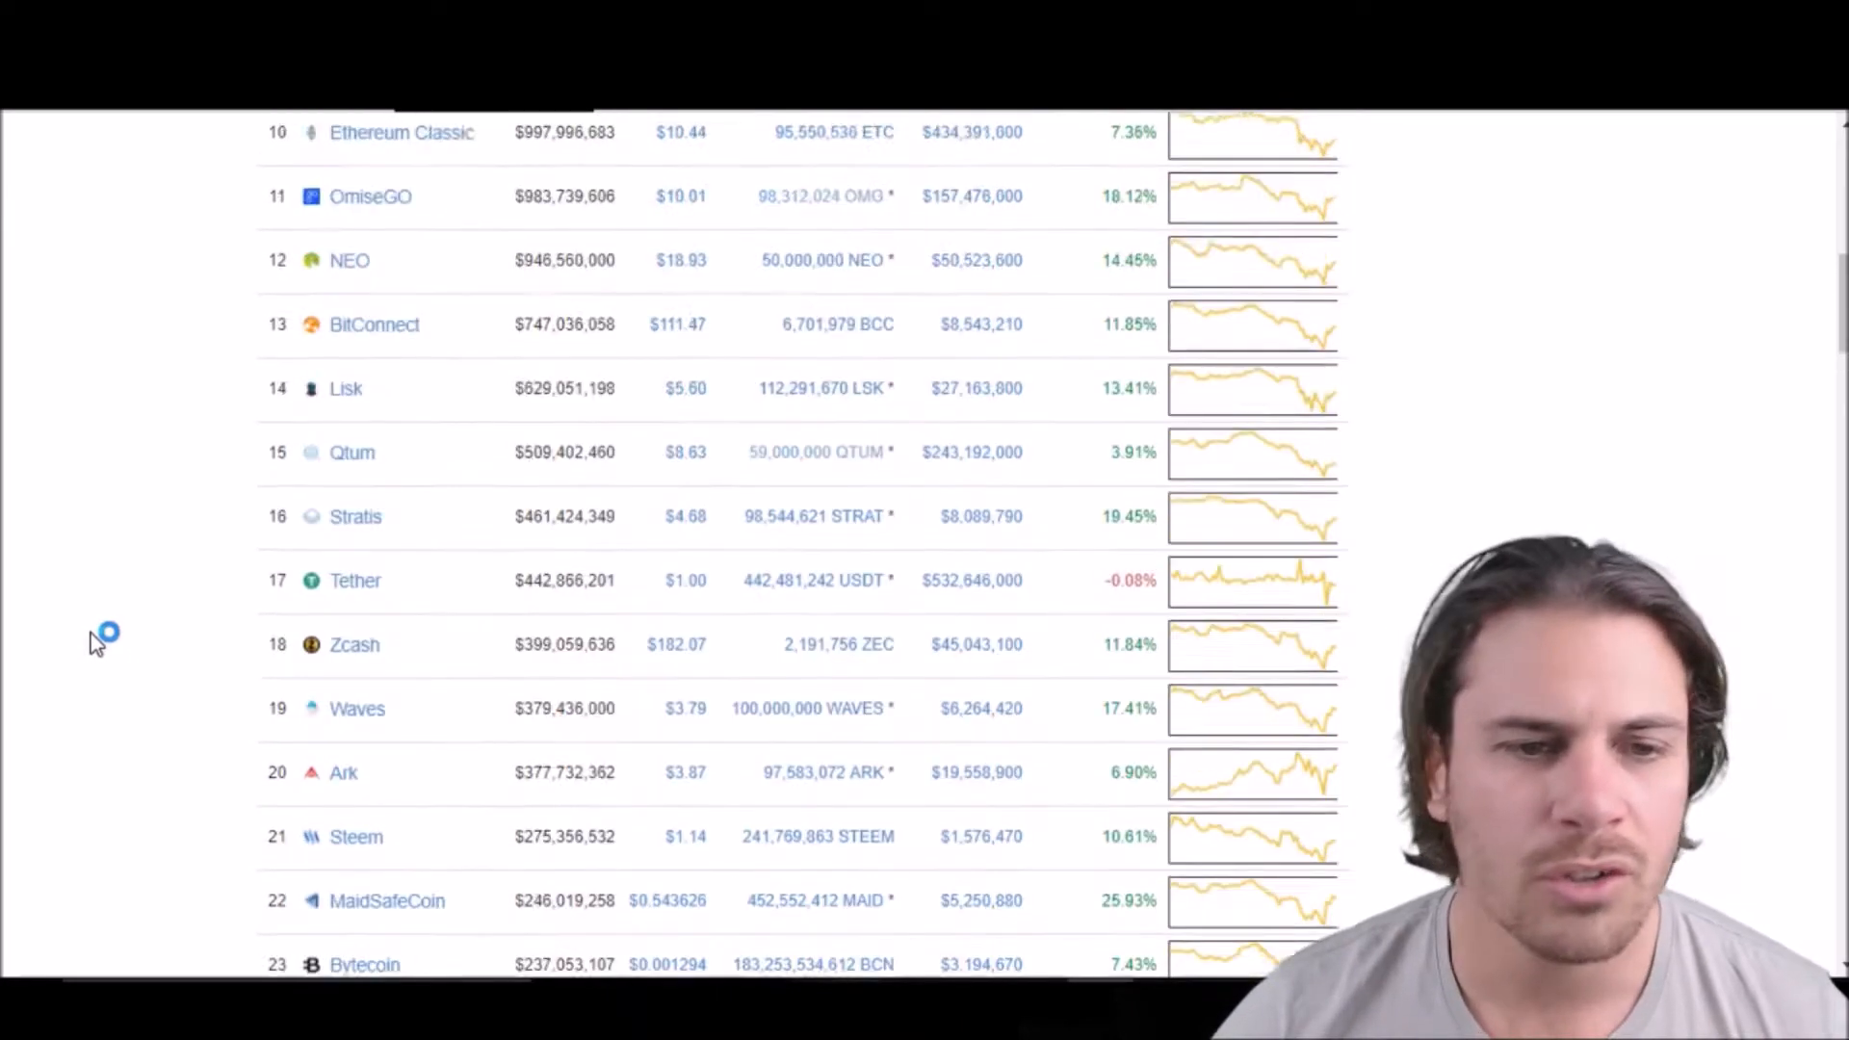
scroll(up, 3)
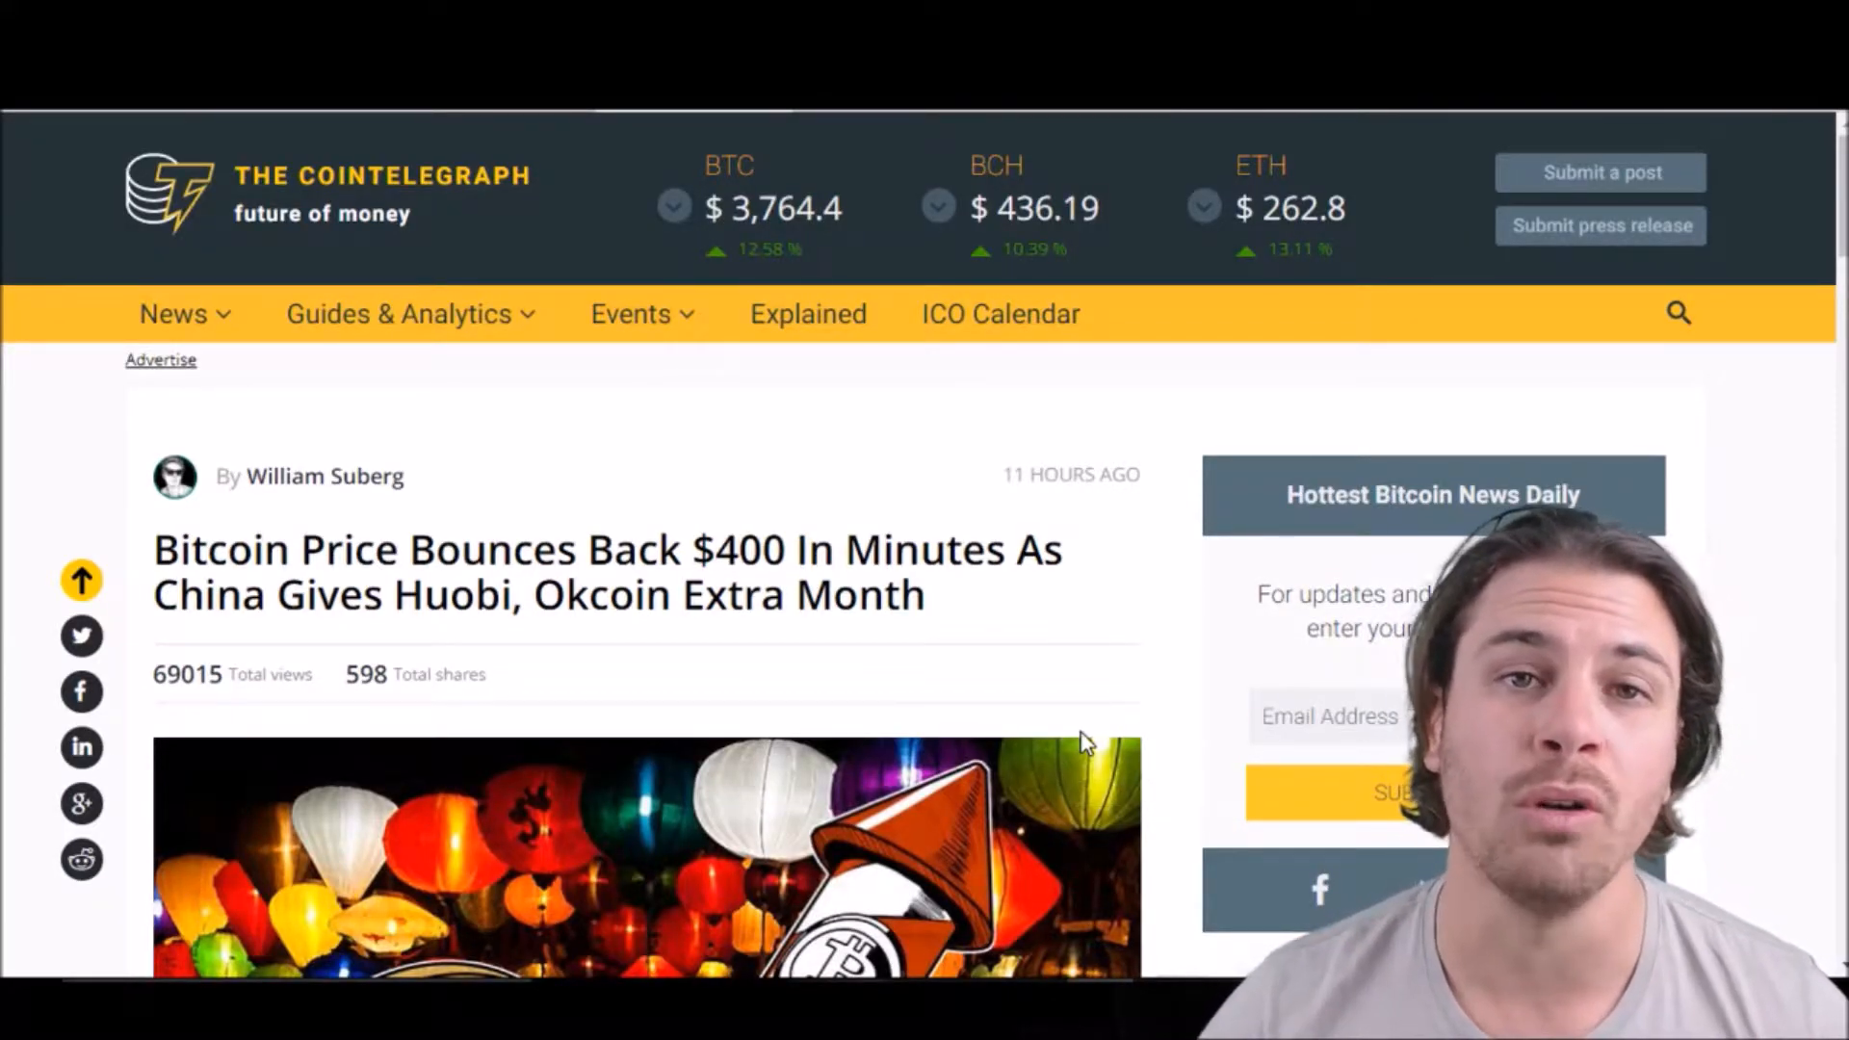
mouse_move(884, 695)
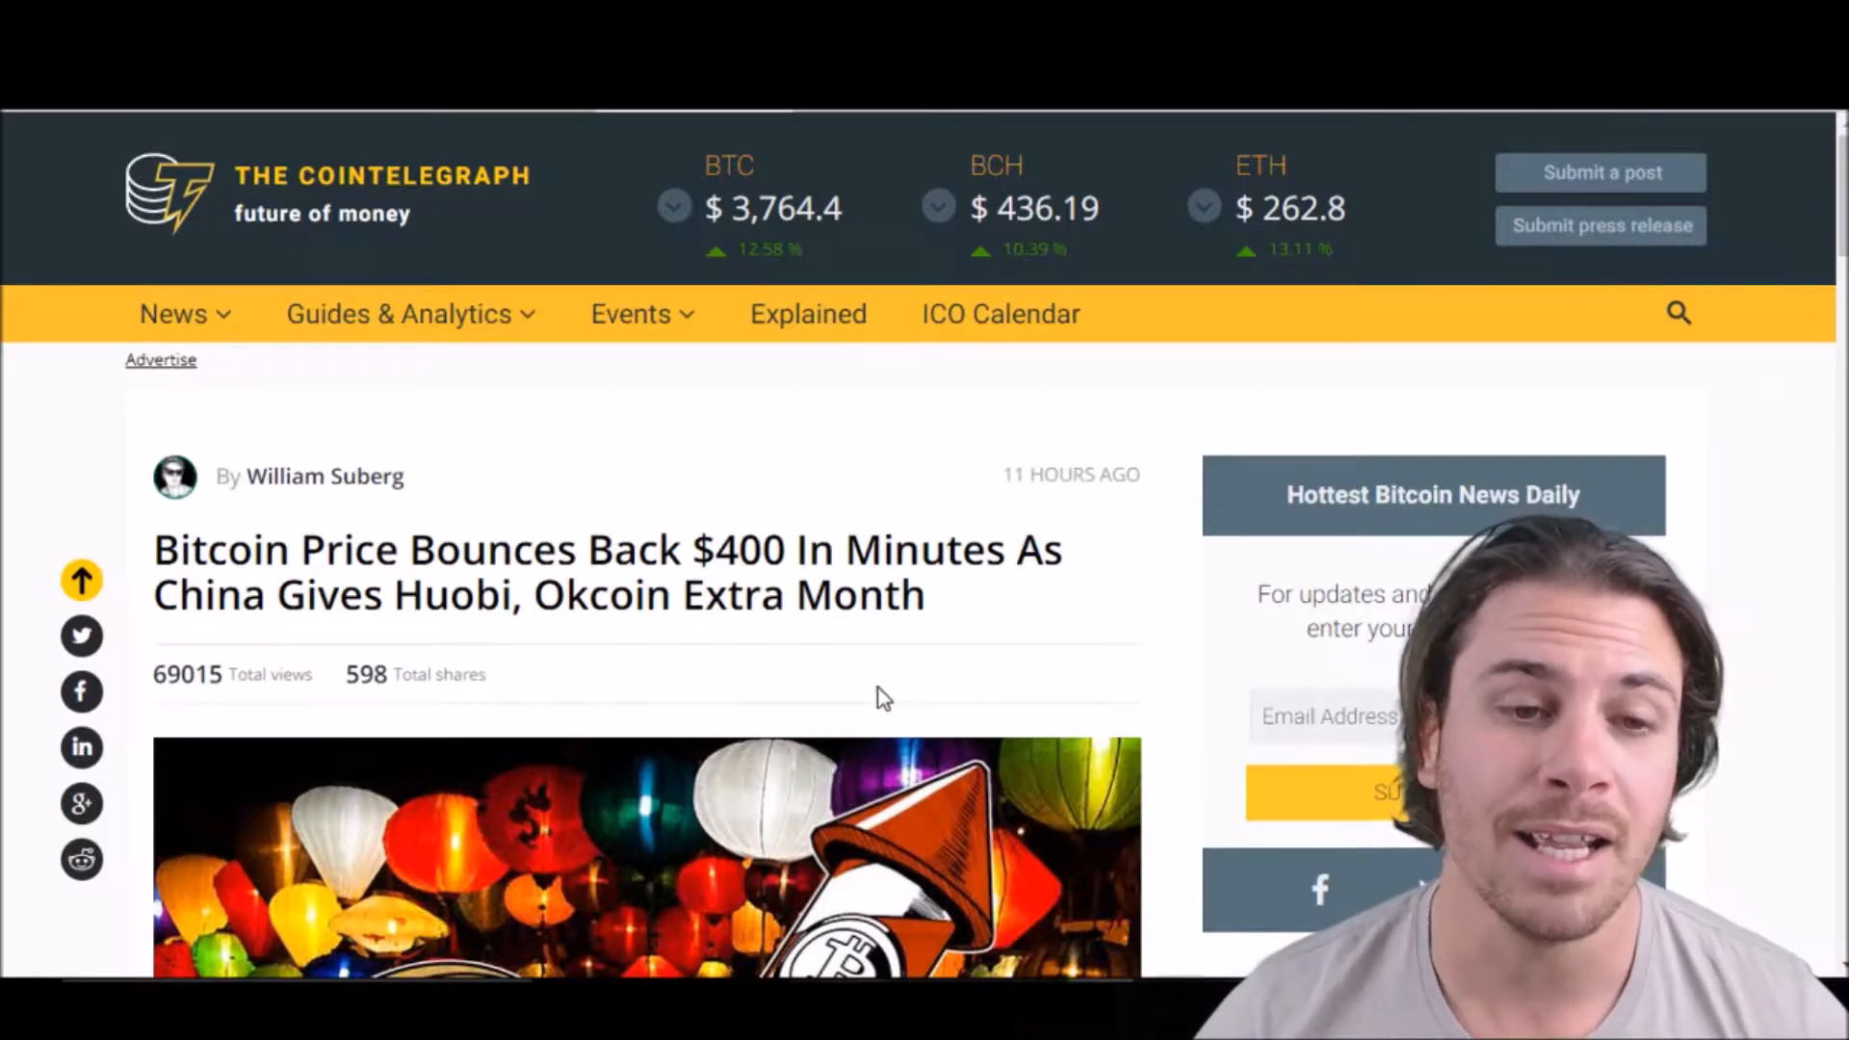
scroll(down, 3)
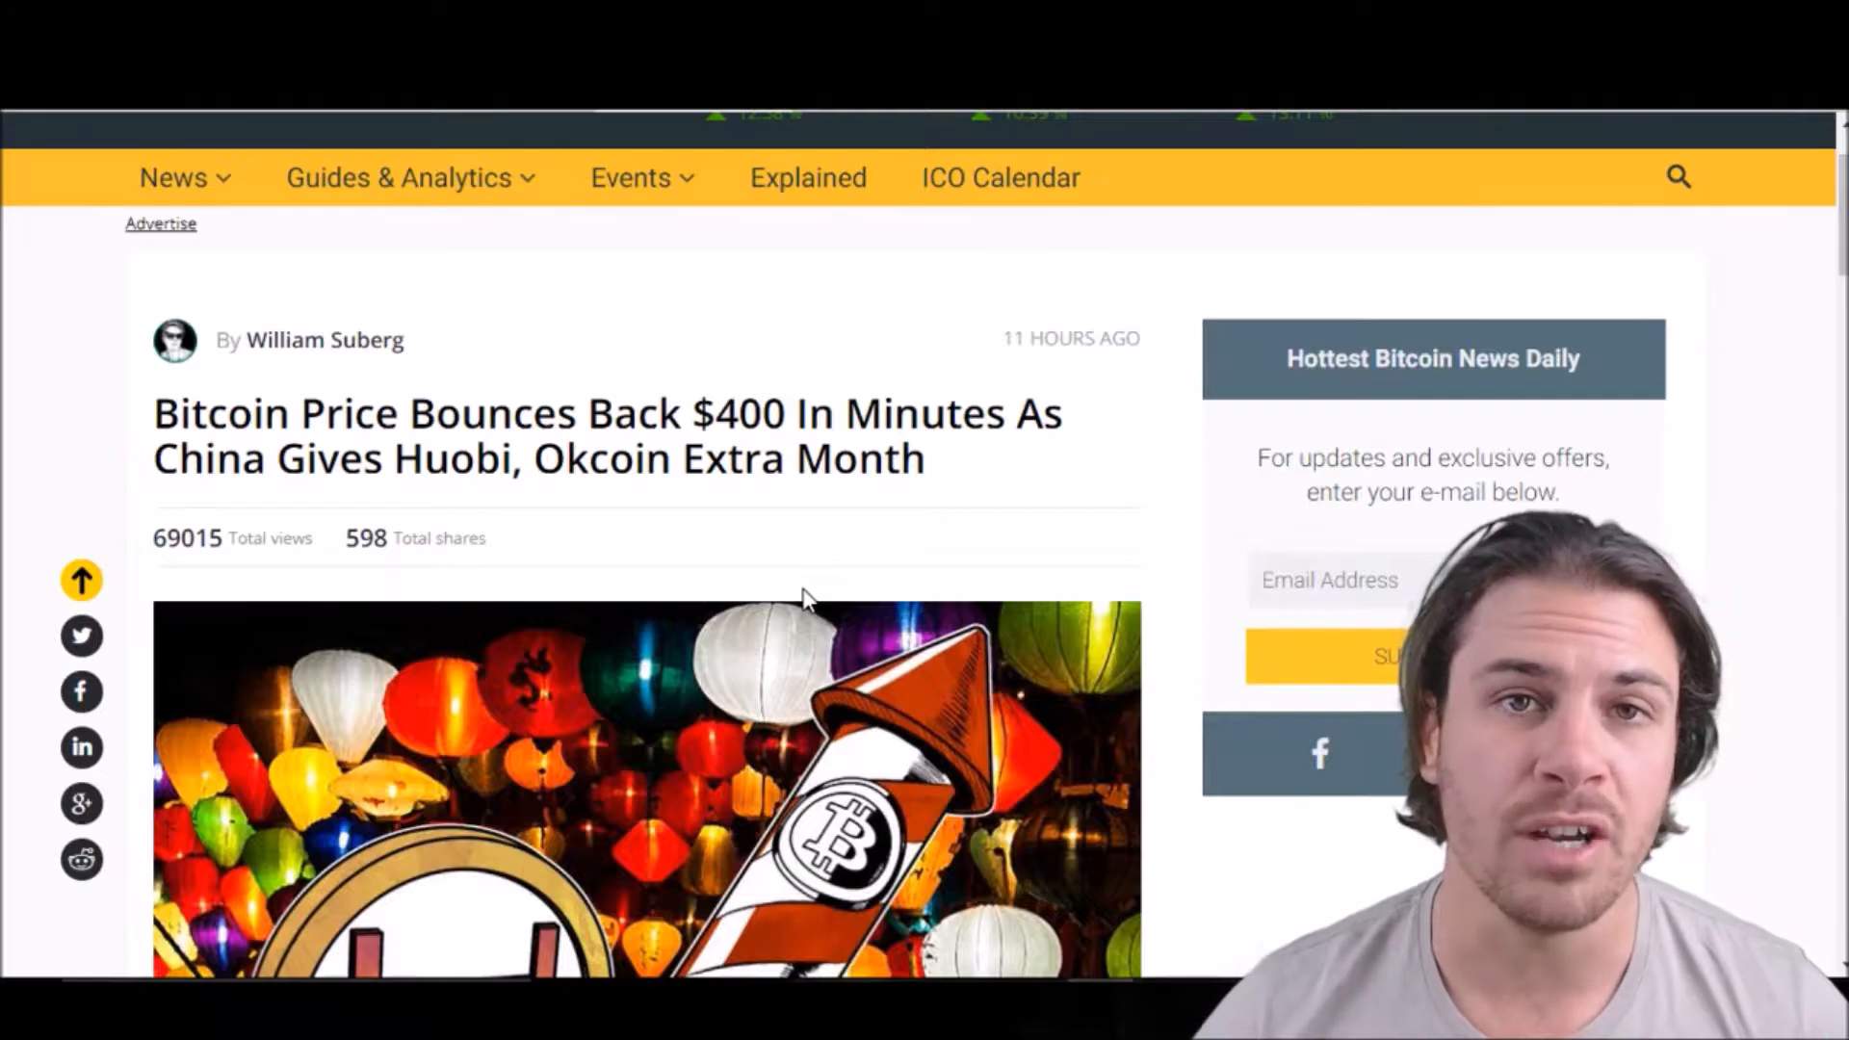
scroll(down, 3)
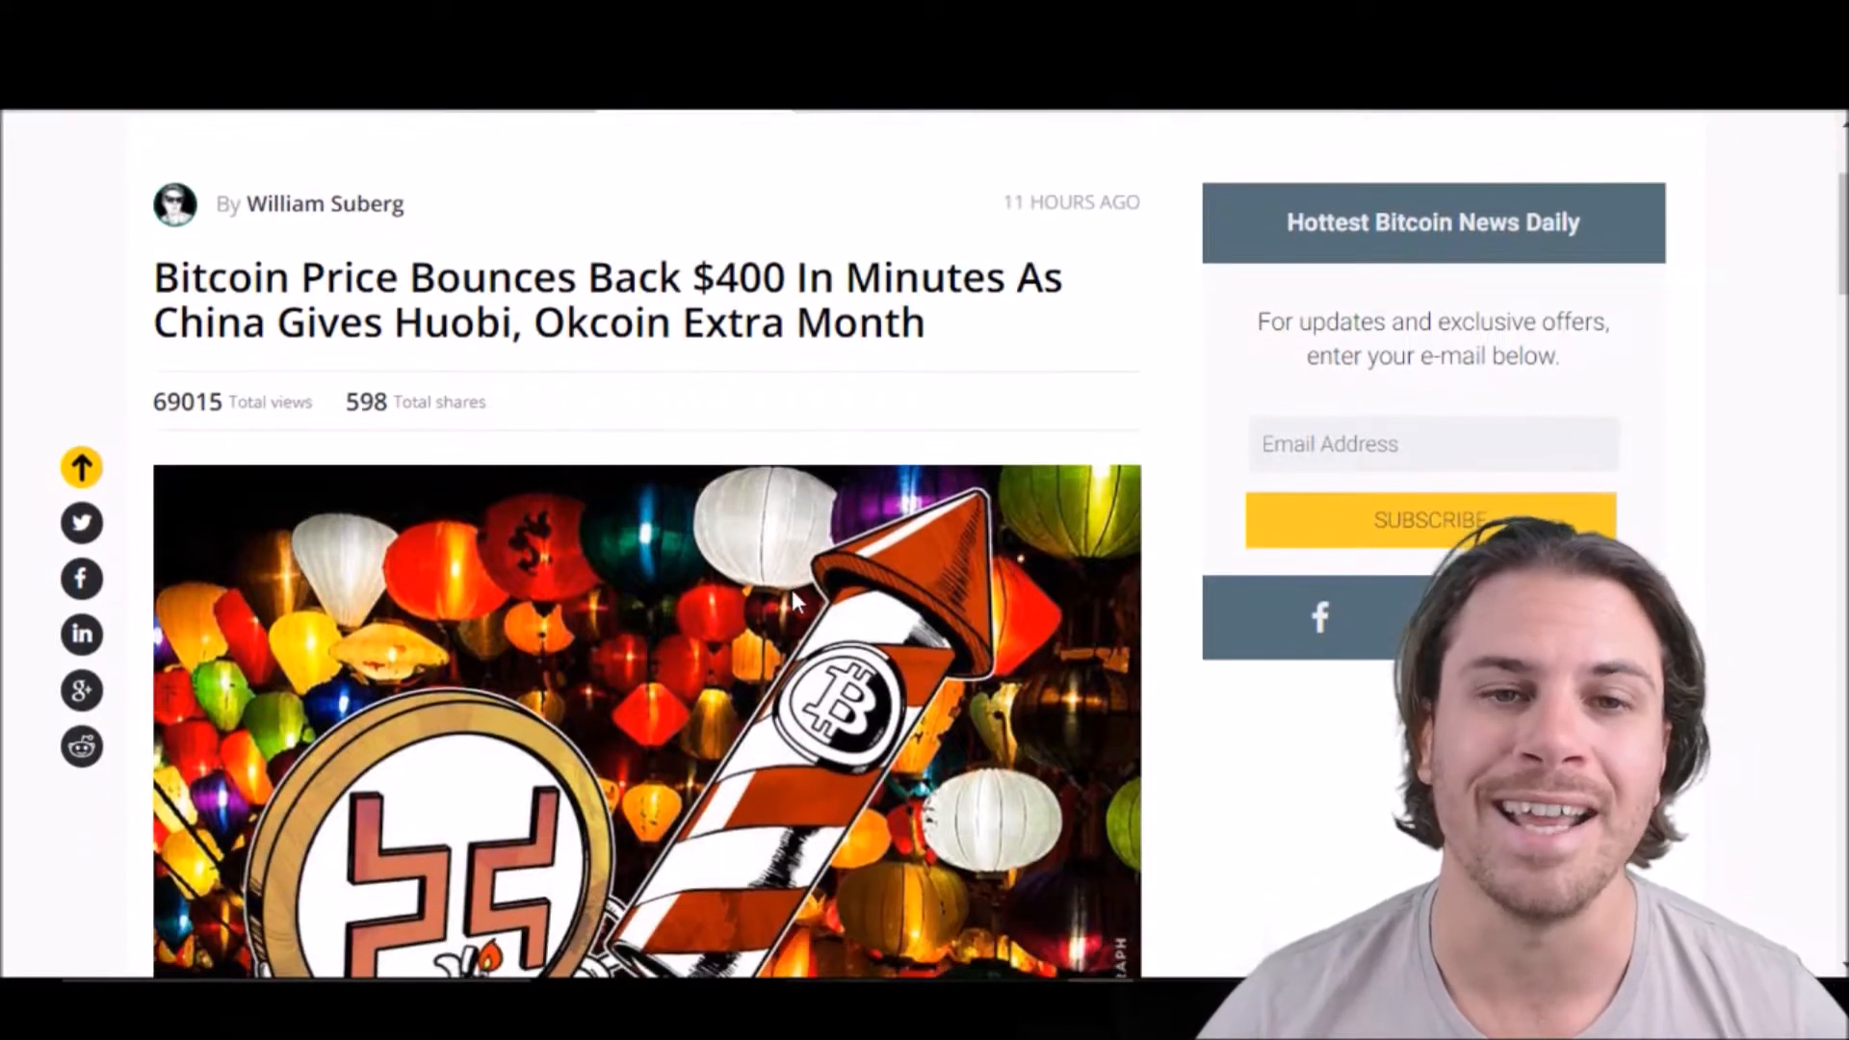
- Scroll past the Caixin report, WhalePanda tweet and buffer-month quote to the Bitcoin price chart at 3373.99
scroll(down, 3)
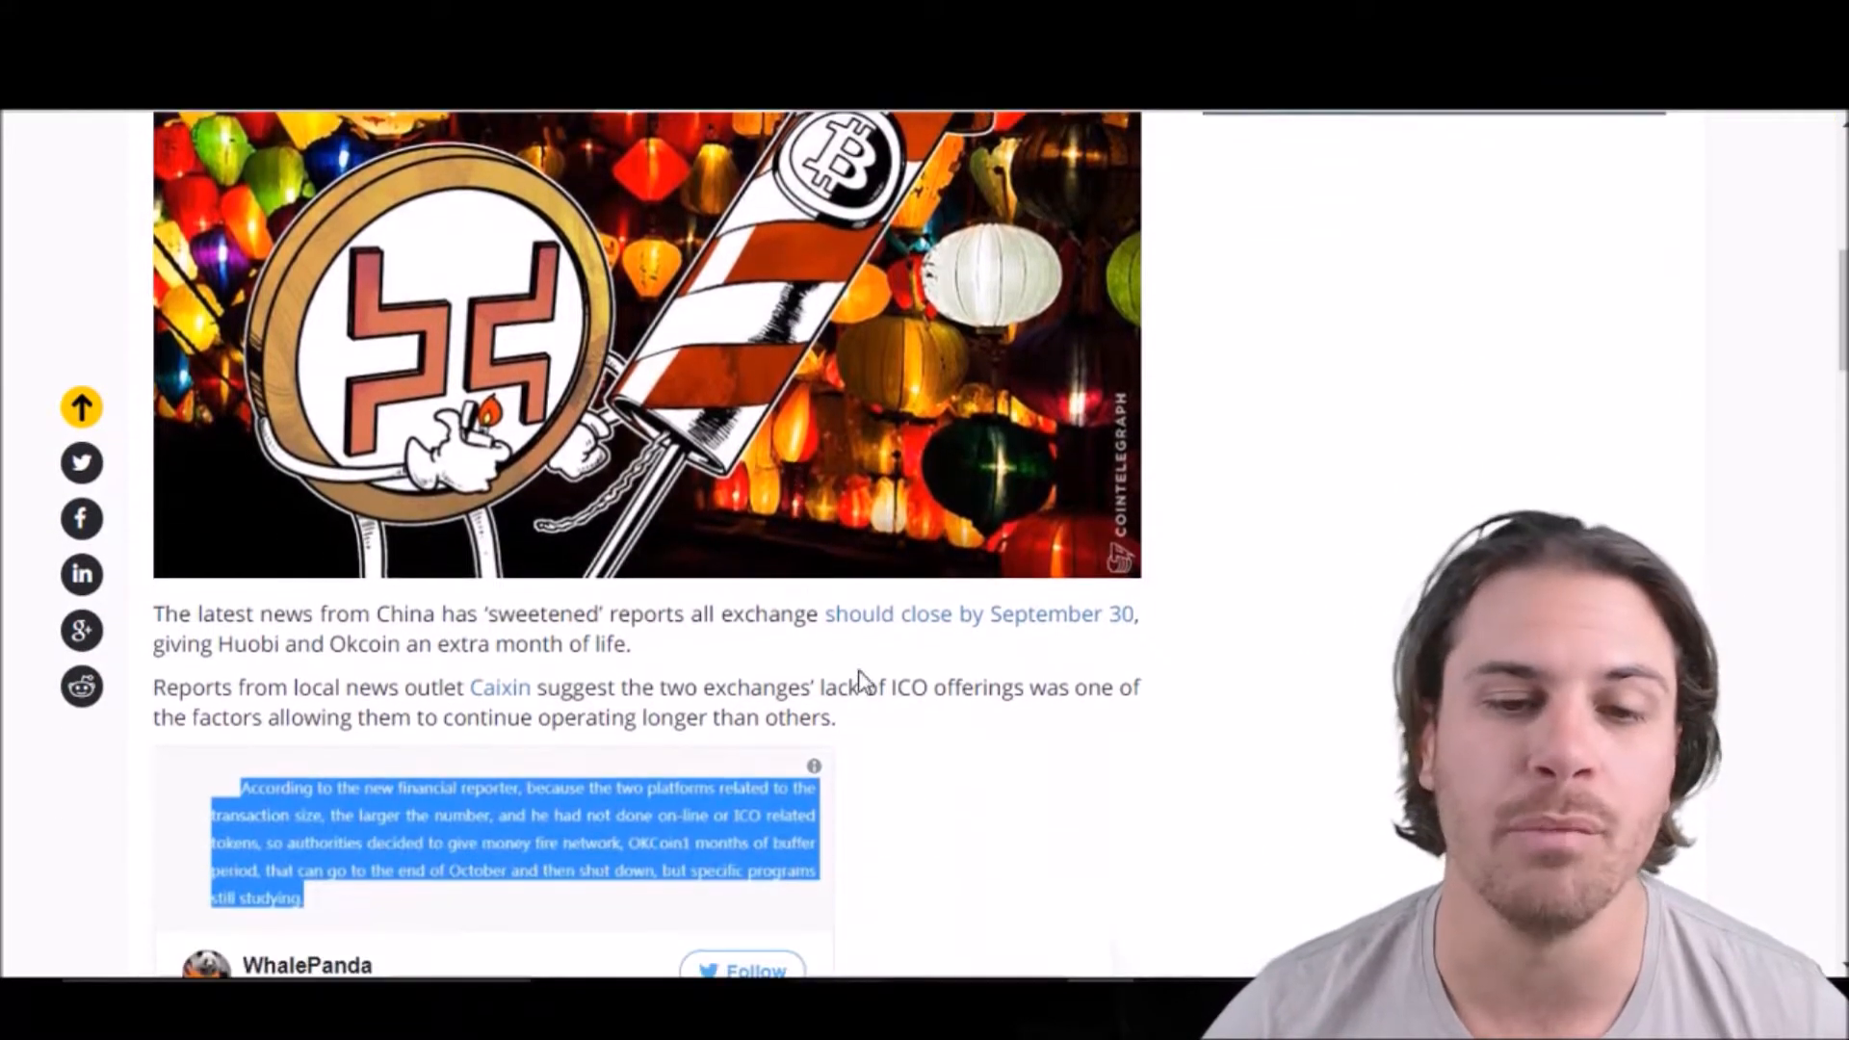
scroll(down, 3)
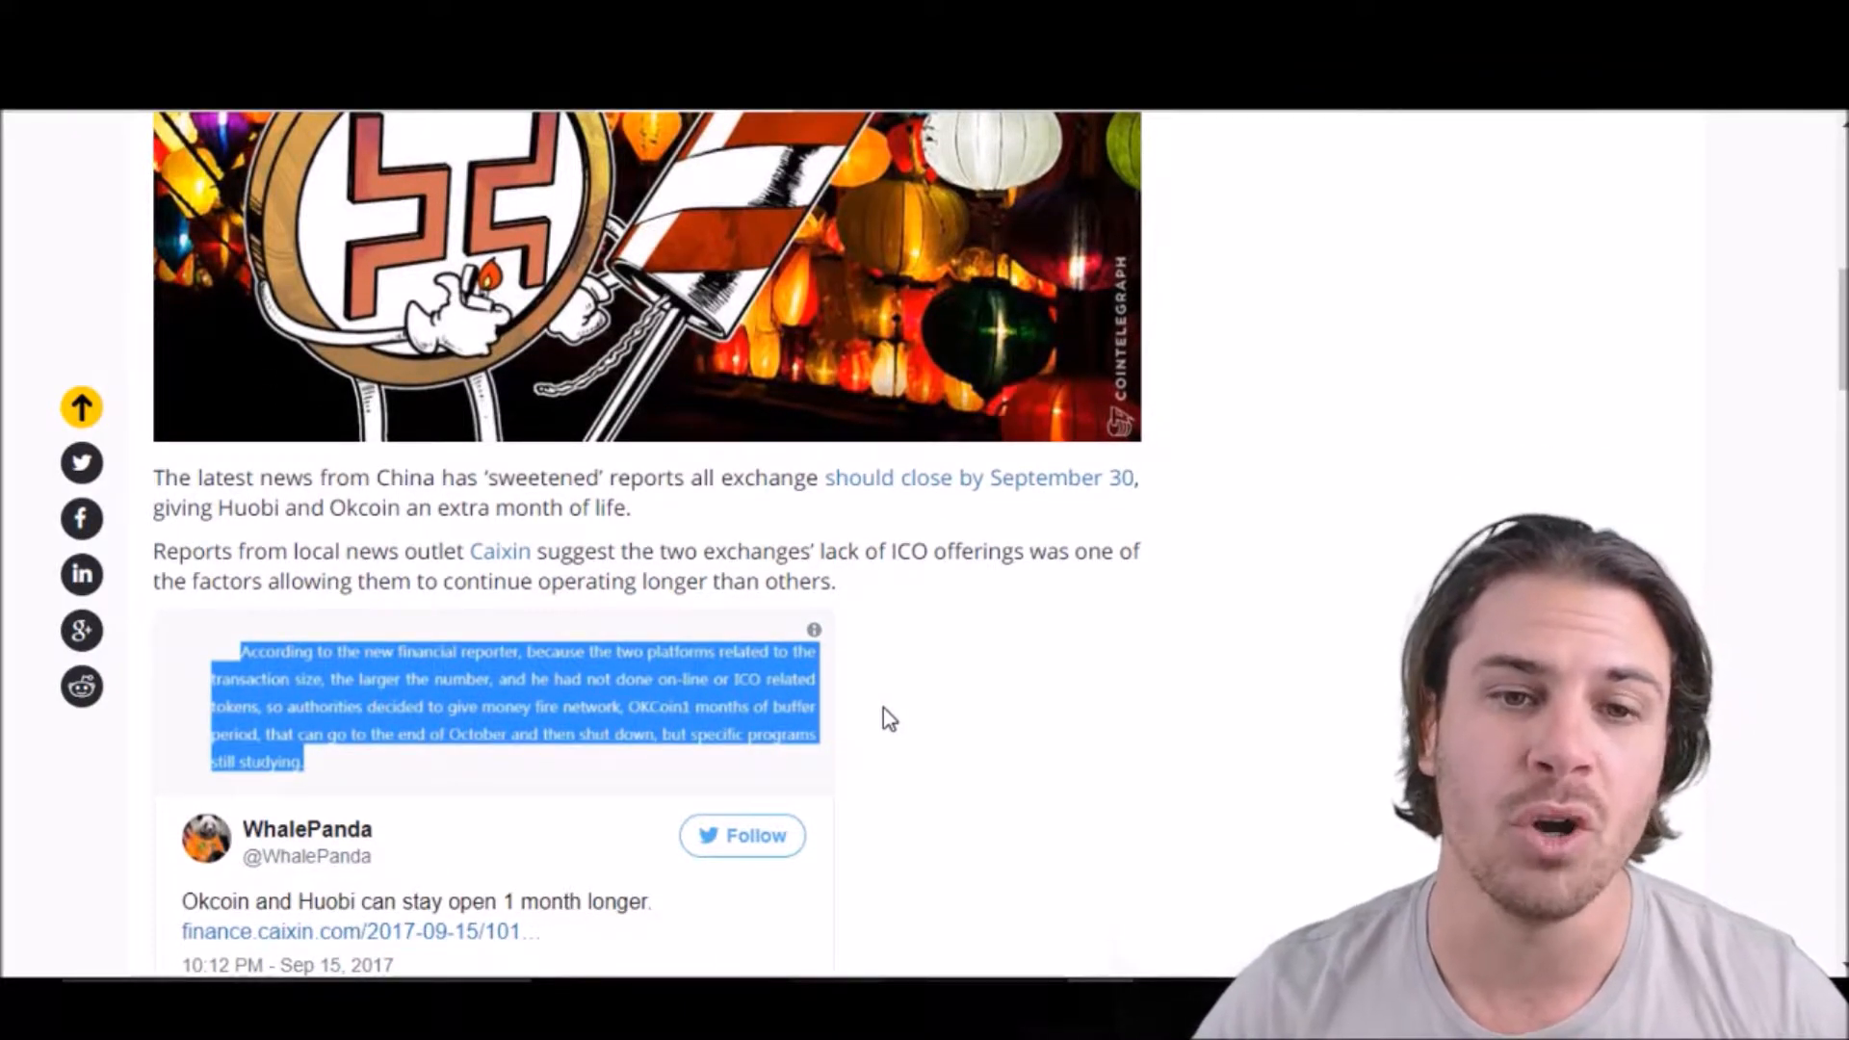
scroll(down, 3)
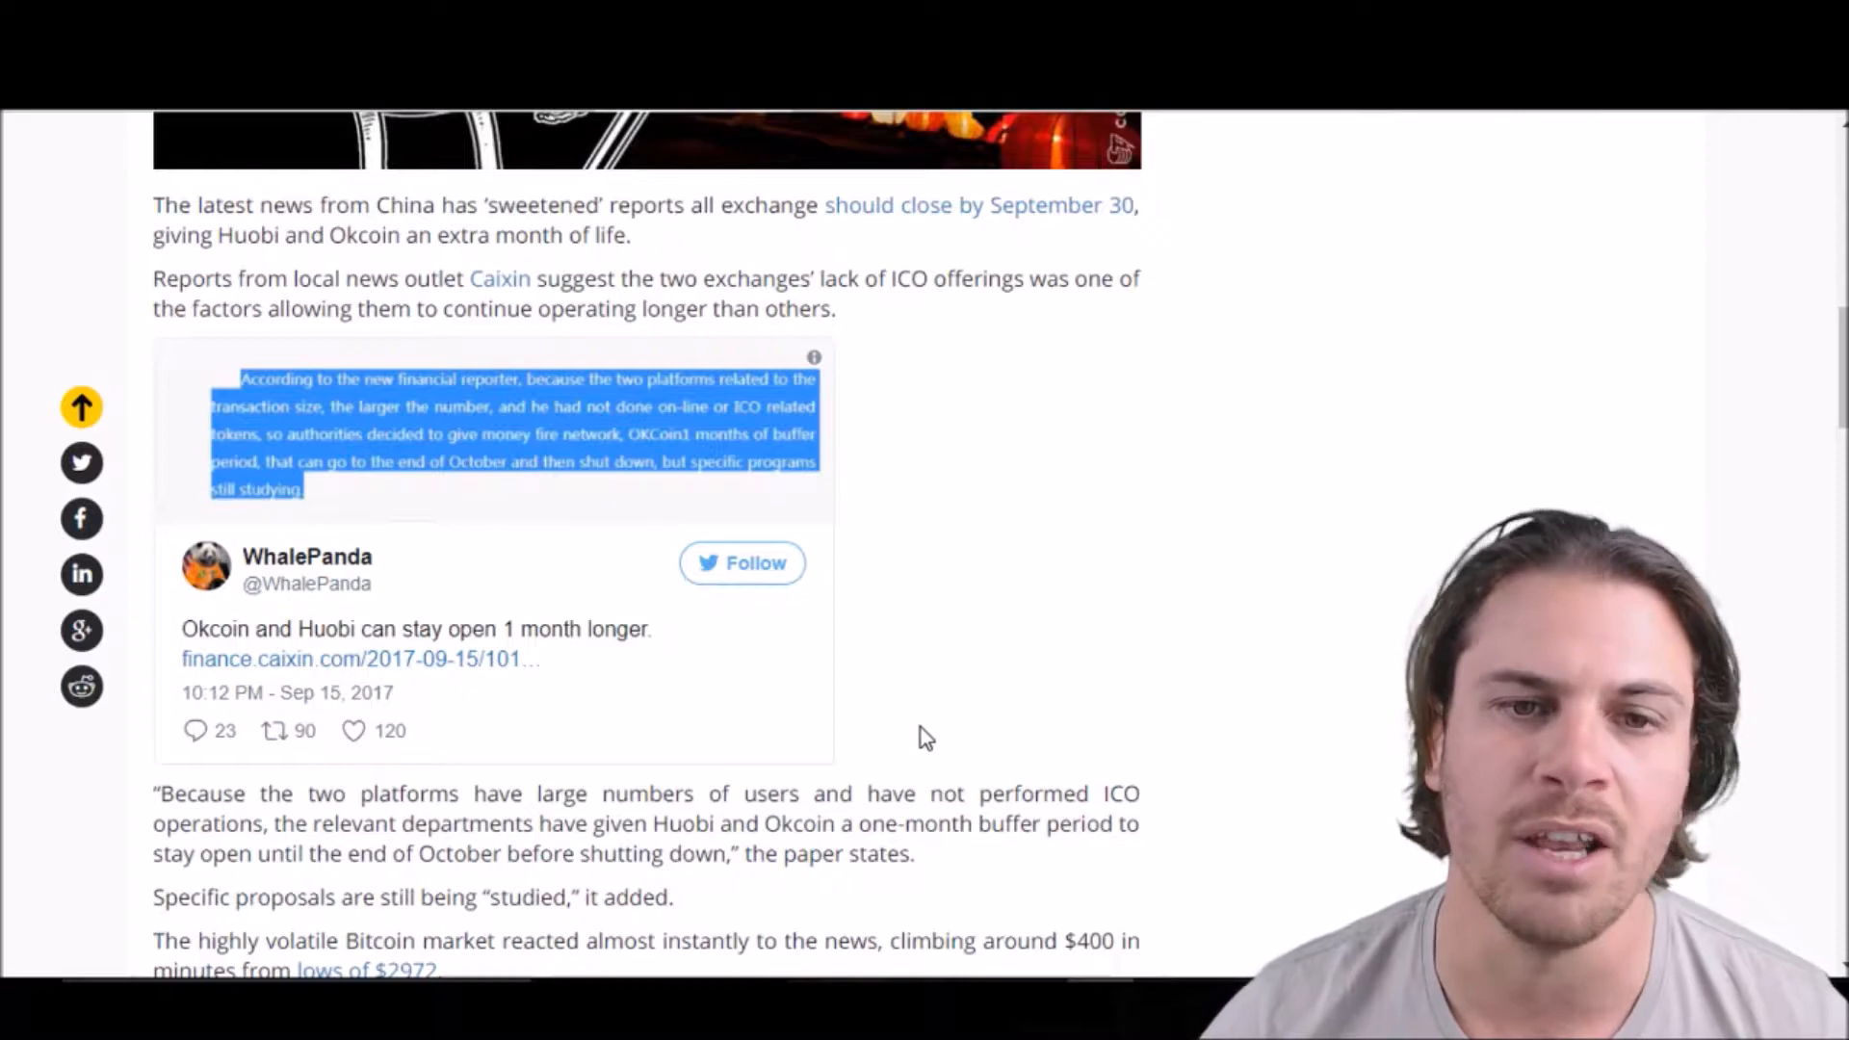
scroll(down, 3)
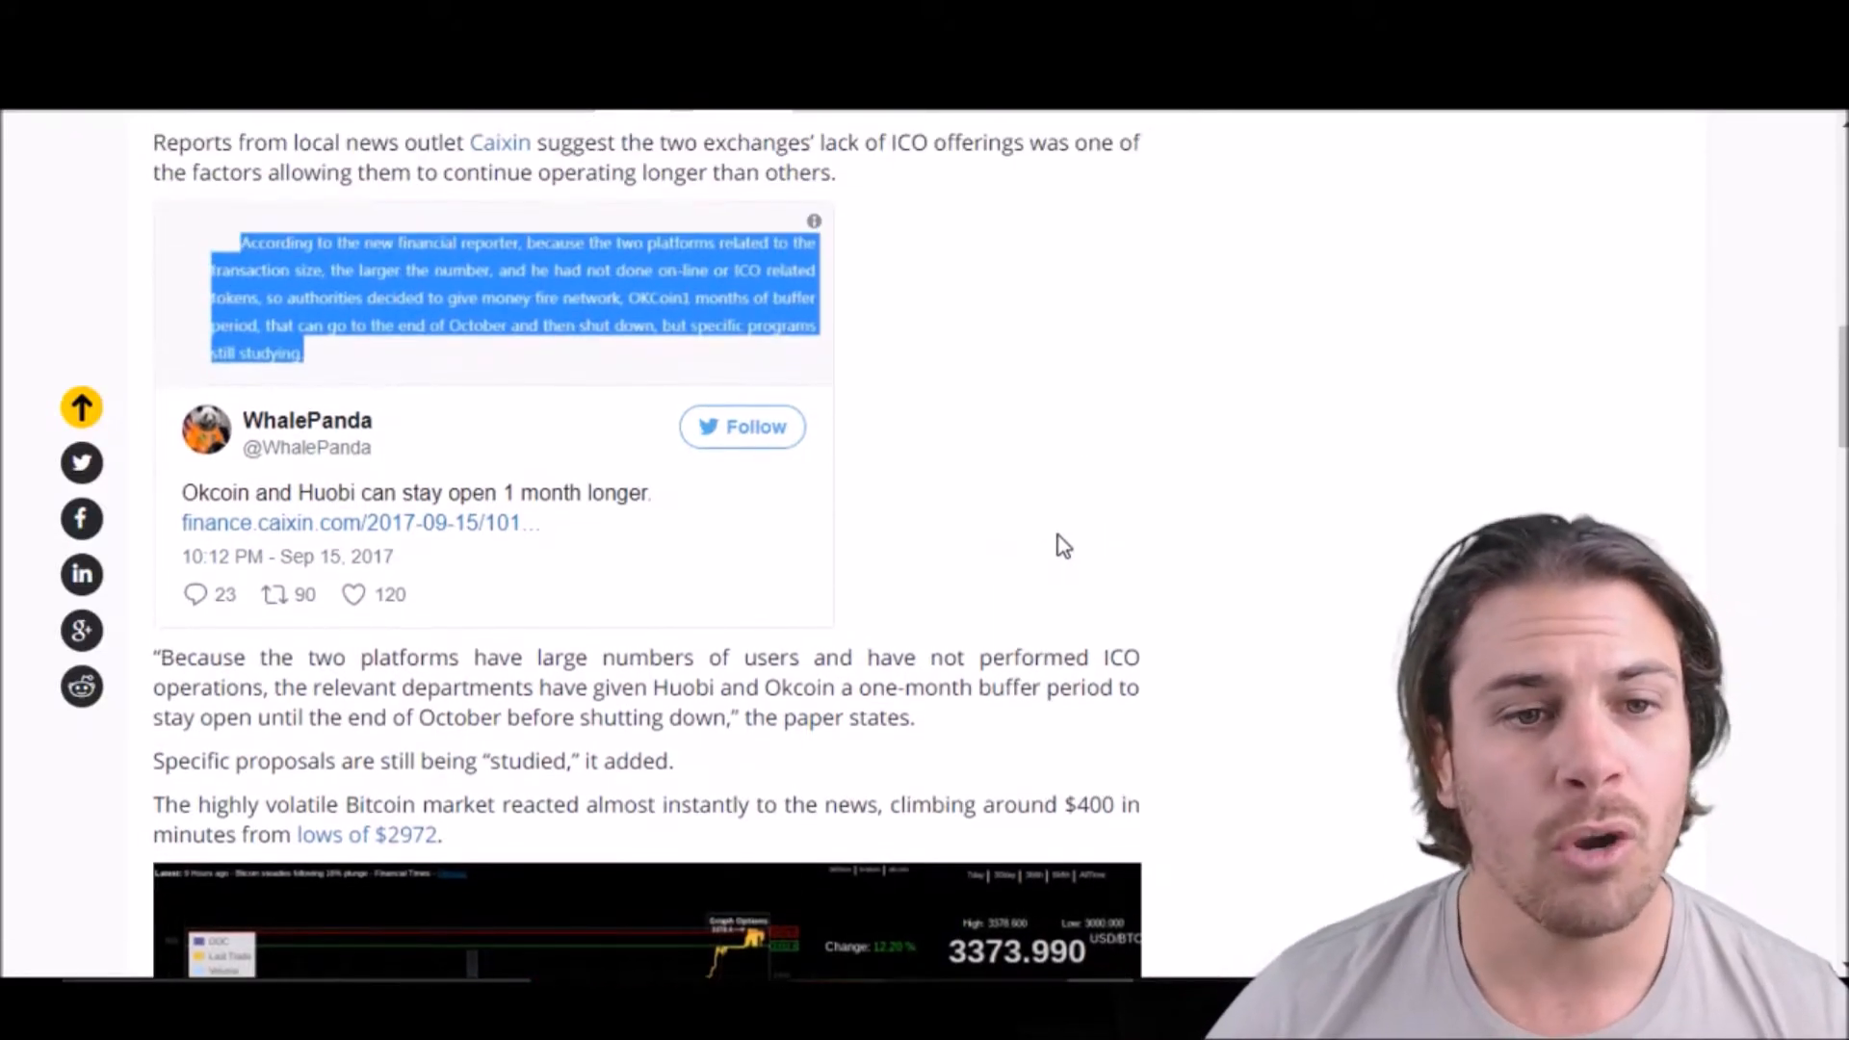
scroll(up, 3)
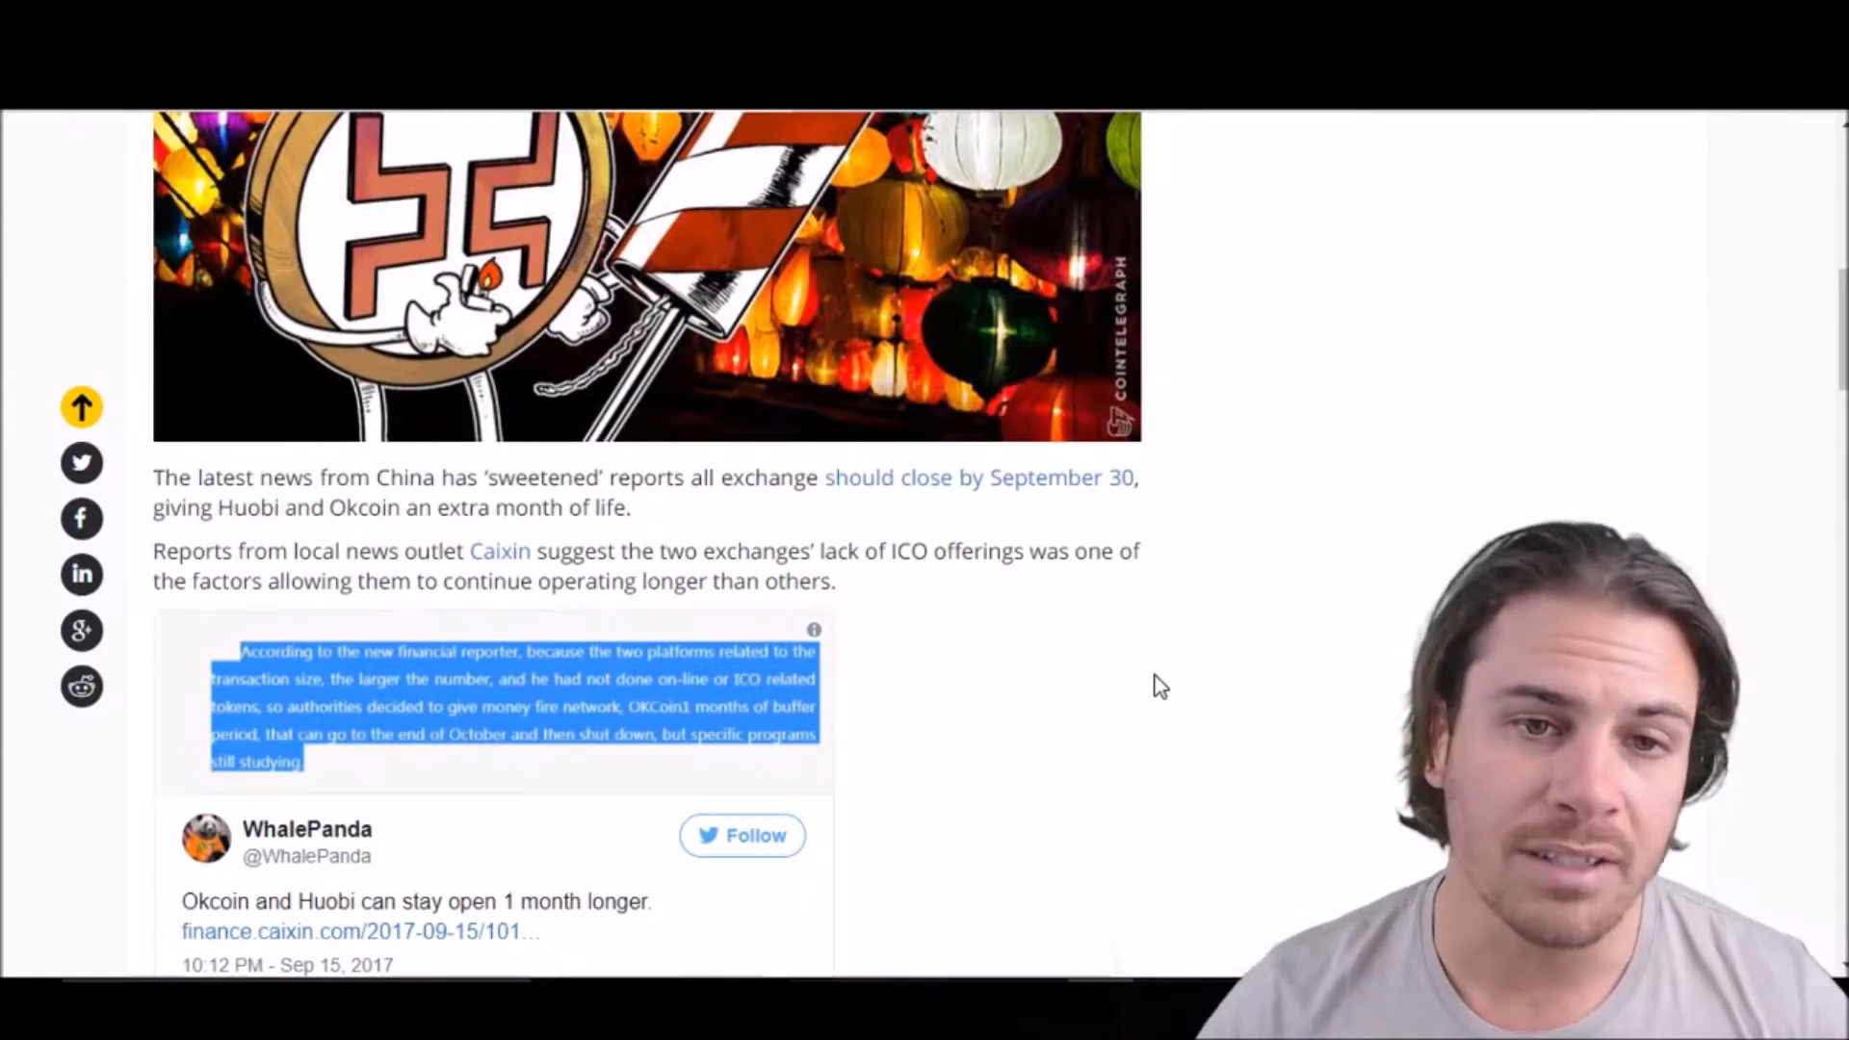
scroll(down, 3)
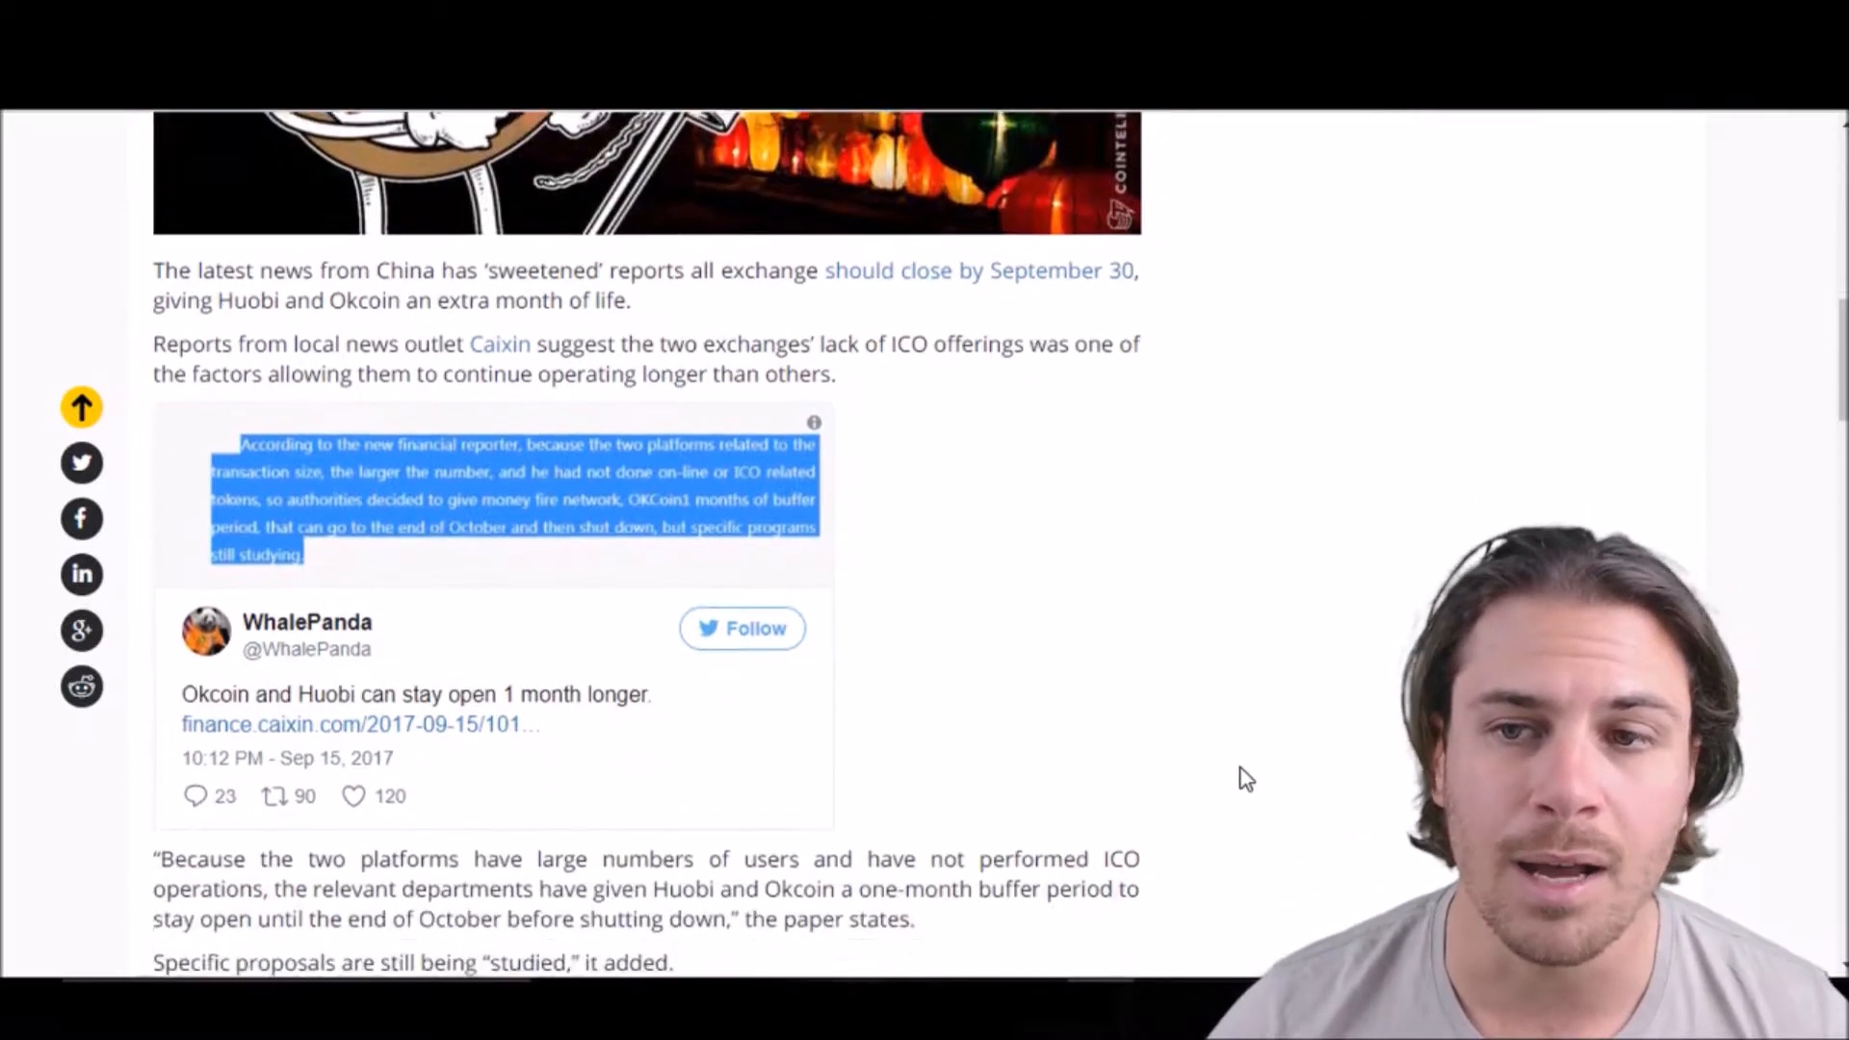
scroll(down, 3)
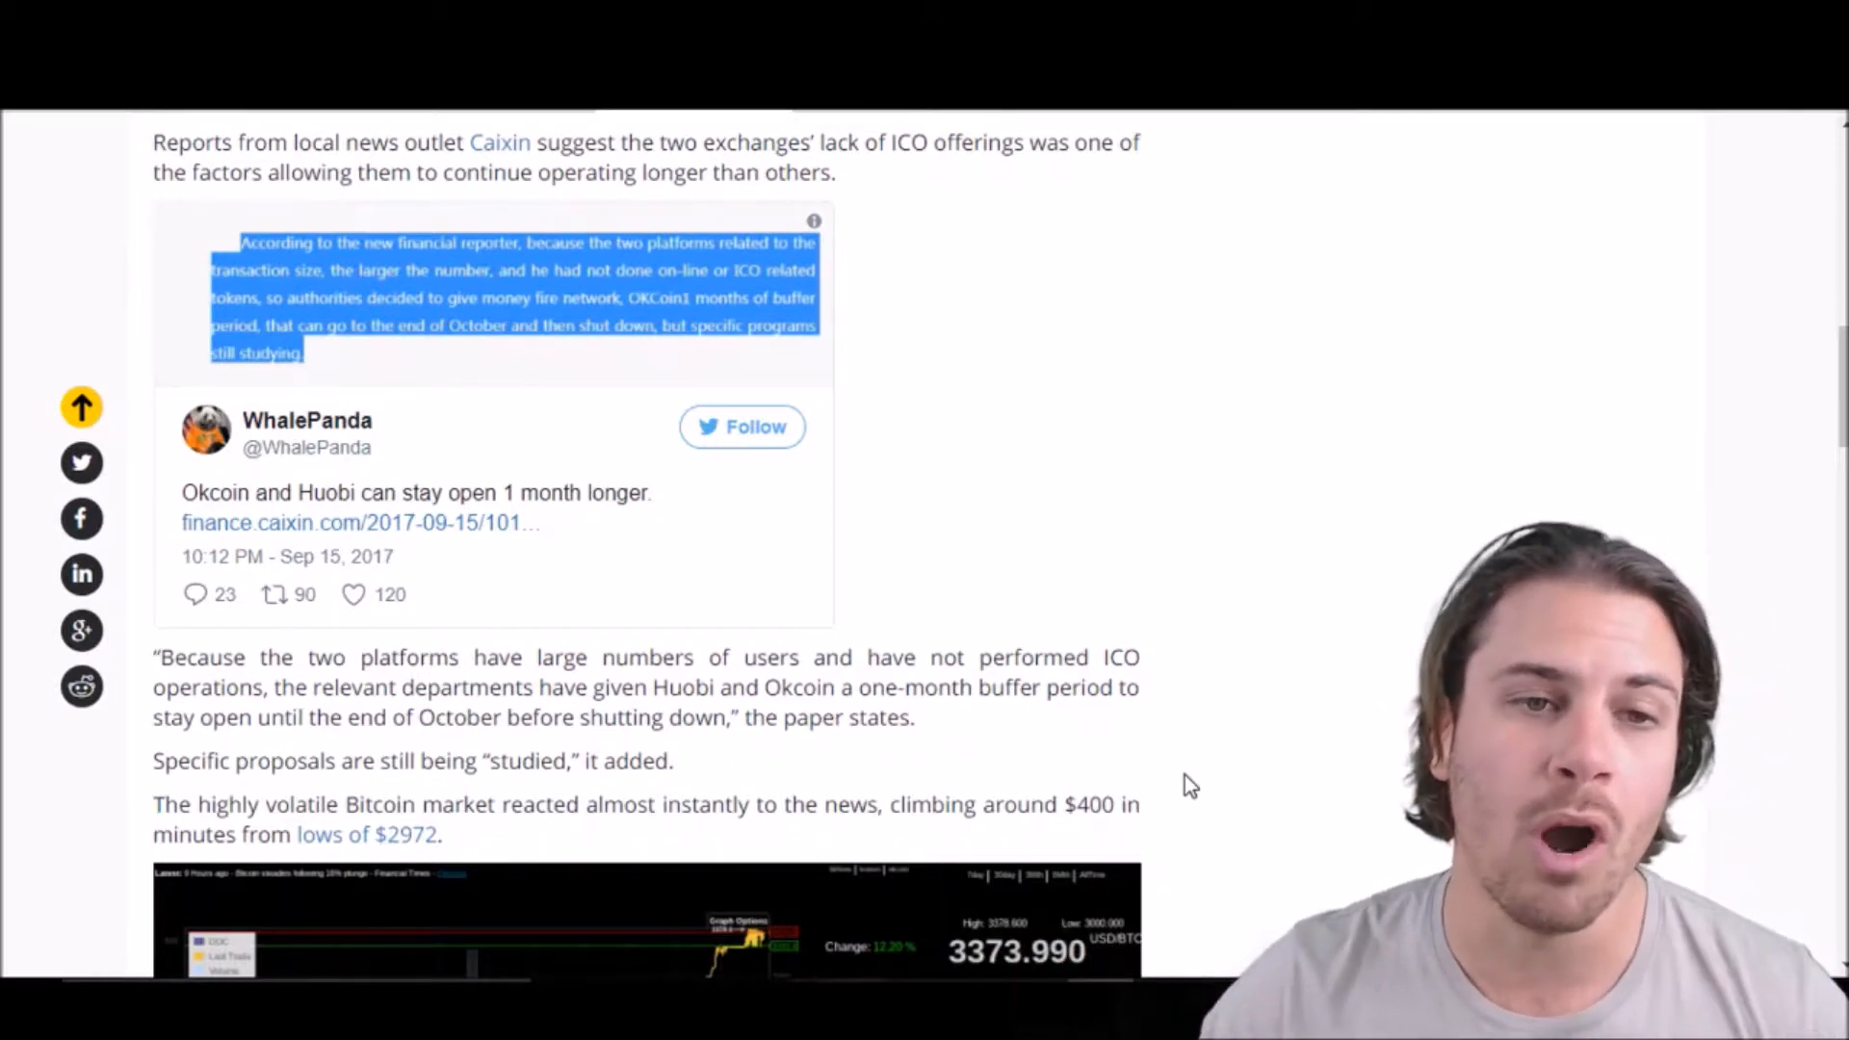
scroll(down, 3)
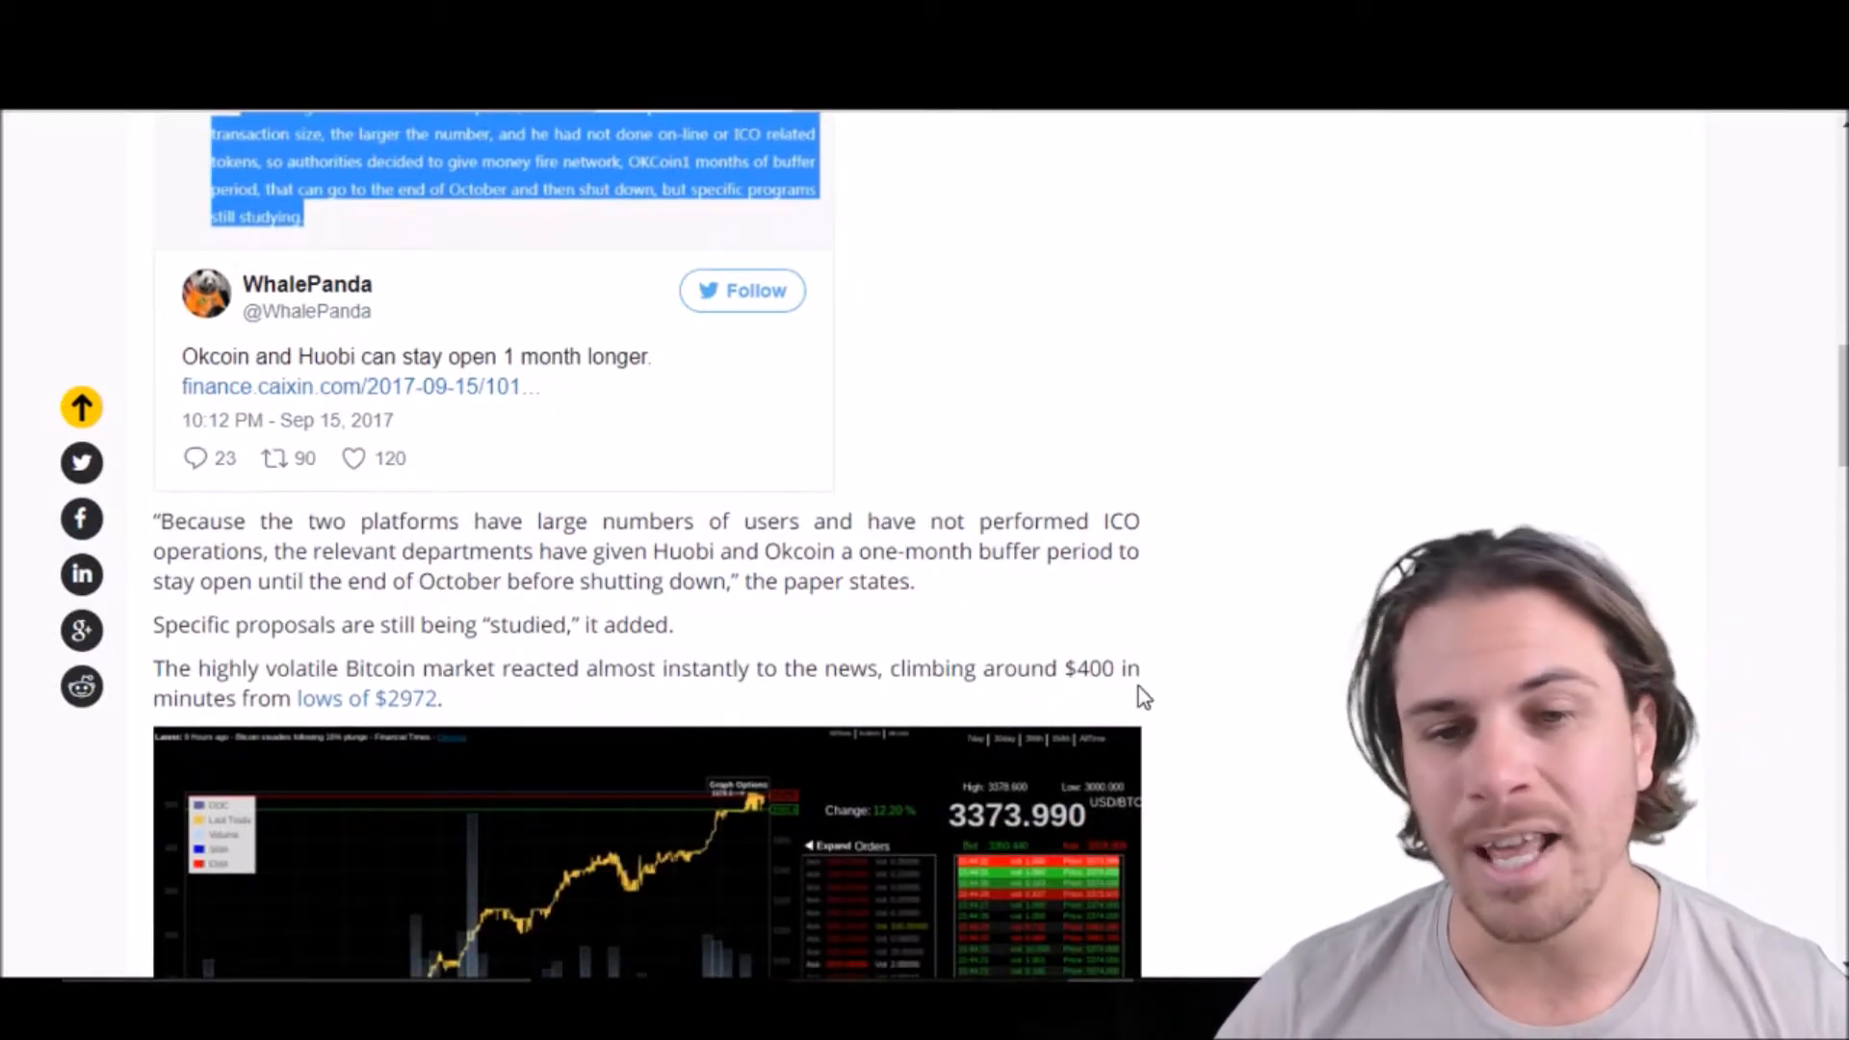
scroll(down, 3)
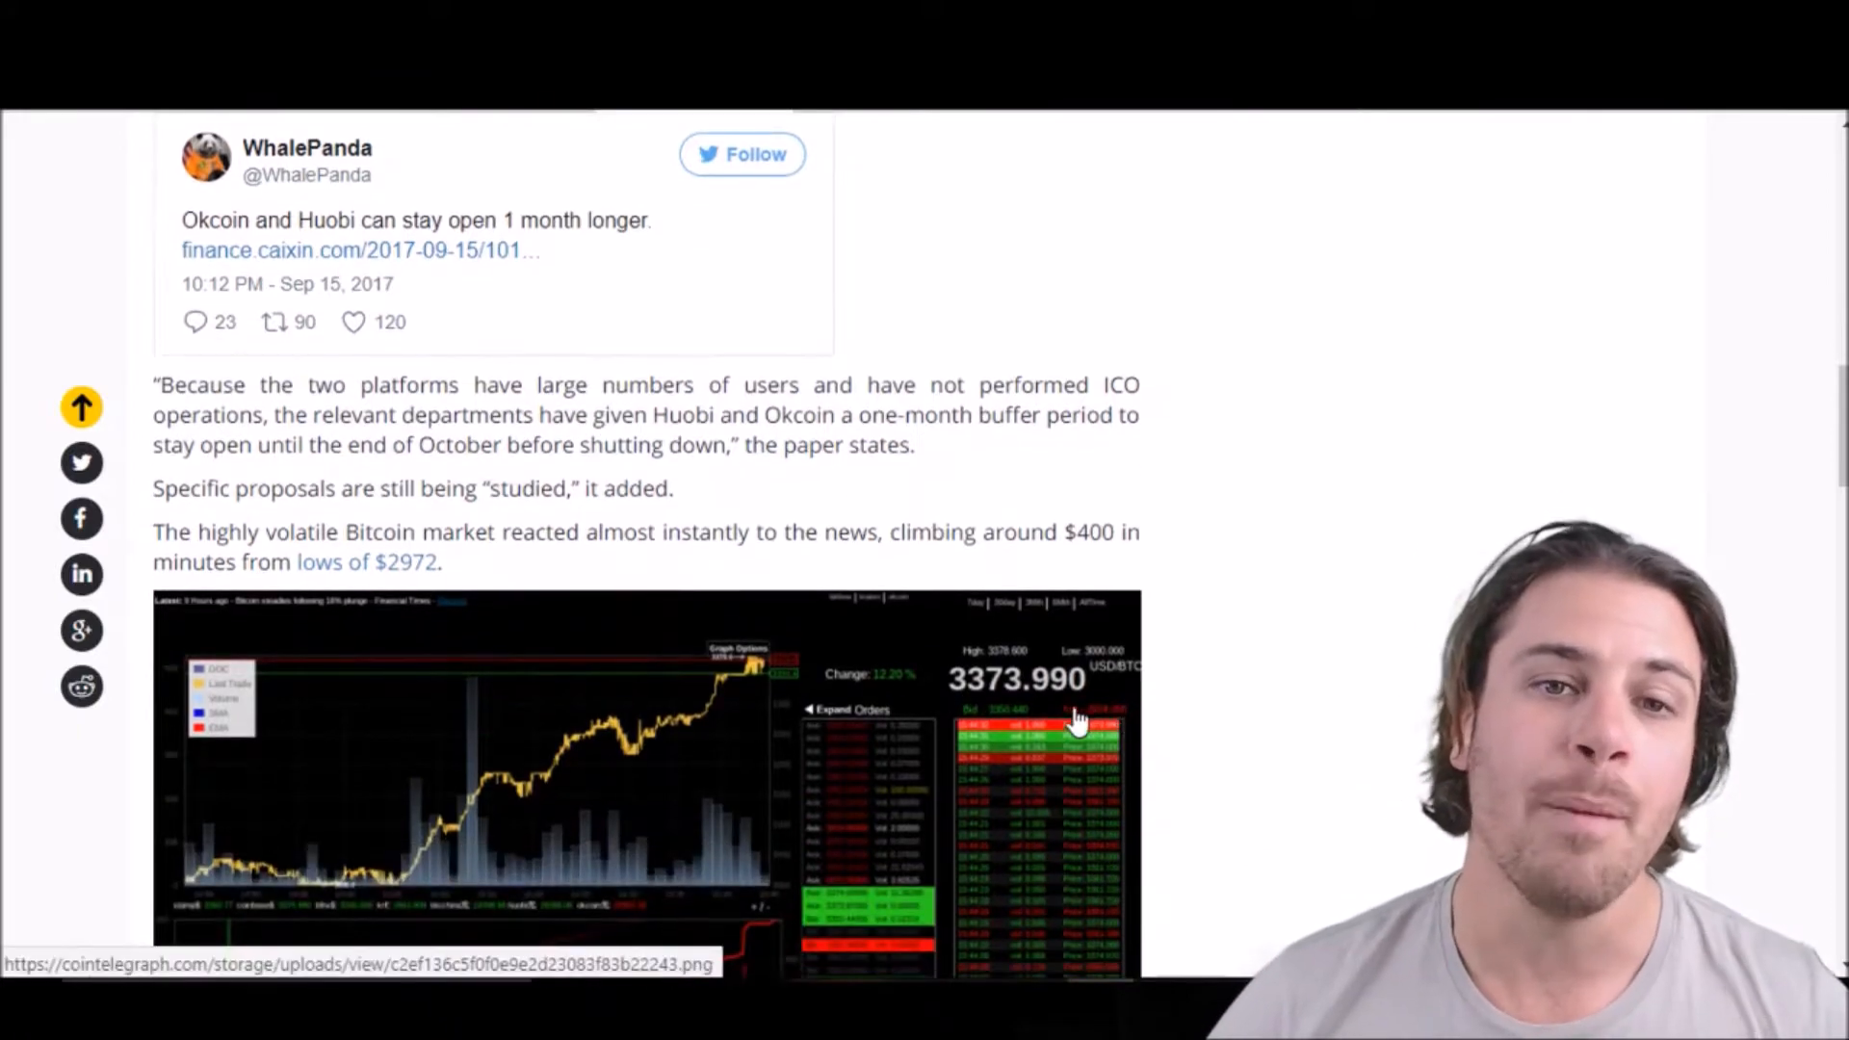
mouse_move(1029, 631)
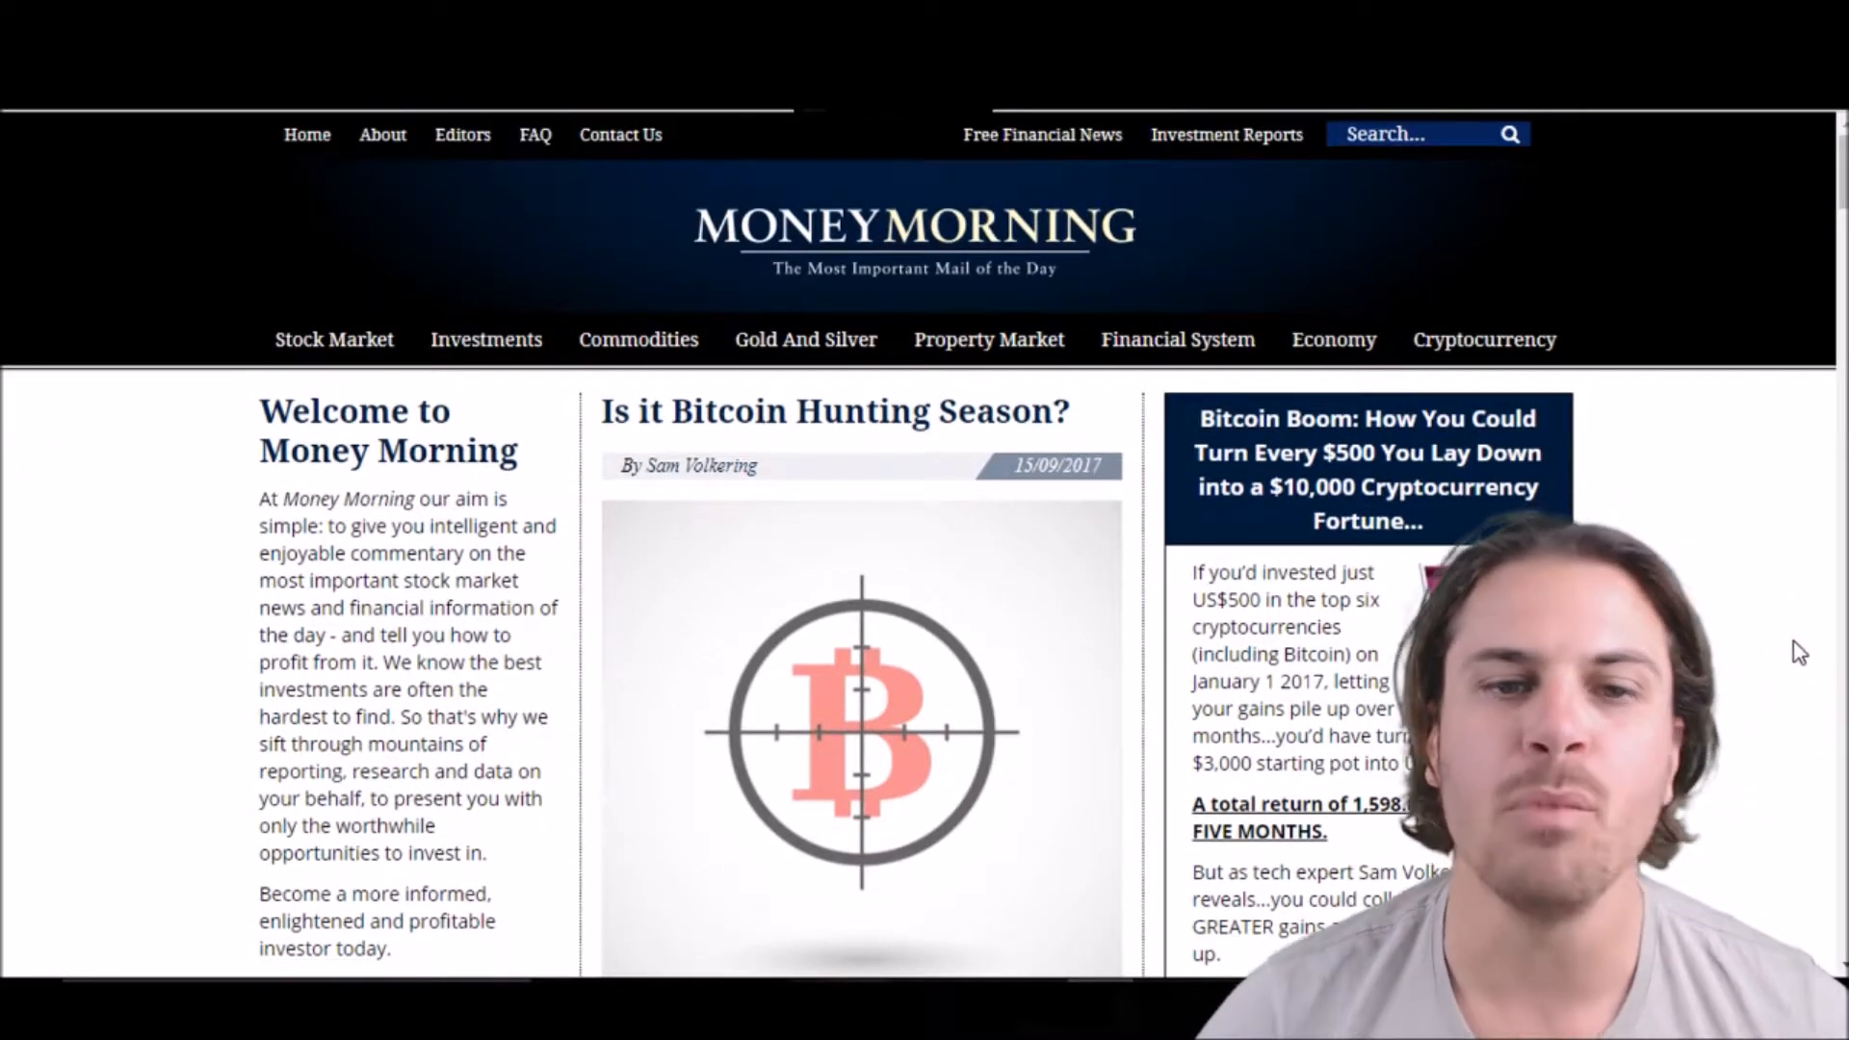
- Scroll the 'Is it Bitcoin Hunting Season?' article down to 'The bitcoin love/hate relationship' heading
scroll(down, 3)
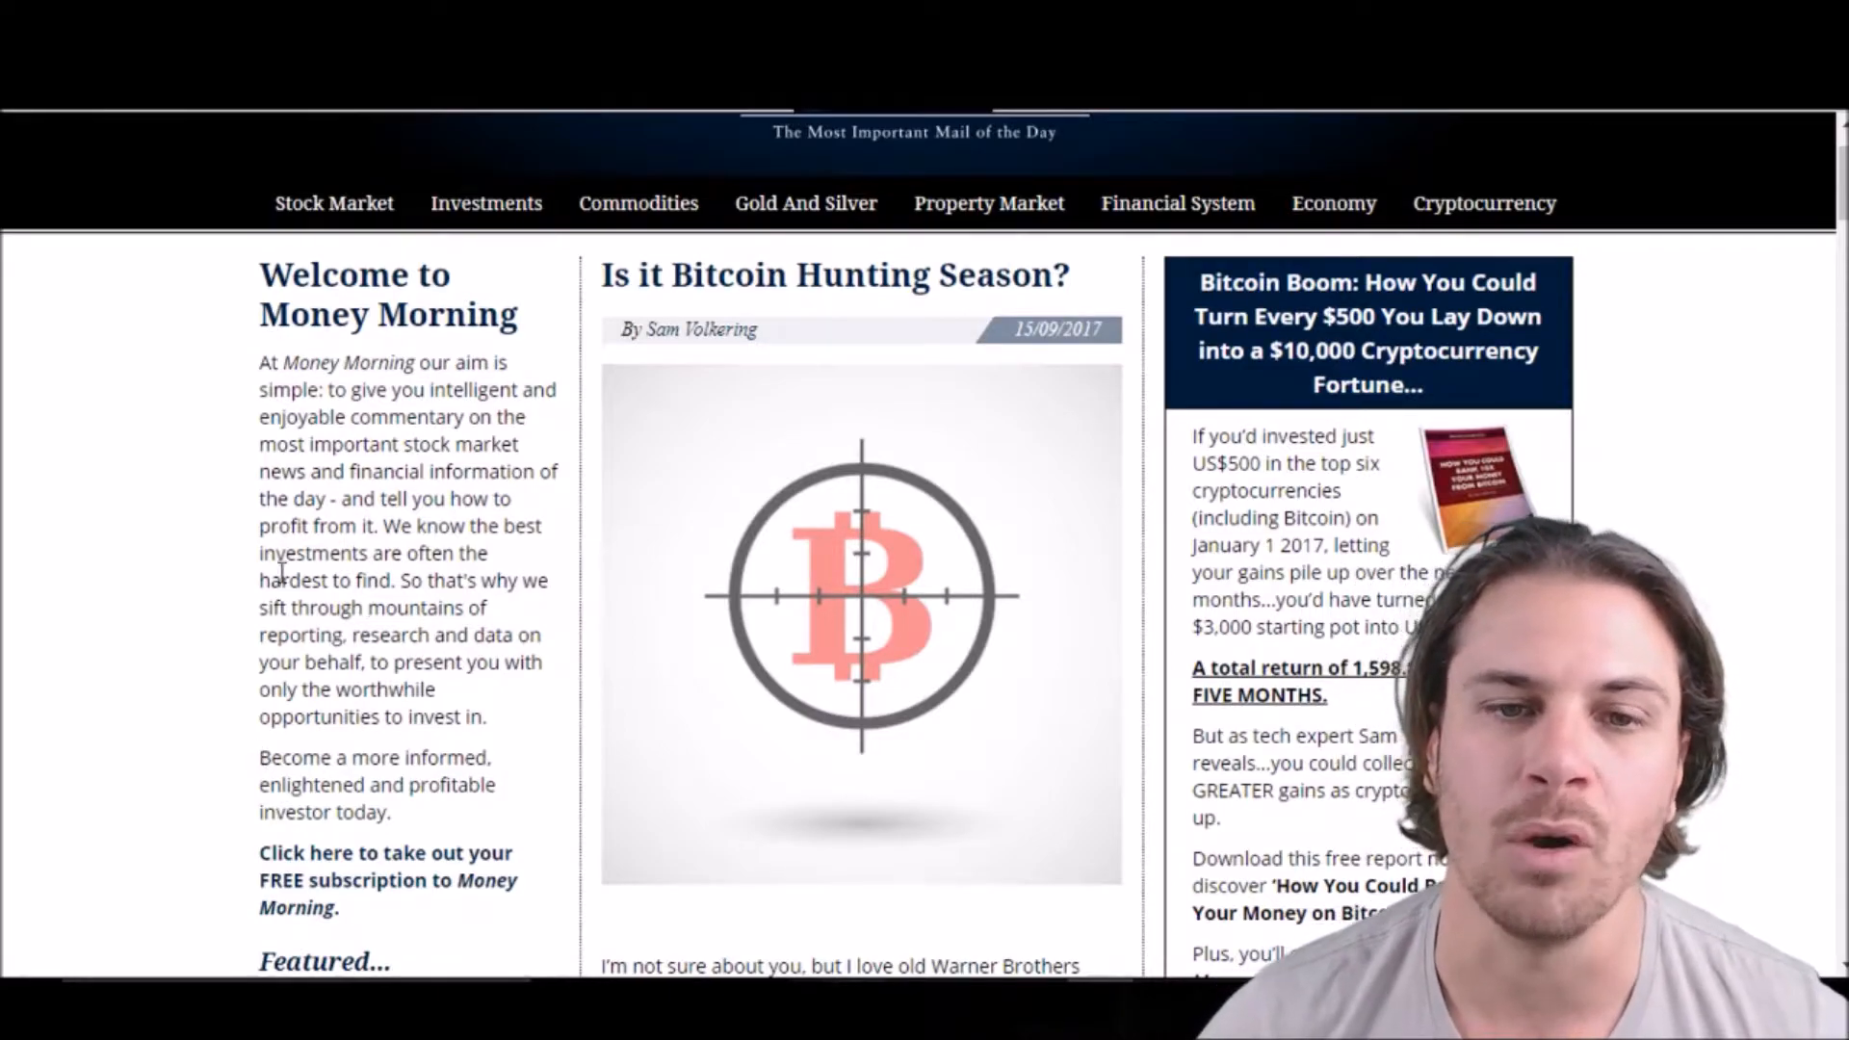
scroll(down, 3)
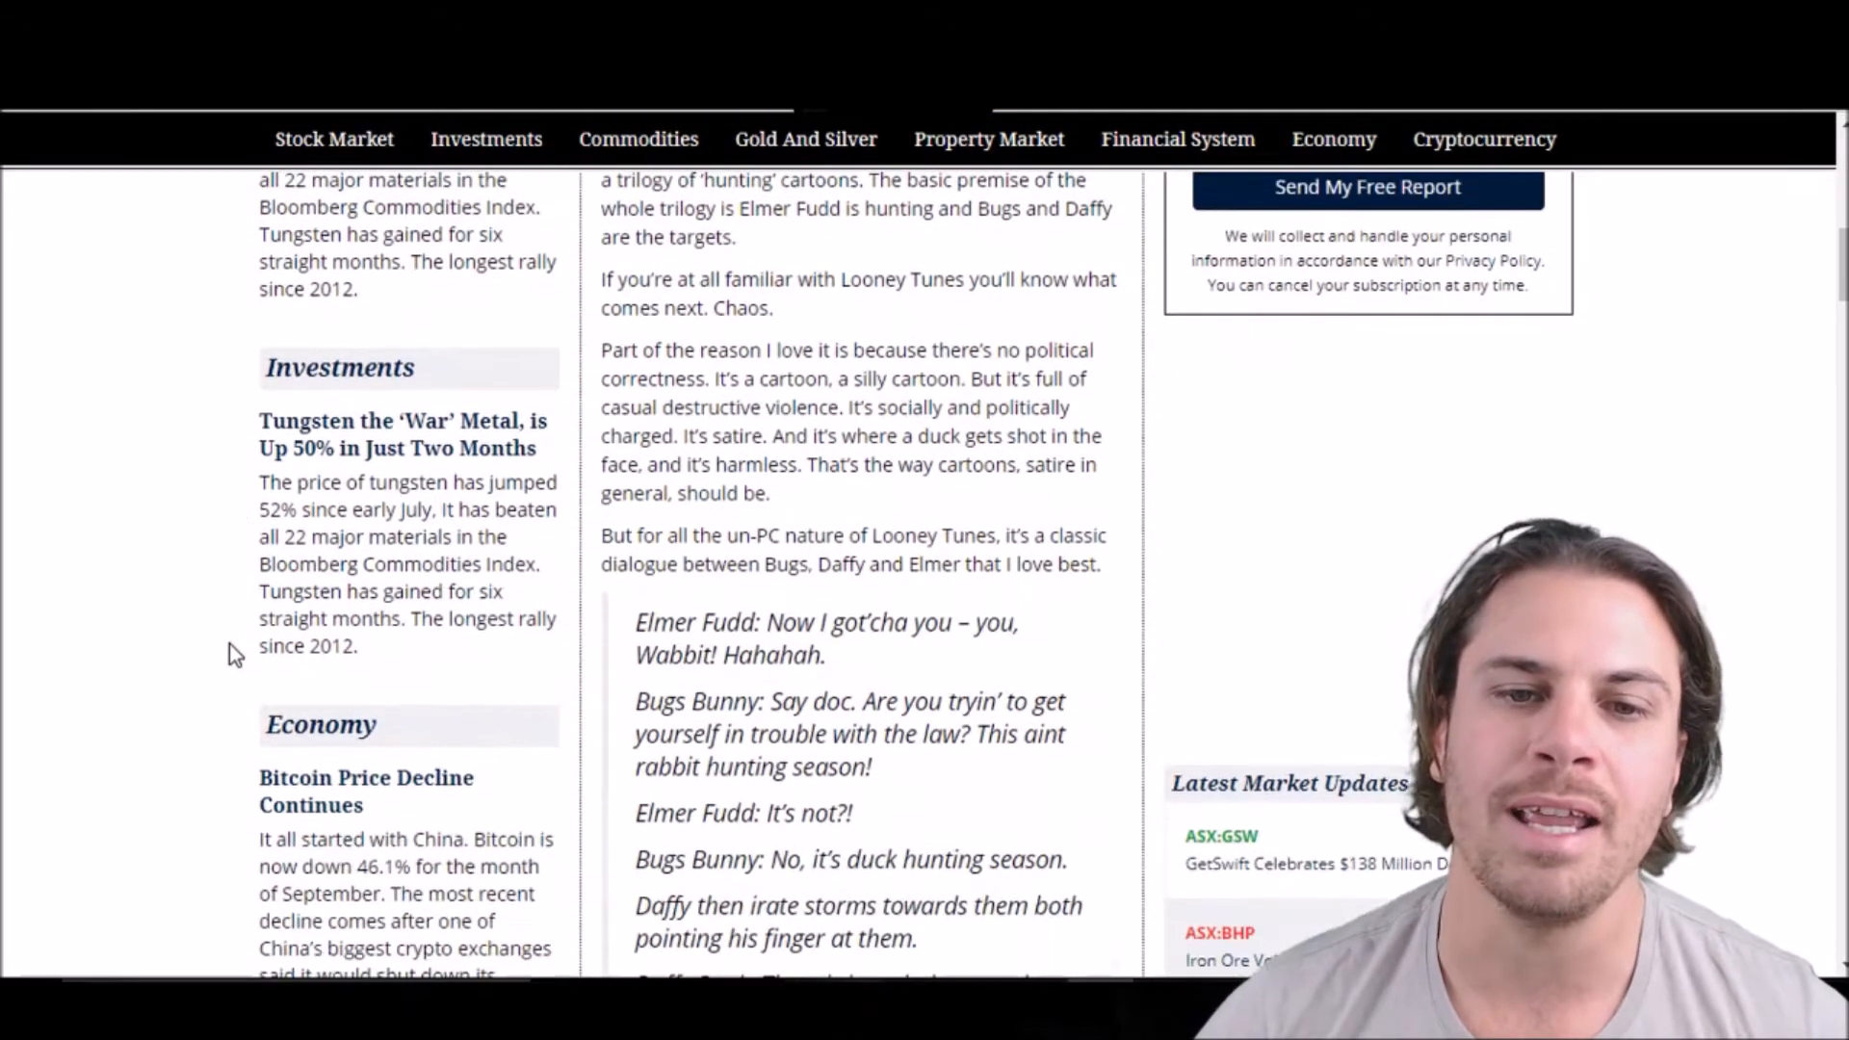
scroll(down, 3)
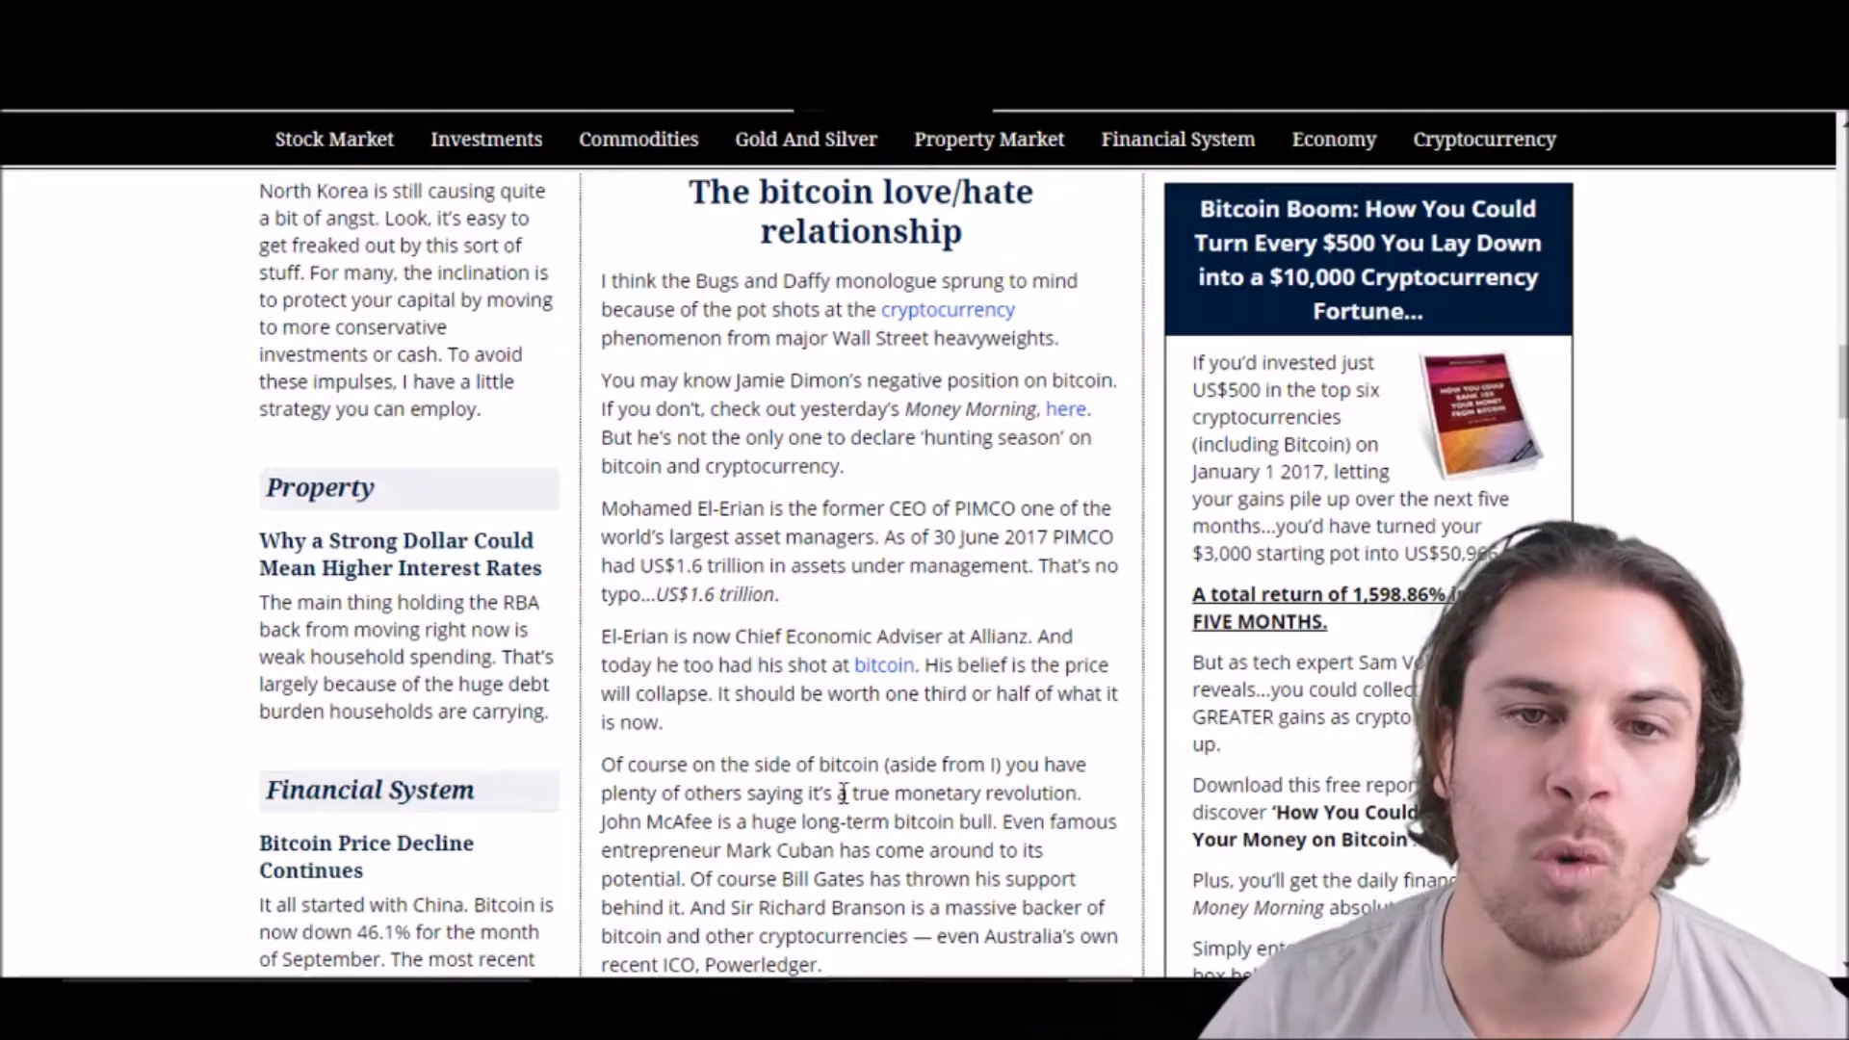
- Scroll past the Citi and Goldman Sachs quotes to the Tech Crunch quote and 'duck season' passage
scroll(down, 3)
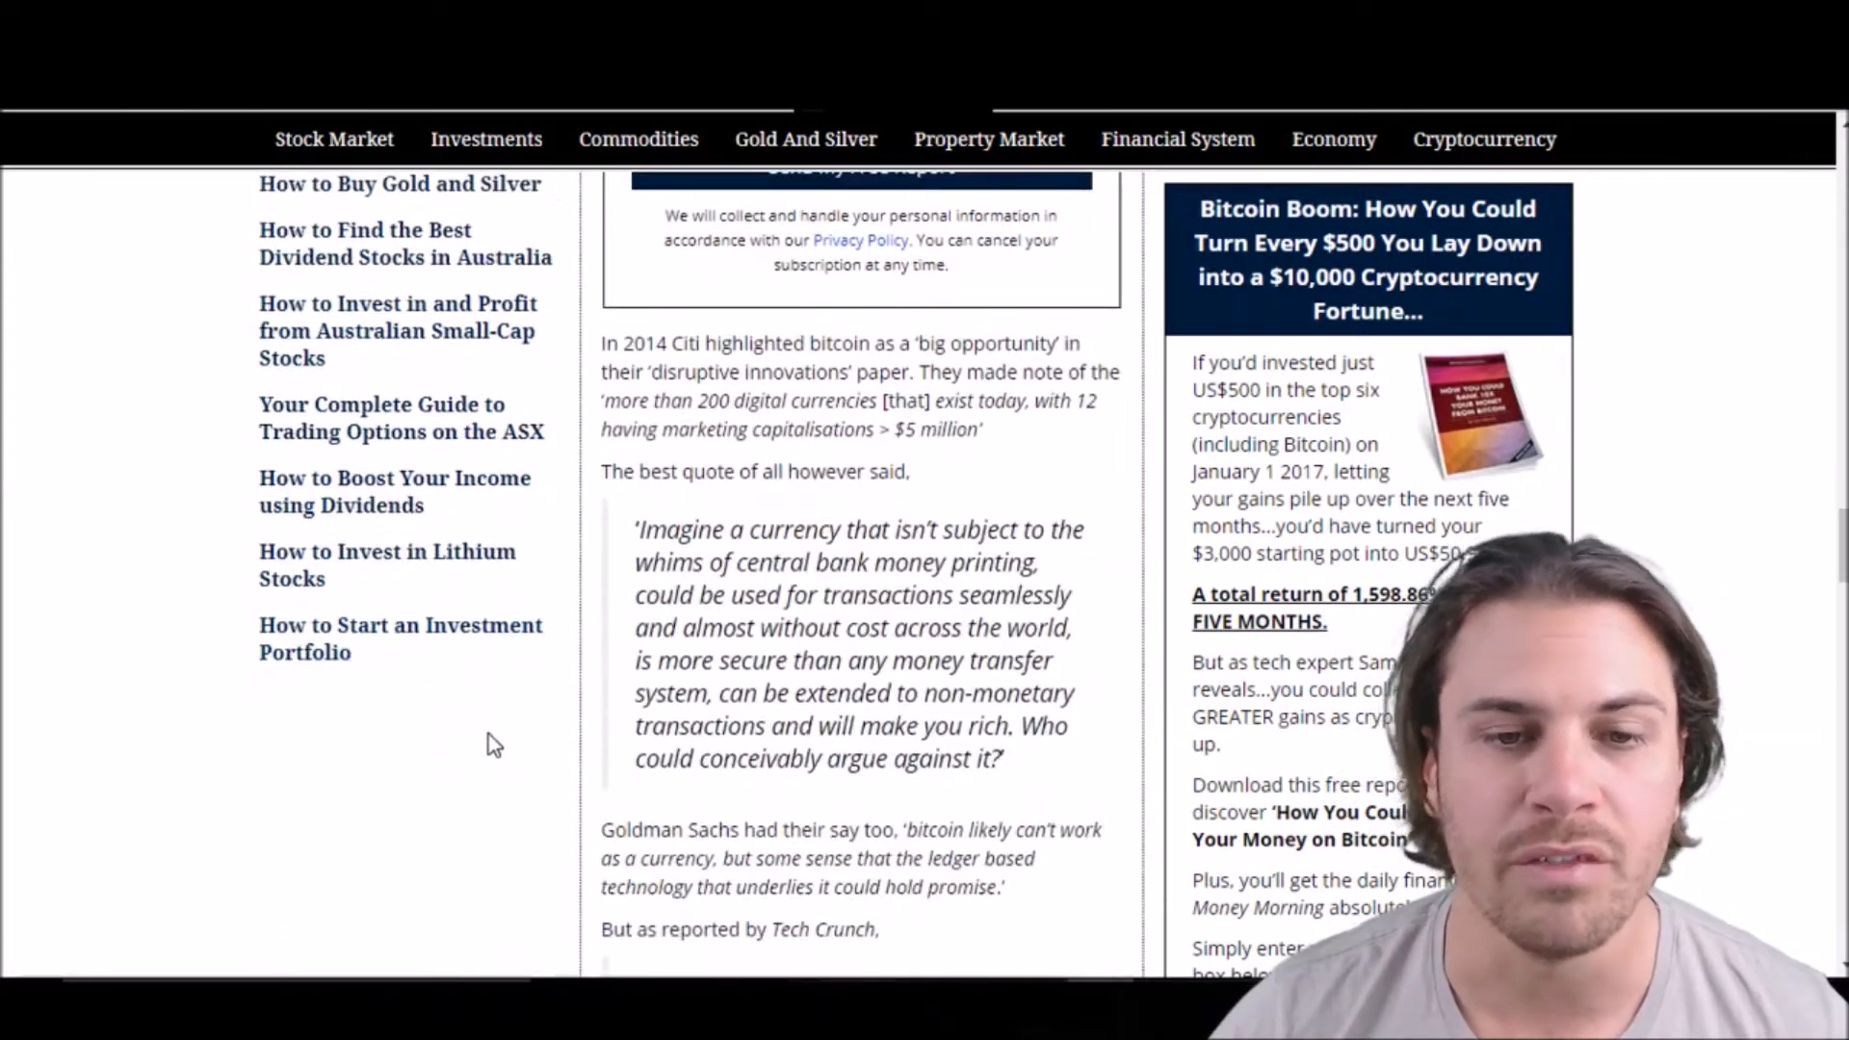
scroll(down, 3)
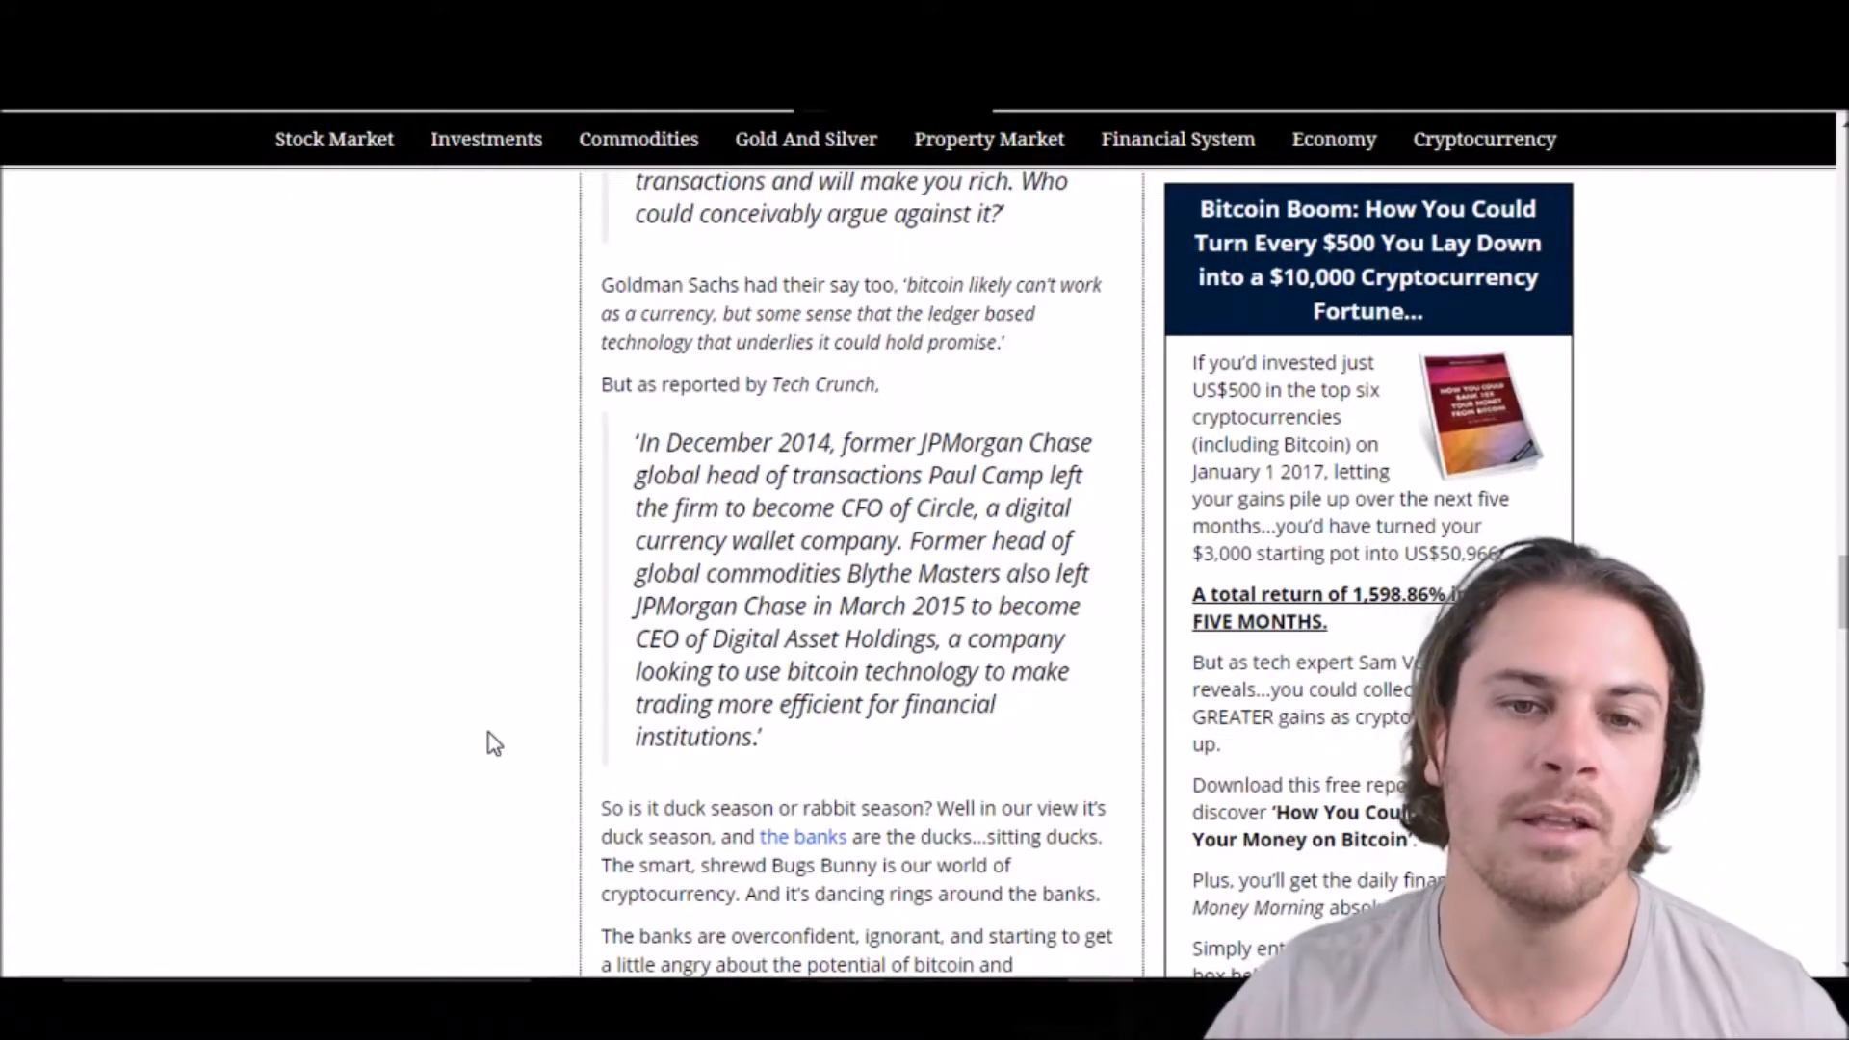
scroll(down, 3)
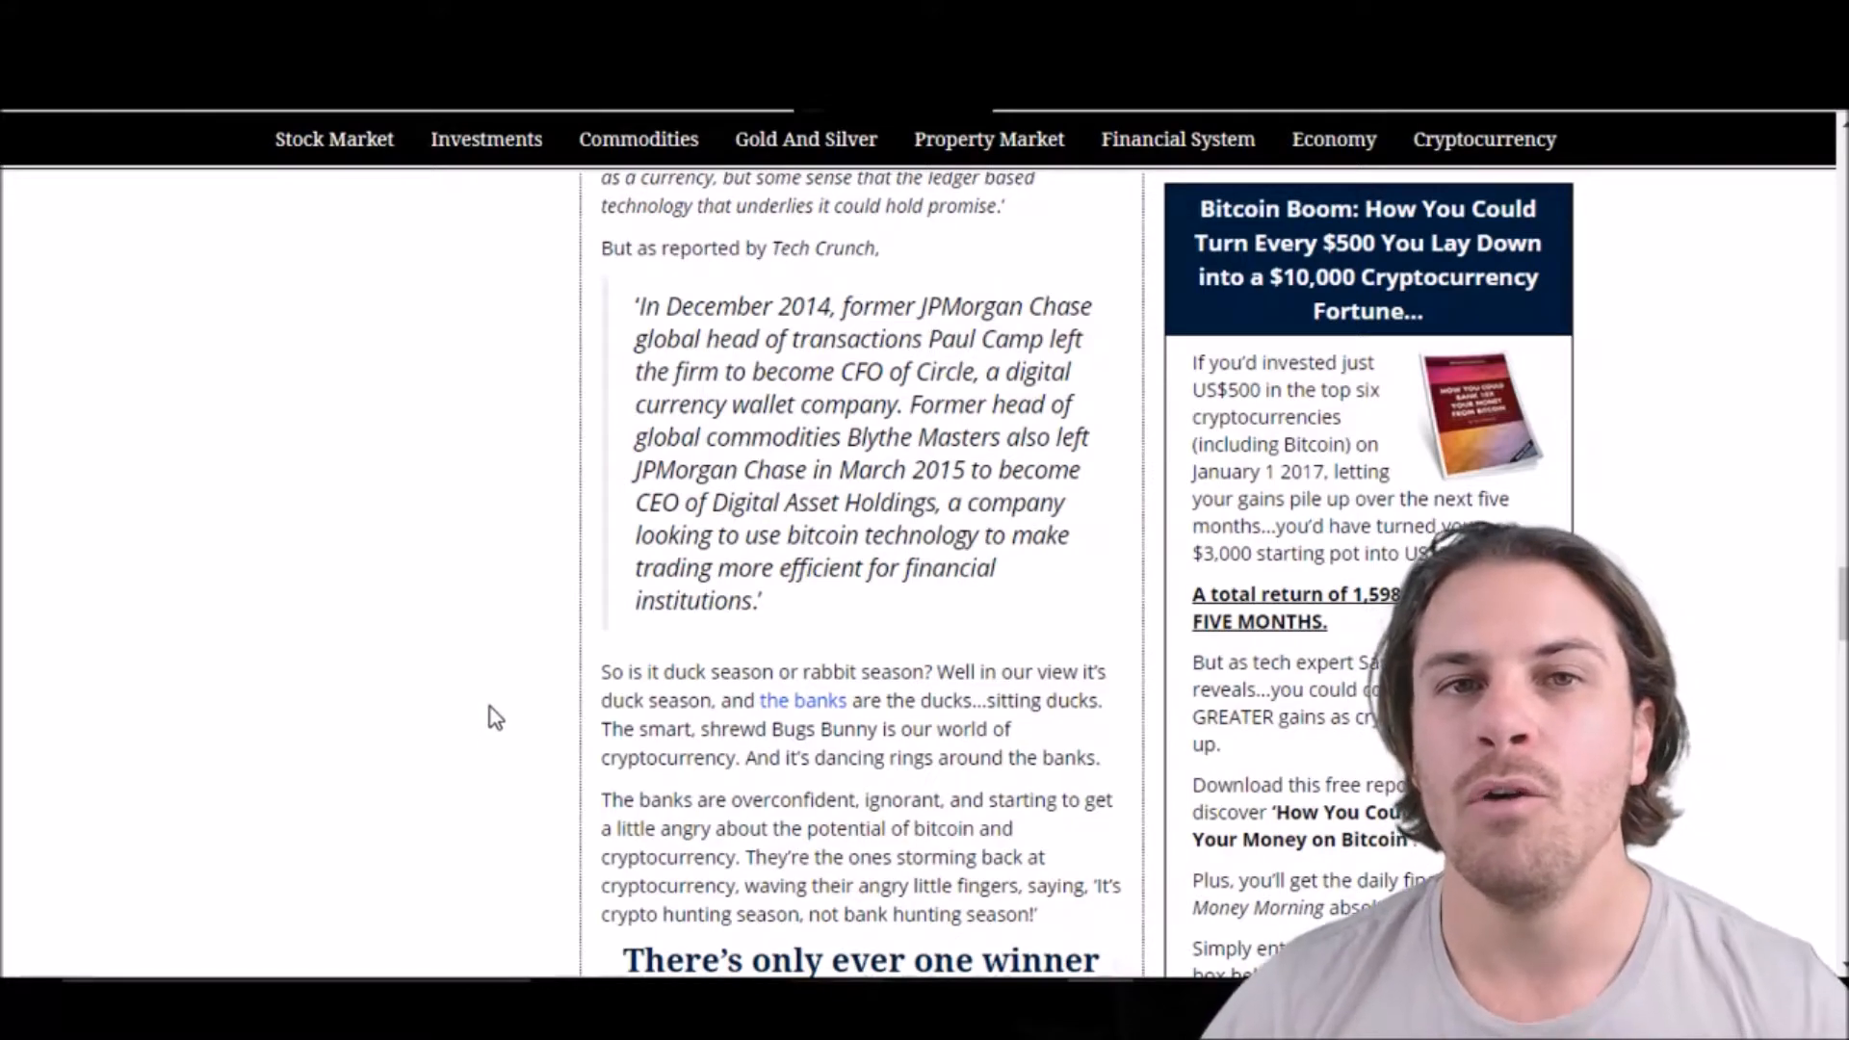
mouse_move(510, 715)
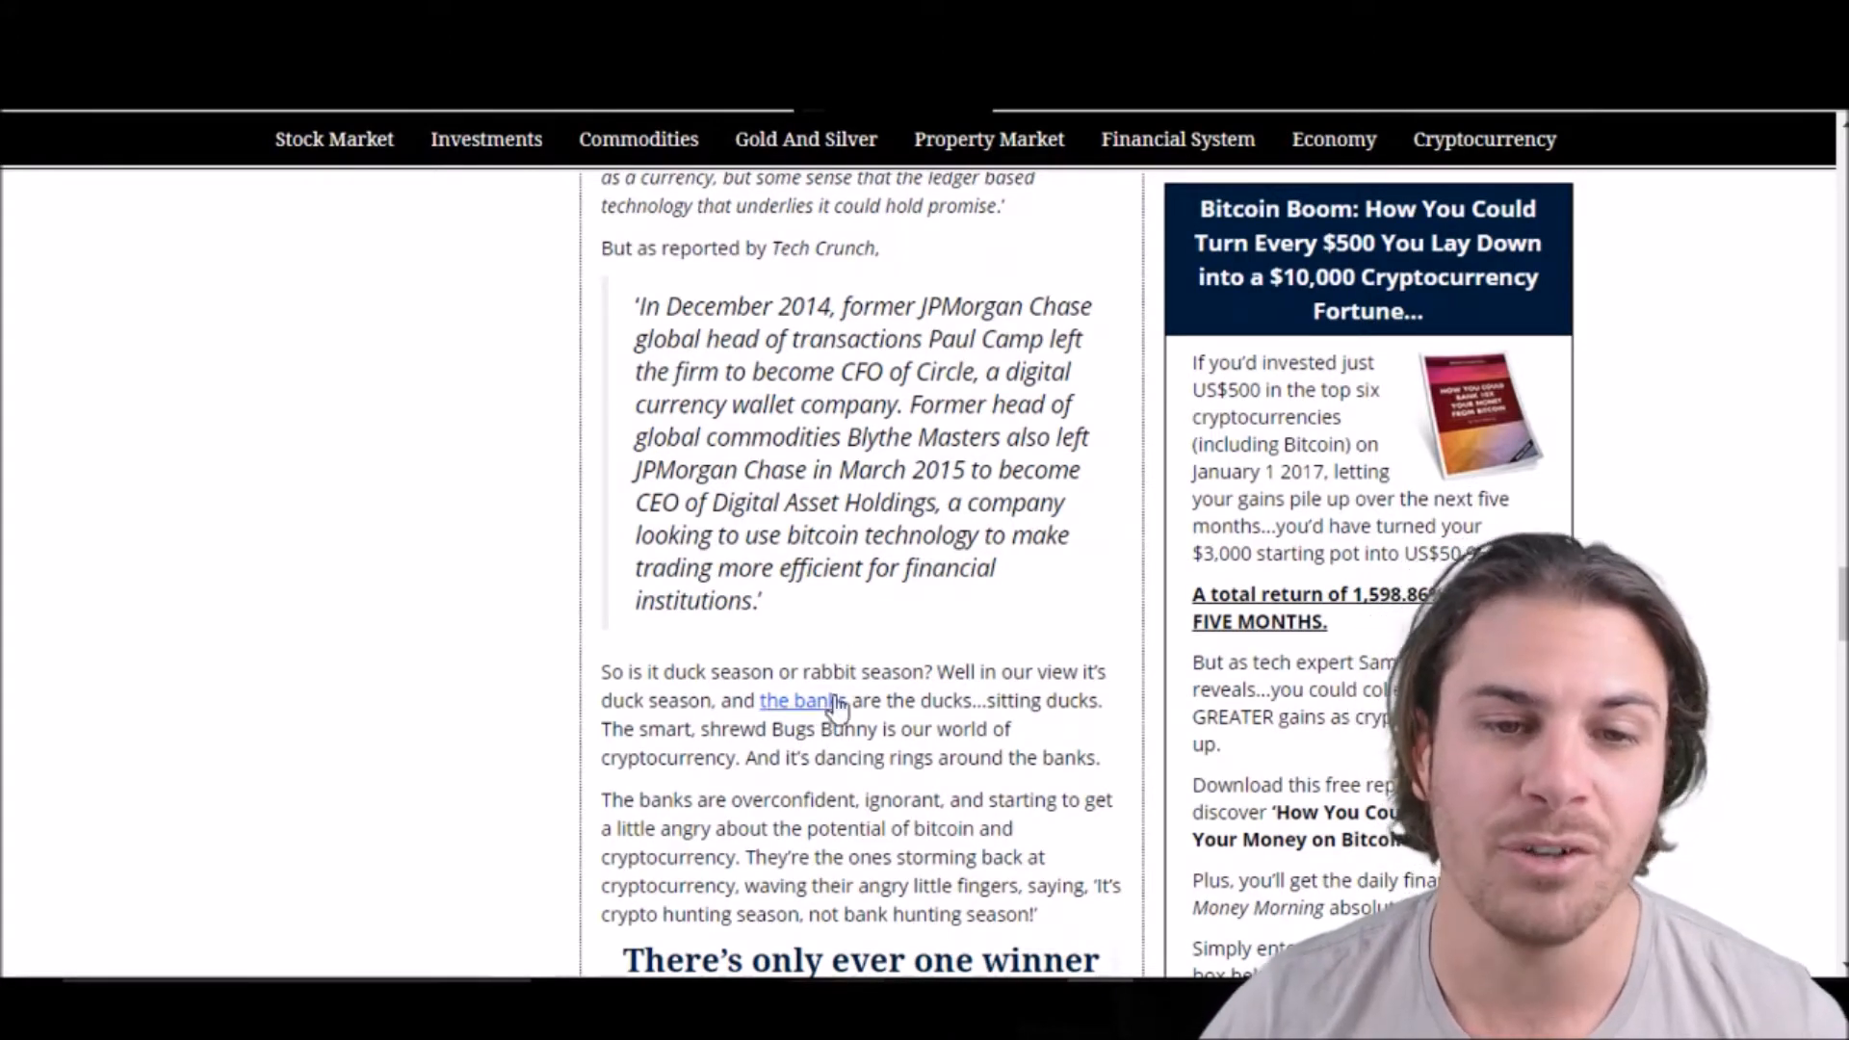
mouse_move(884, 613)
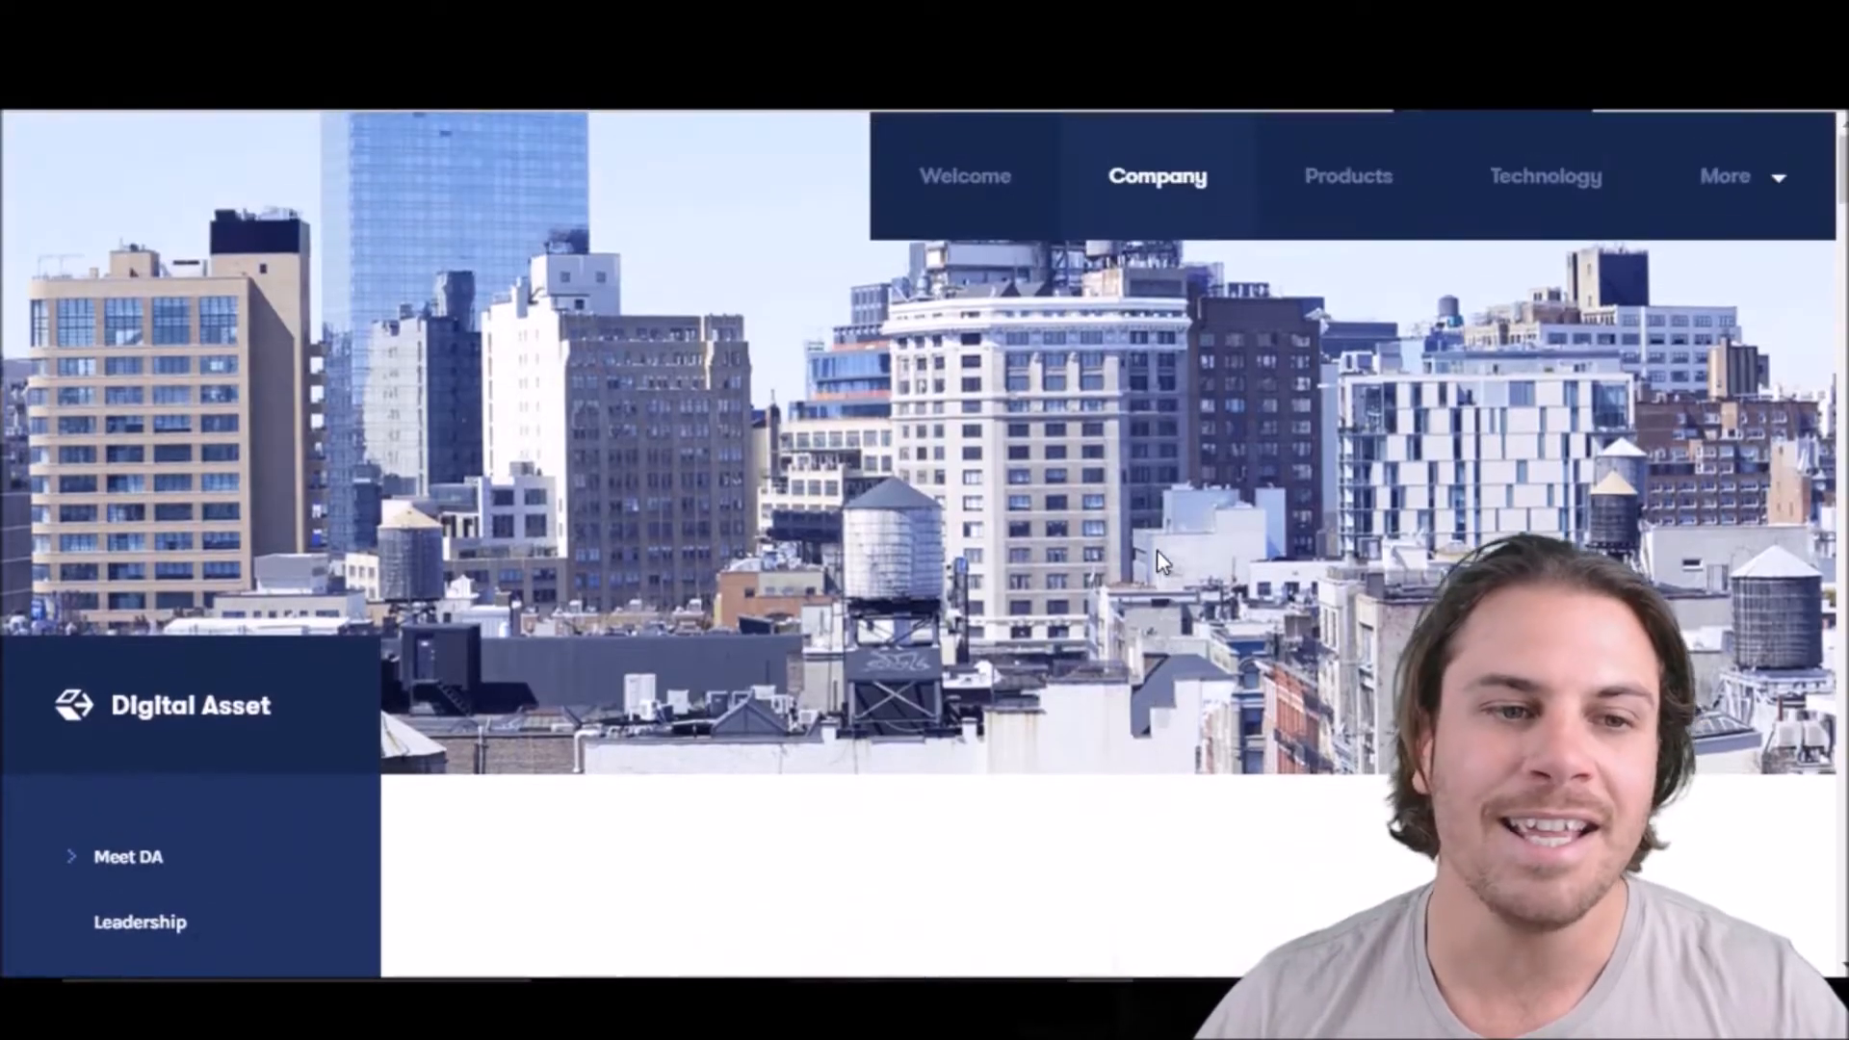
- Scroll down the Digital Asset Company page for a brief look at the site
scroll(down, 3)
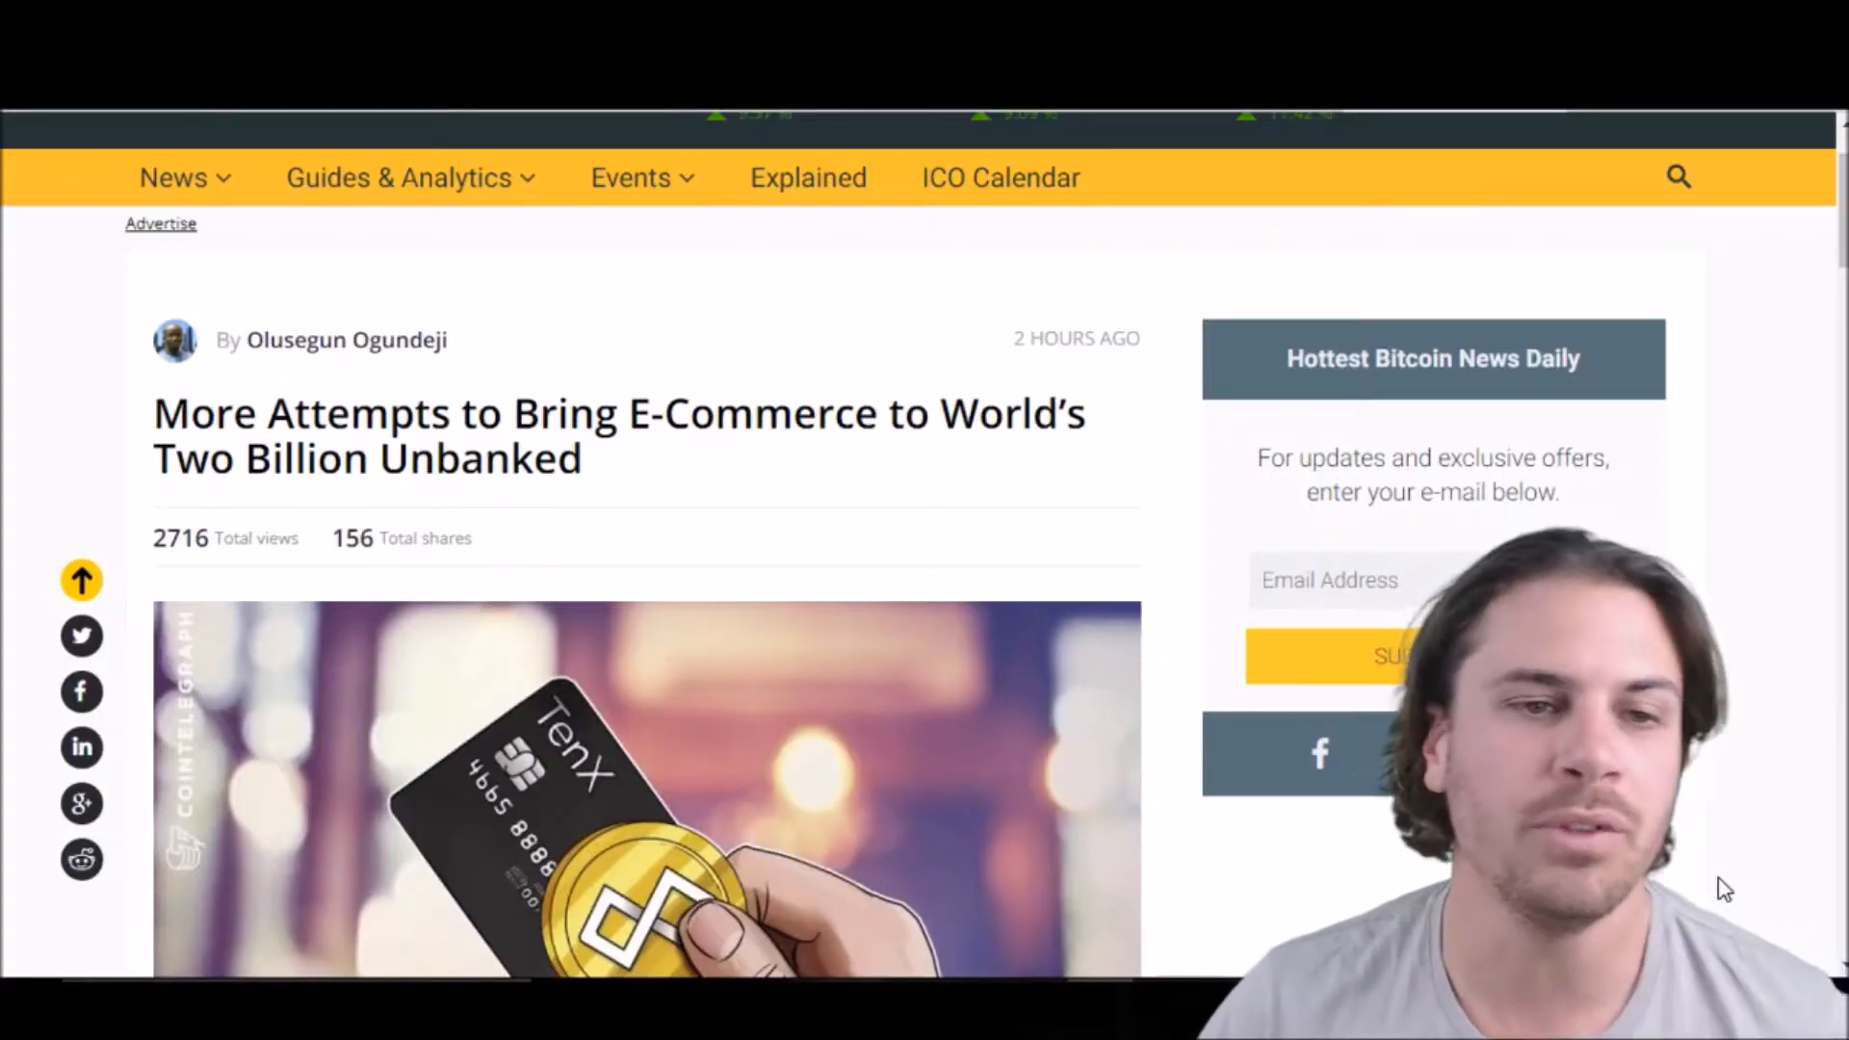
mouse_move(810, 746)
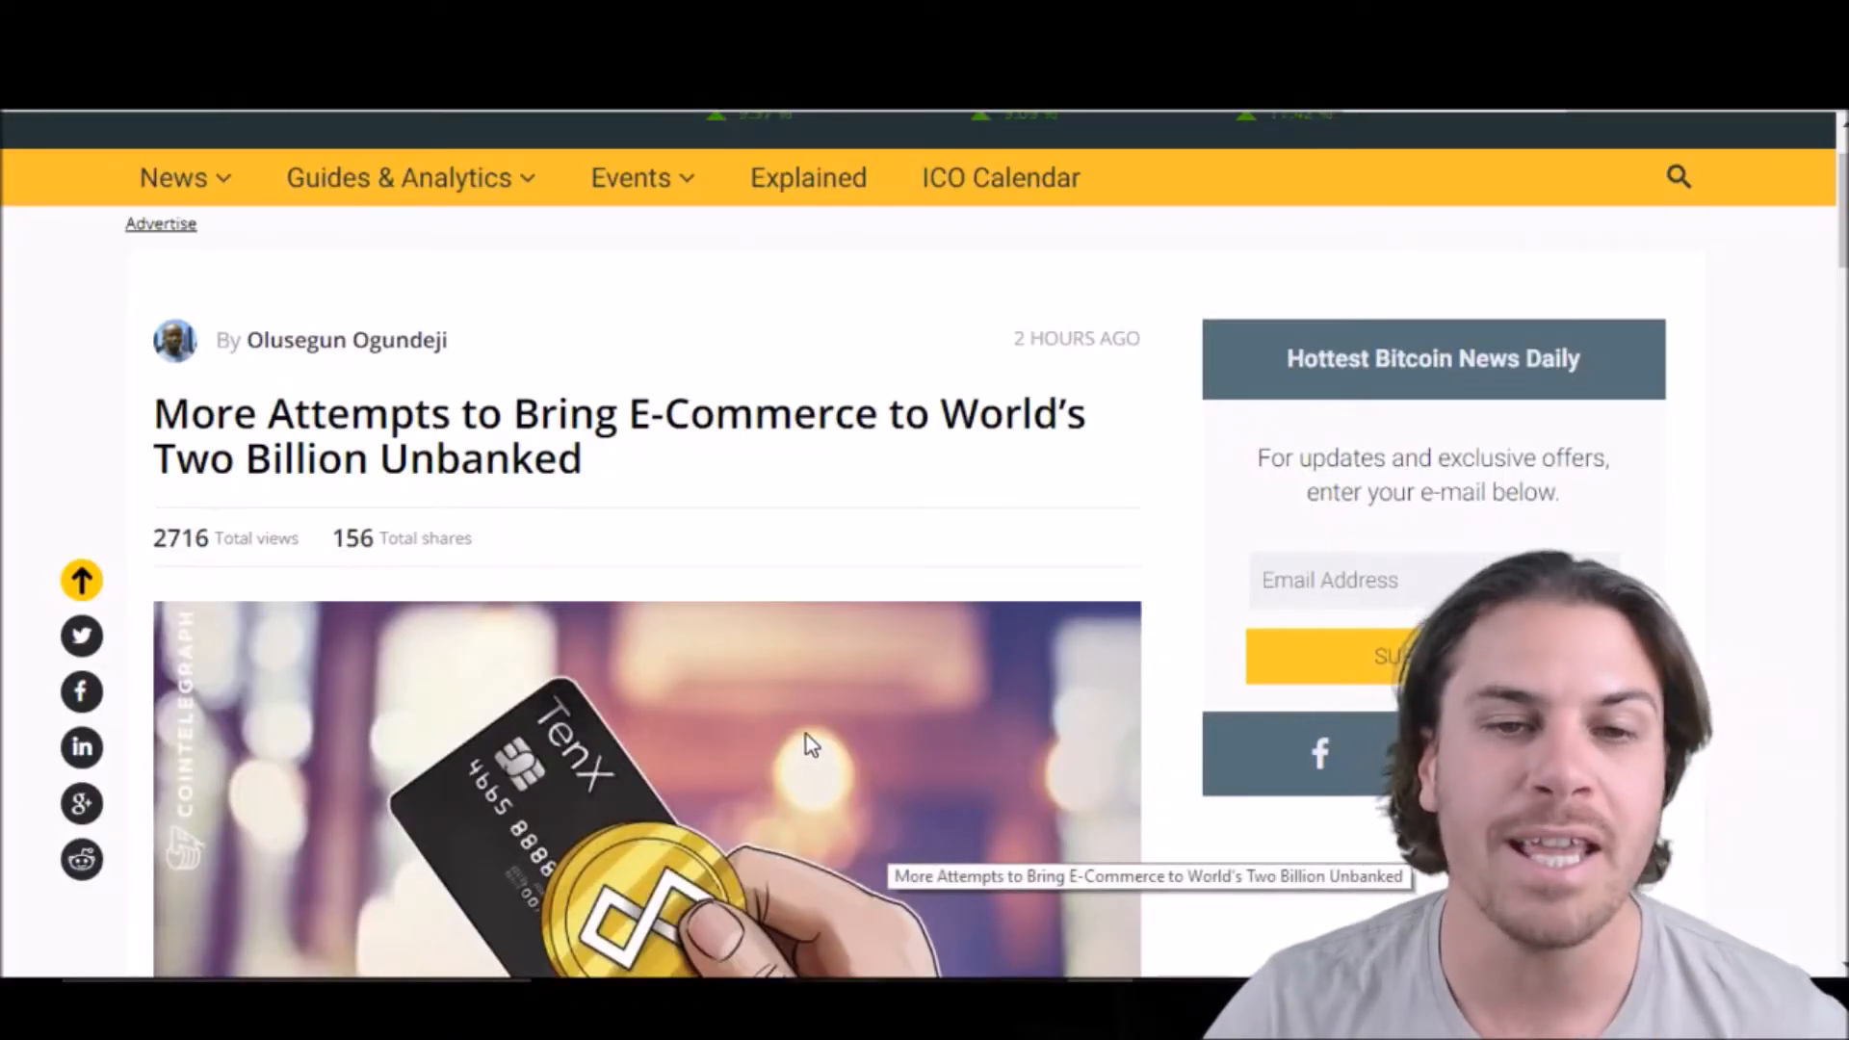
mouse_move(761, 611)
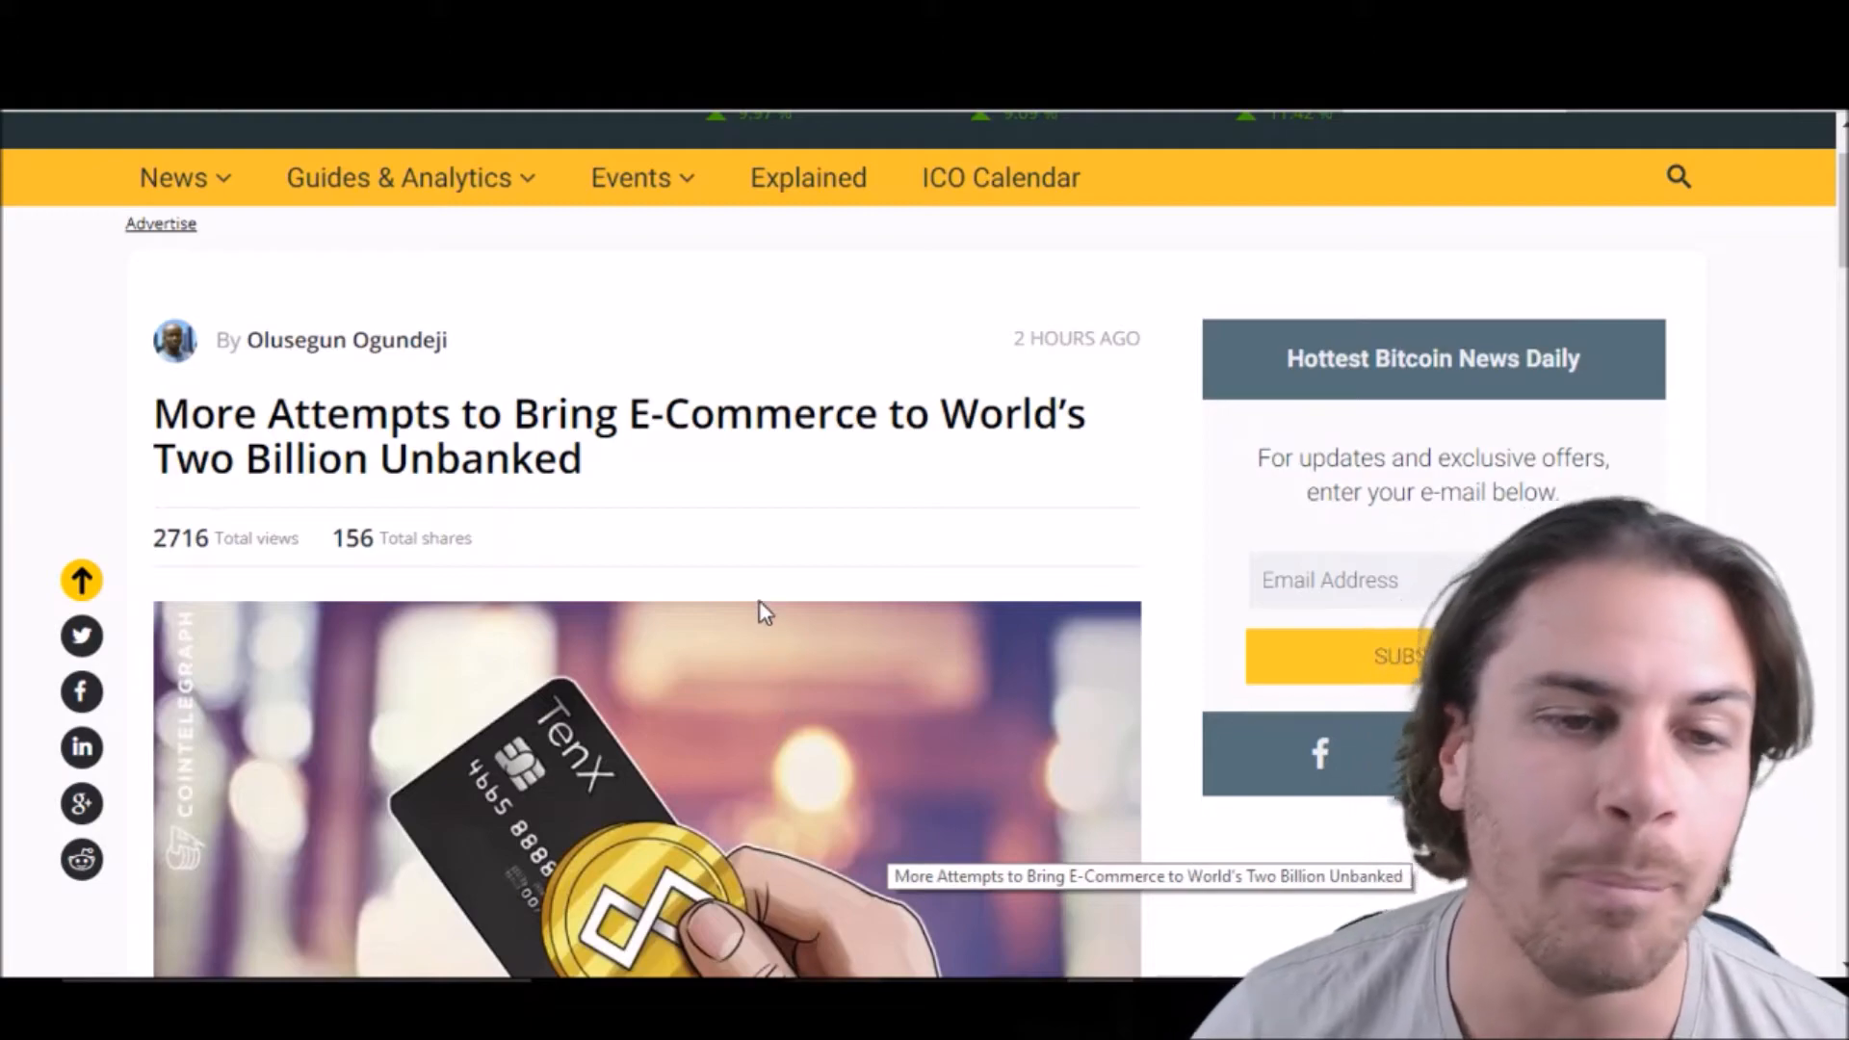
- Scroll the unbanked e-commerce article down to its closing paragraph about Centra and two billion unbanked people
scroll(down, 3)
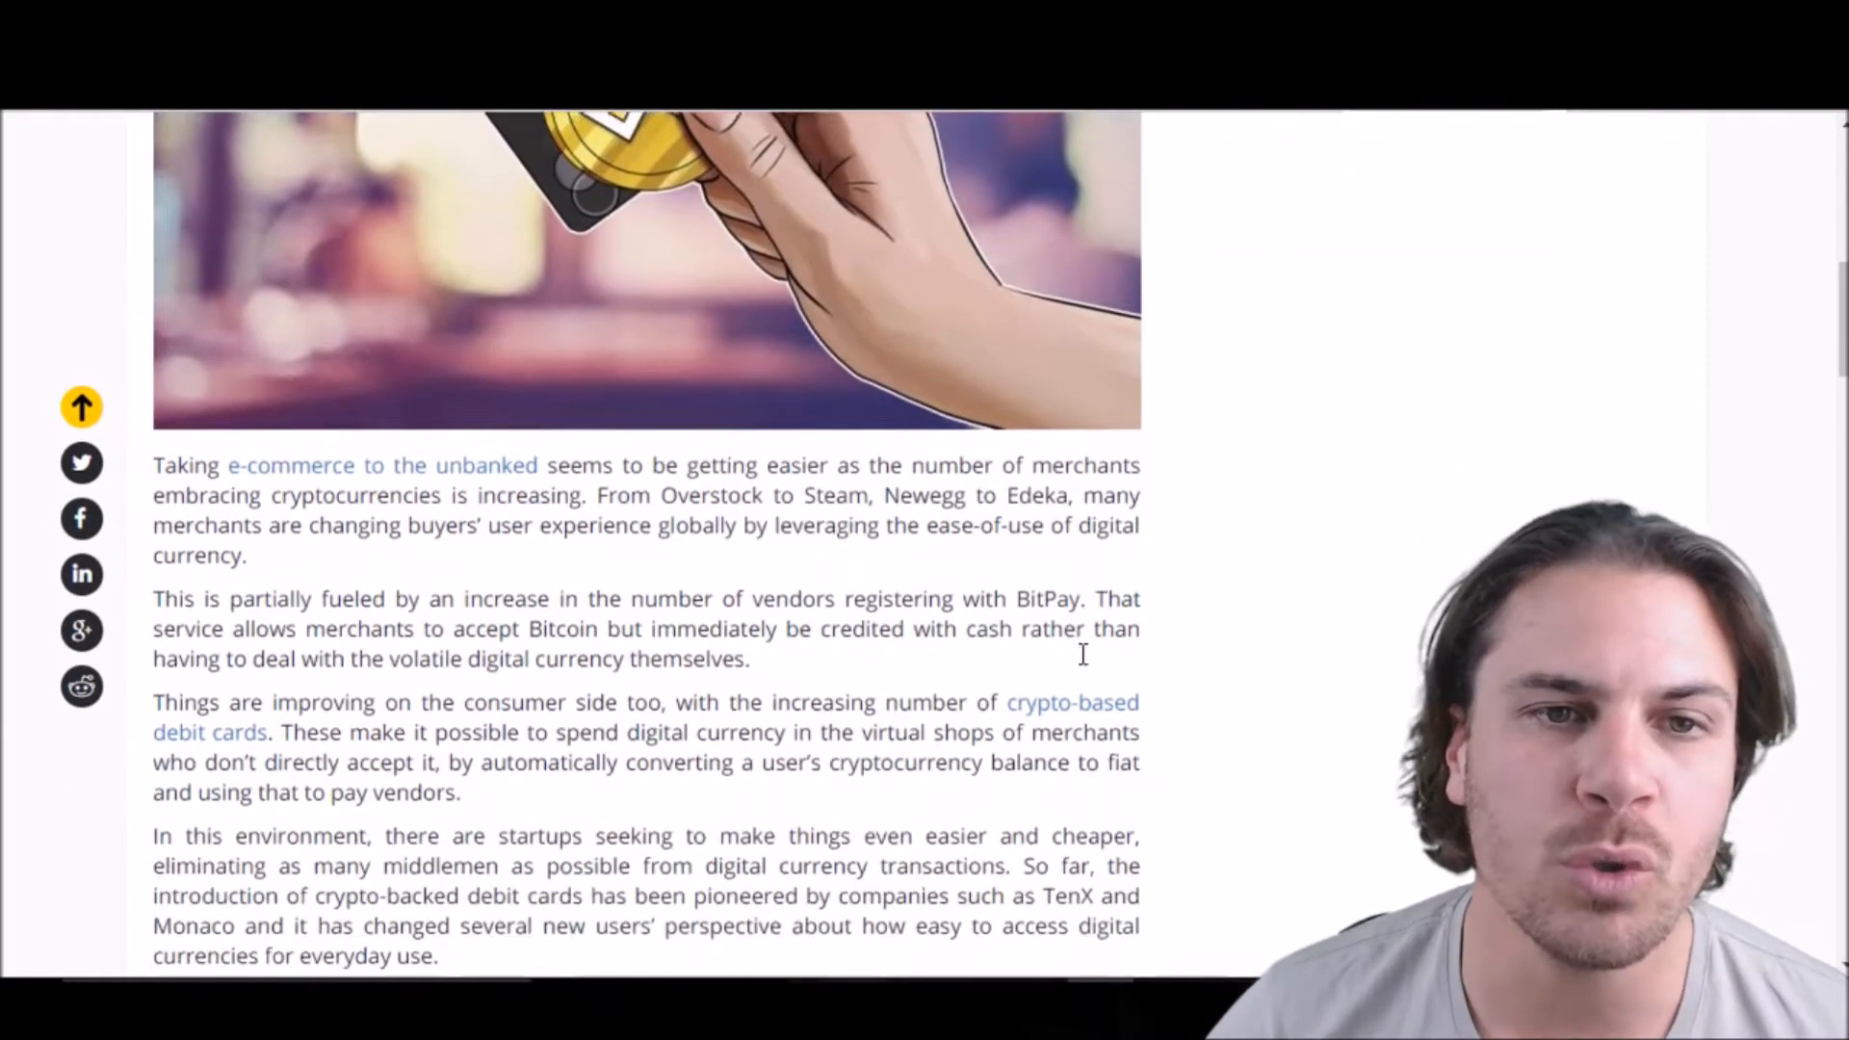
scroll(down, 3)
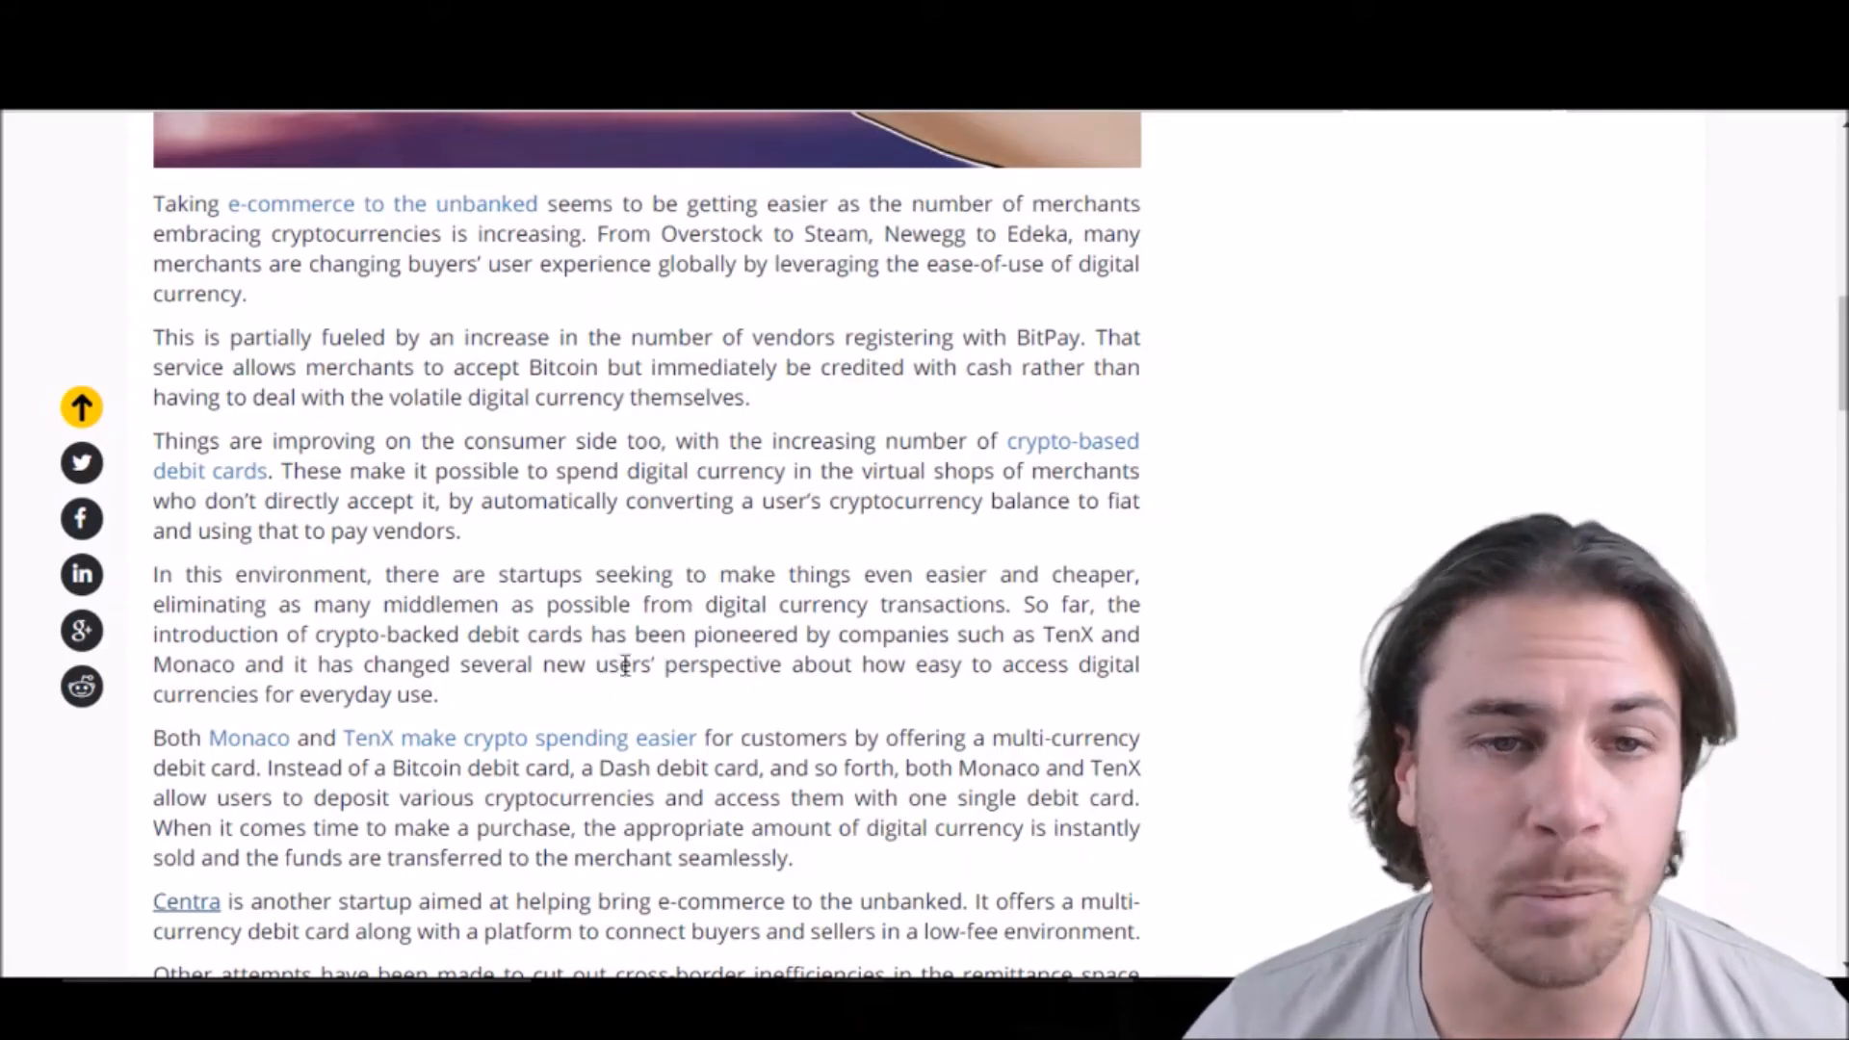
scroll(down, 3)
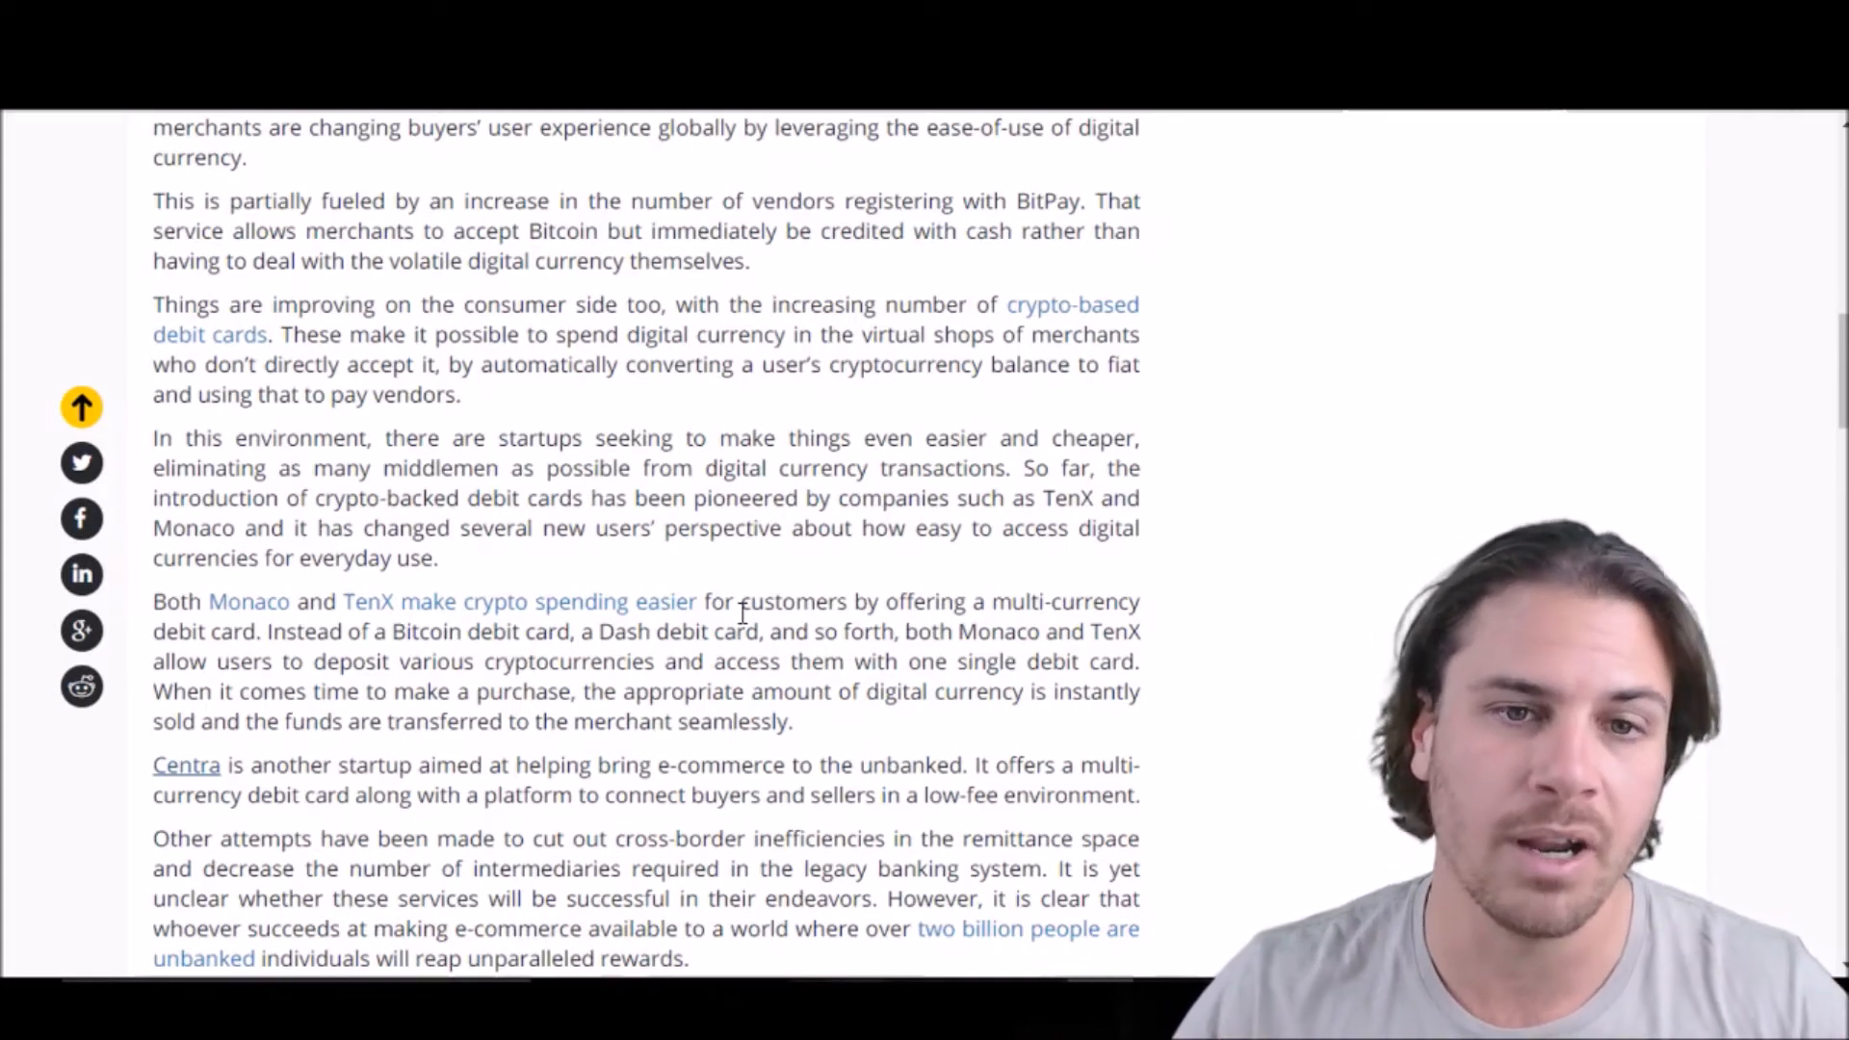
scroll(down, 3)
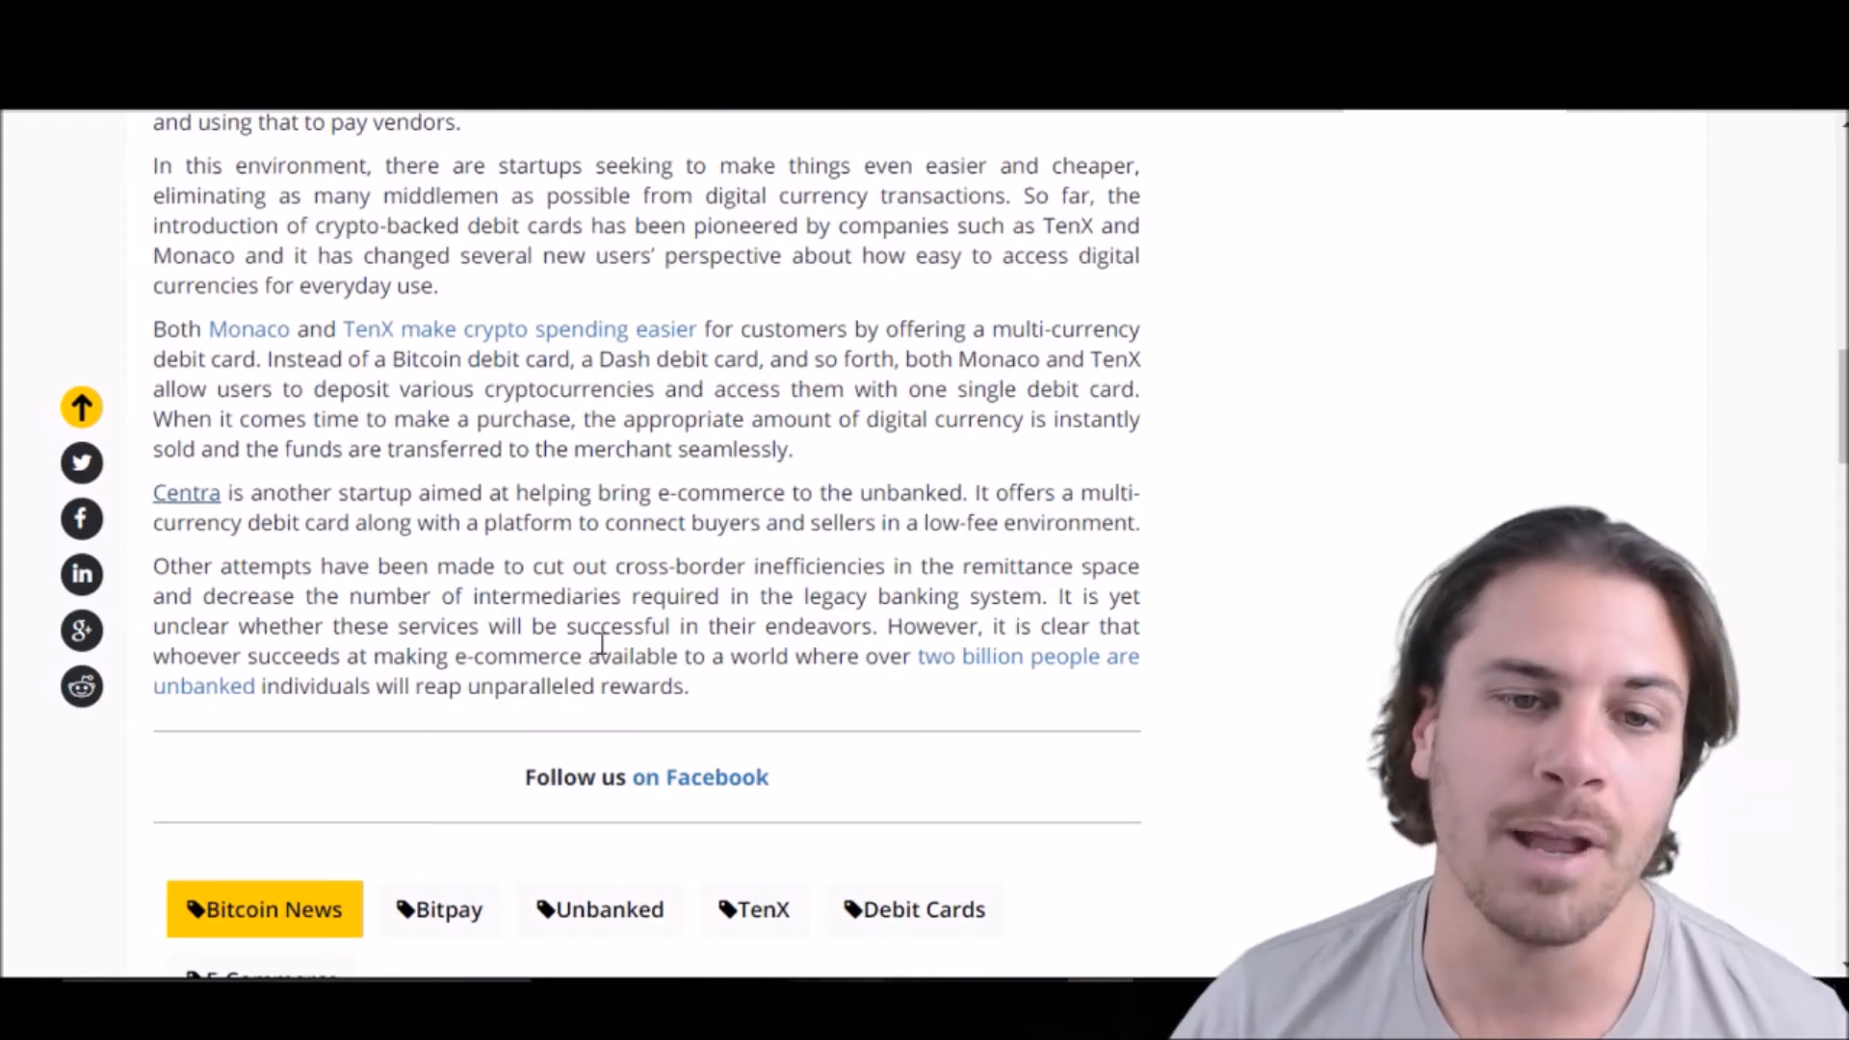
scroll(up, 3)
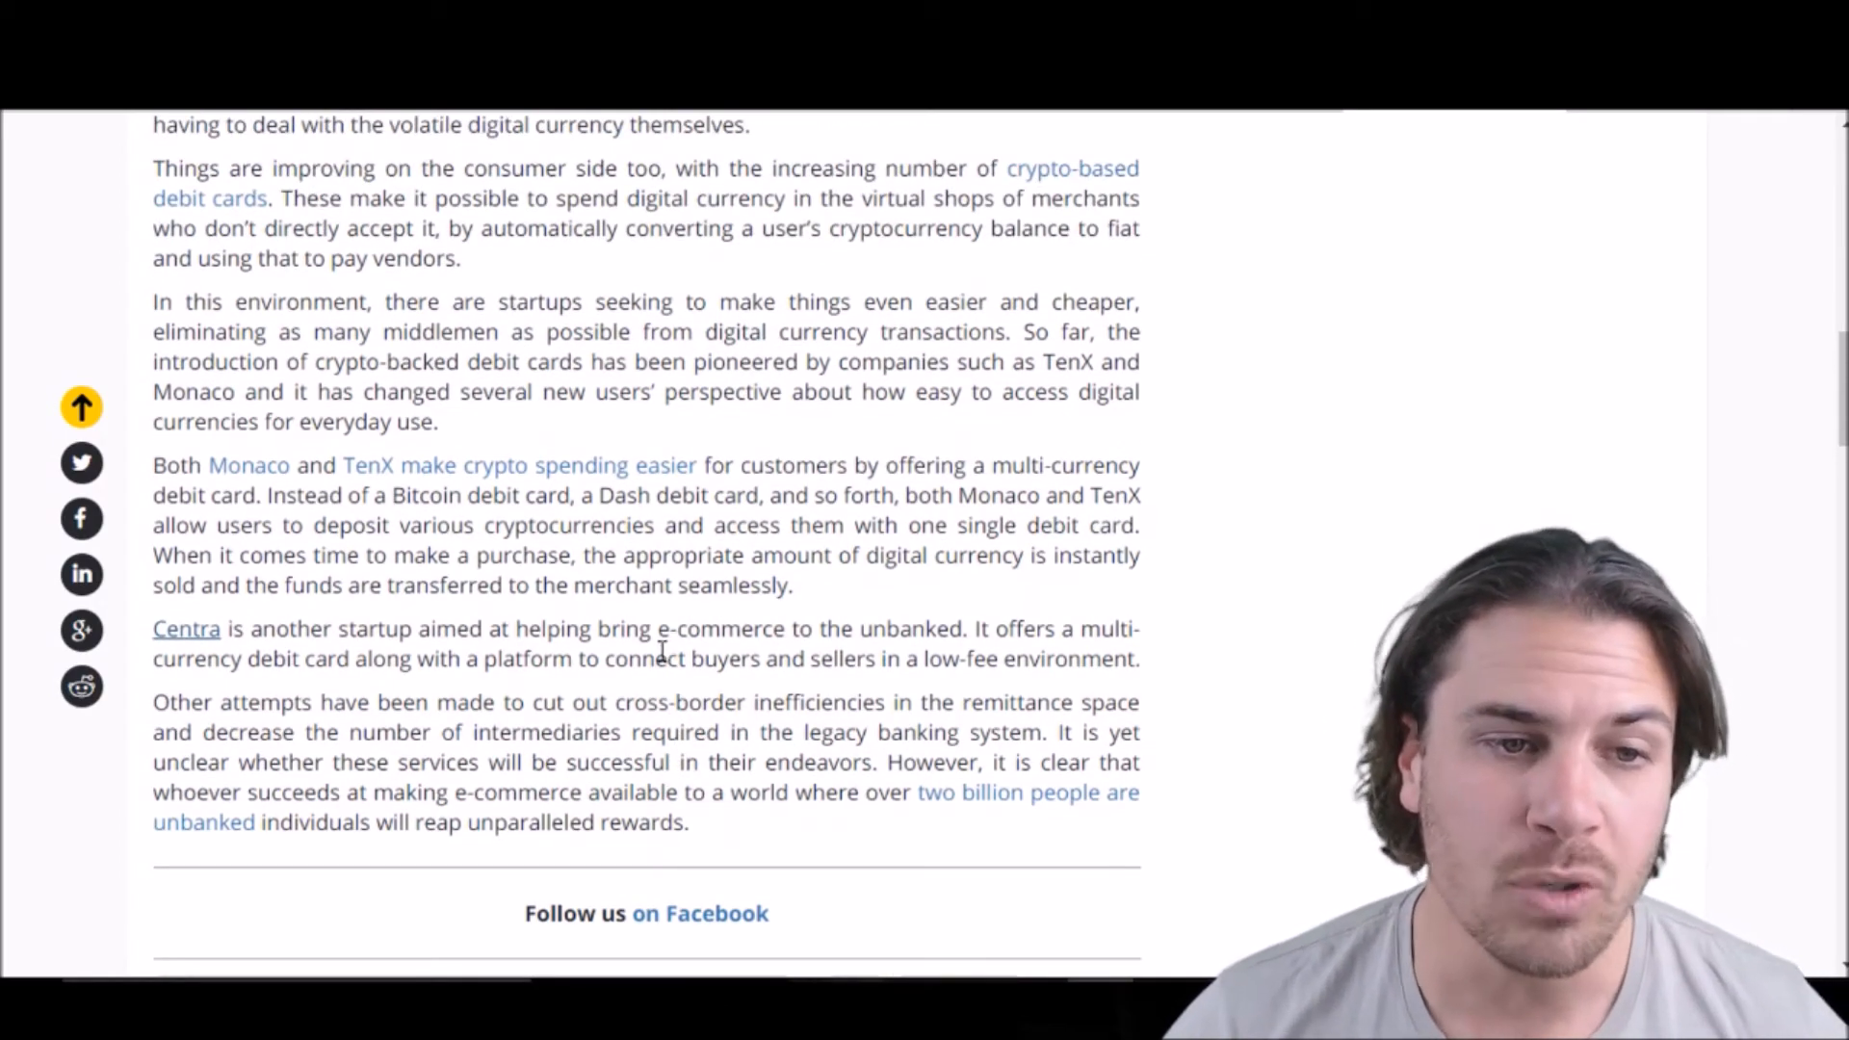
mouse_move(761, 689)
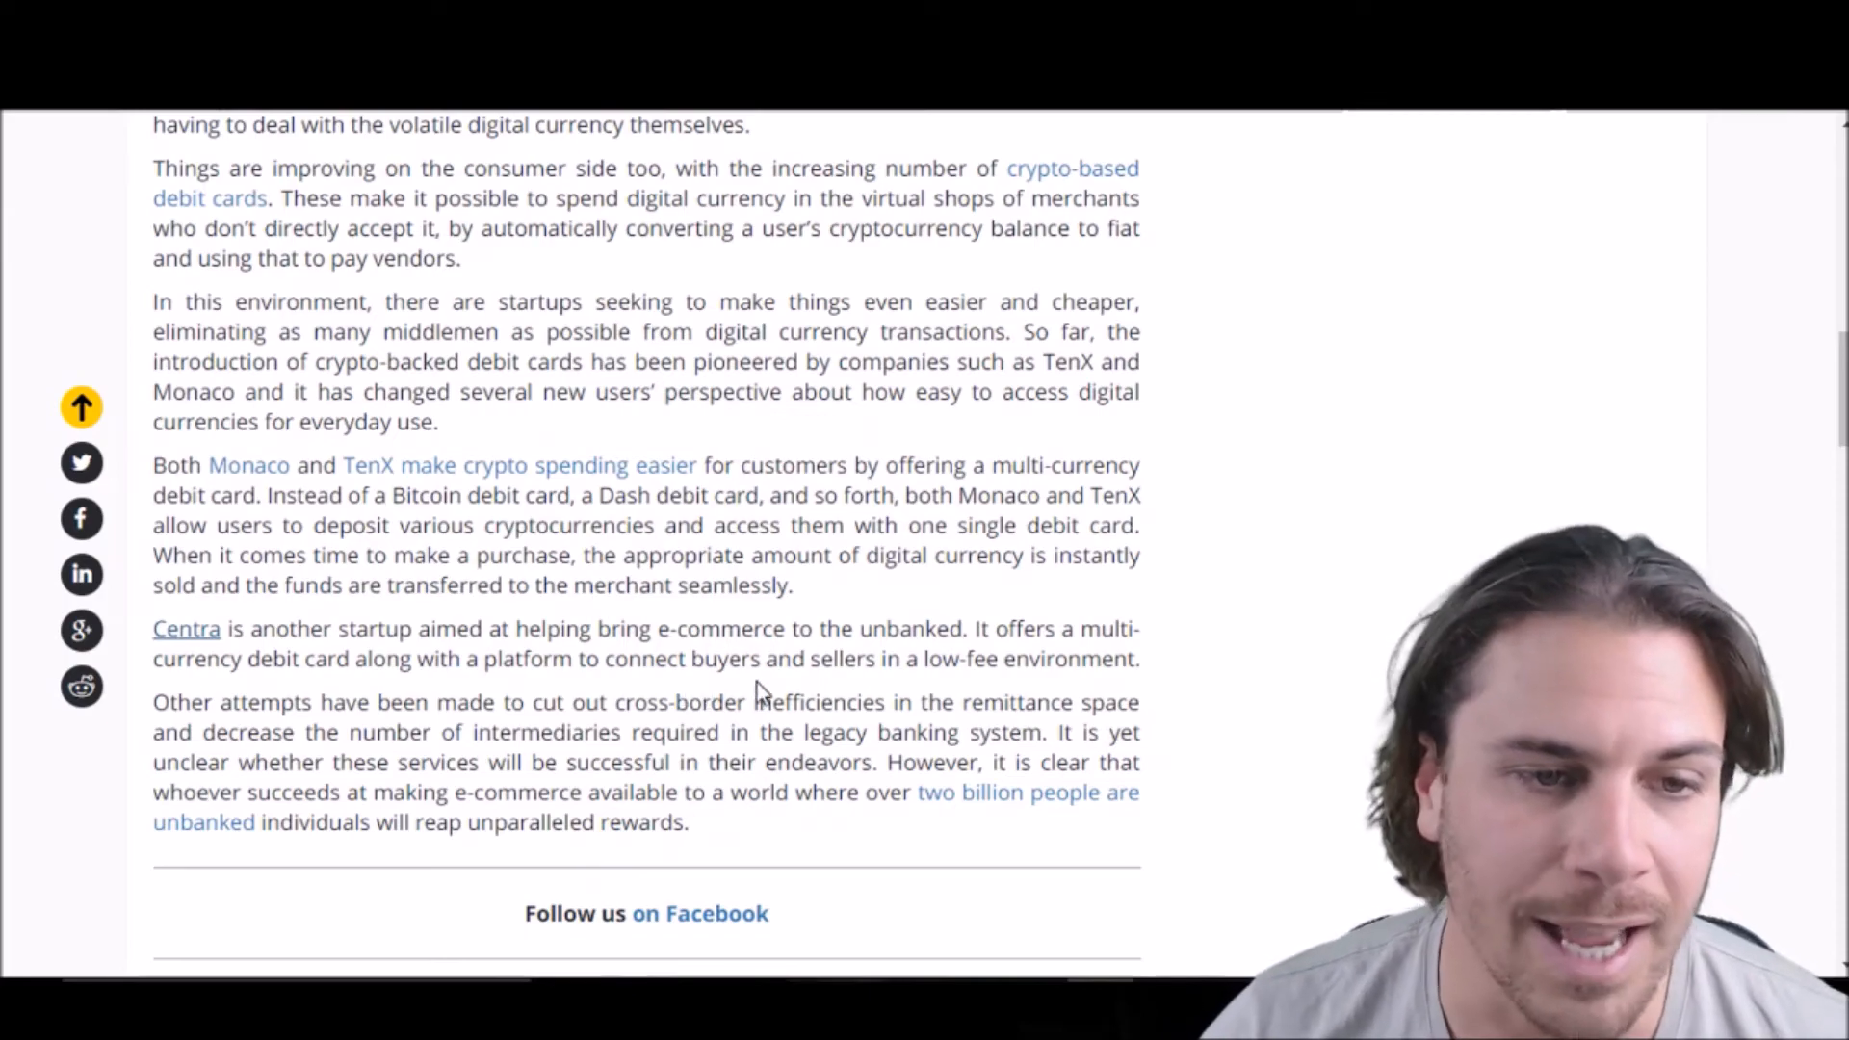
- Follow the Centra link and scroll its homepage past the card lineup to Multi-Cryptocurrency Support
click(185, 629)
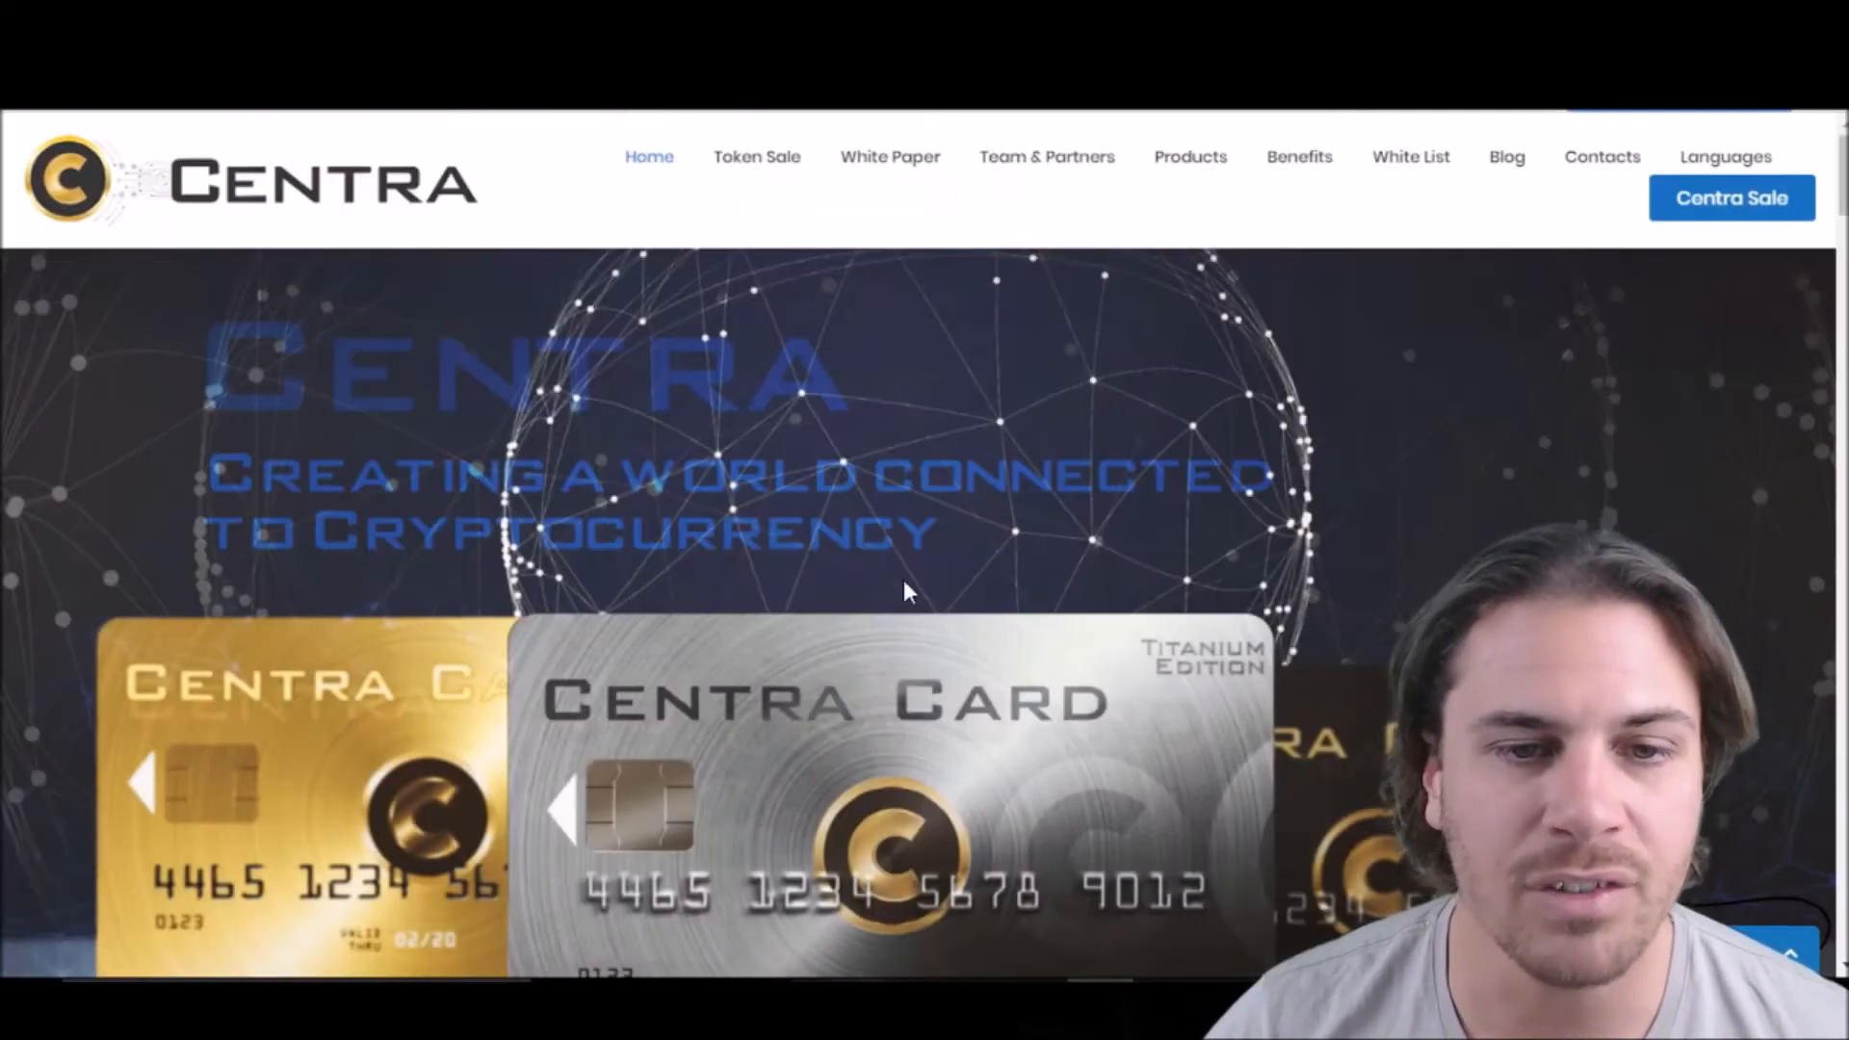
mouse_move(852, 508)
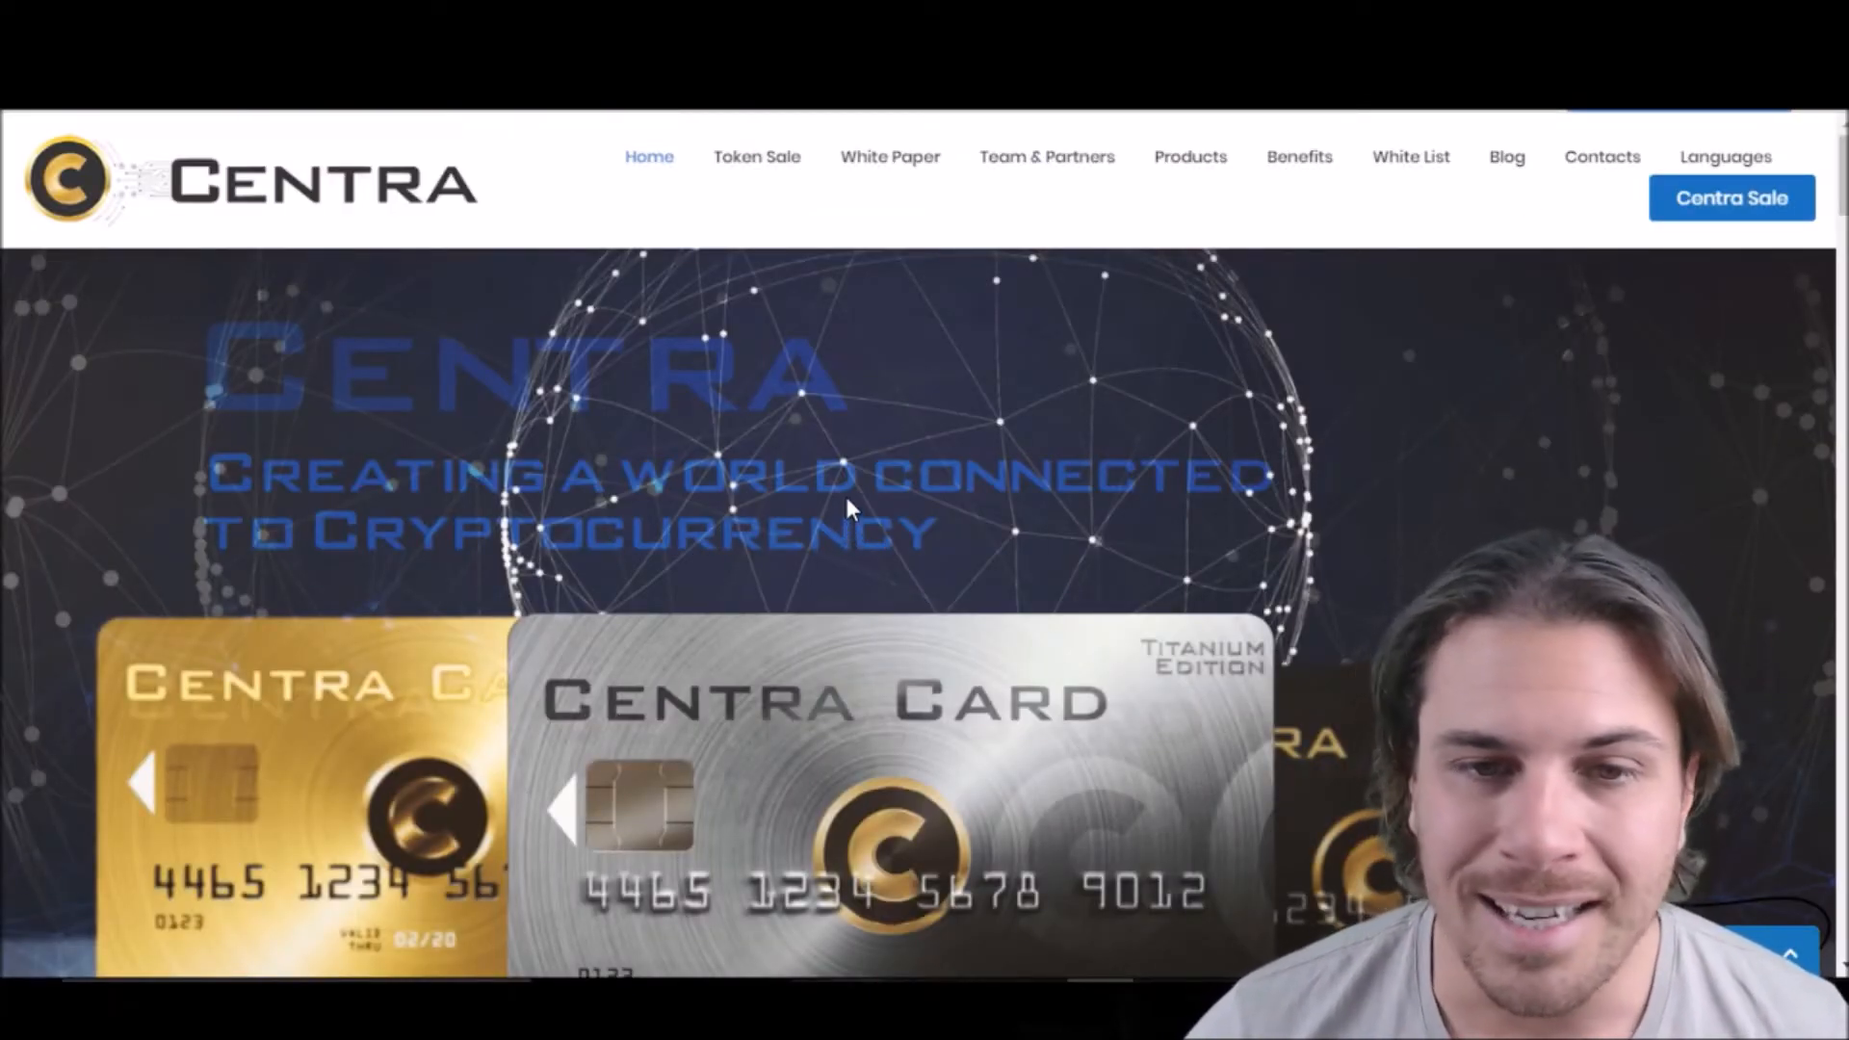
scroll(down, 3)
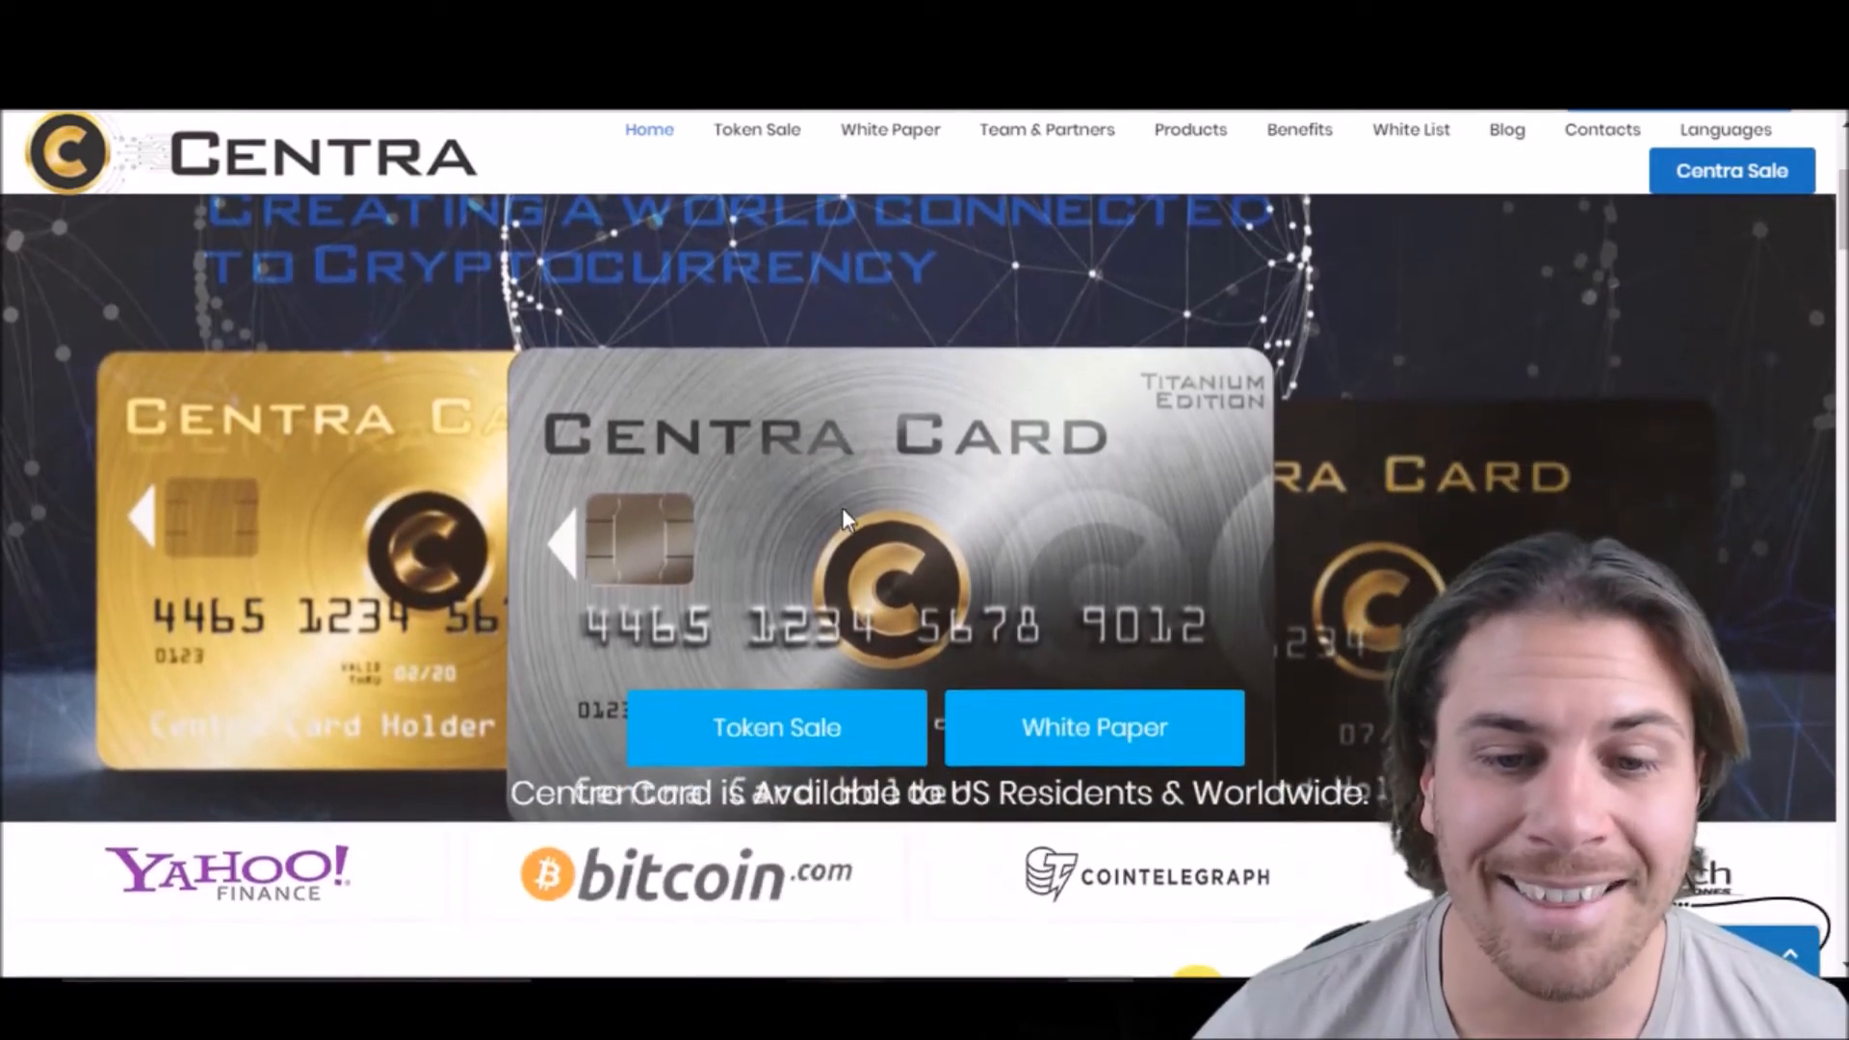
scroll(down, 3)
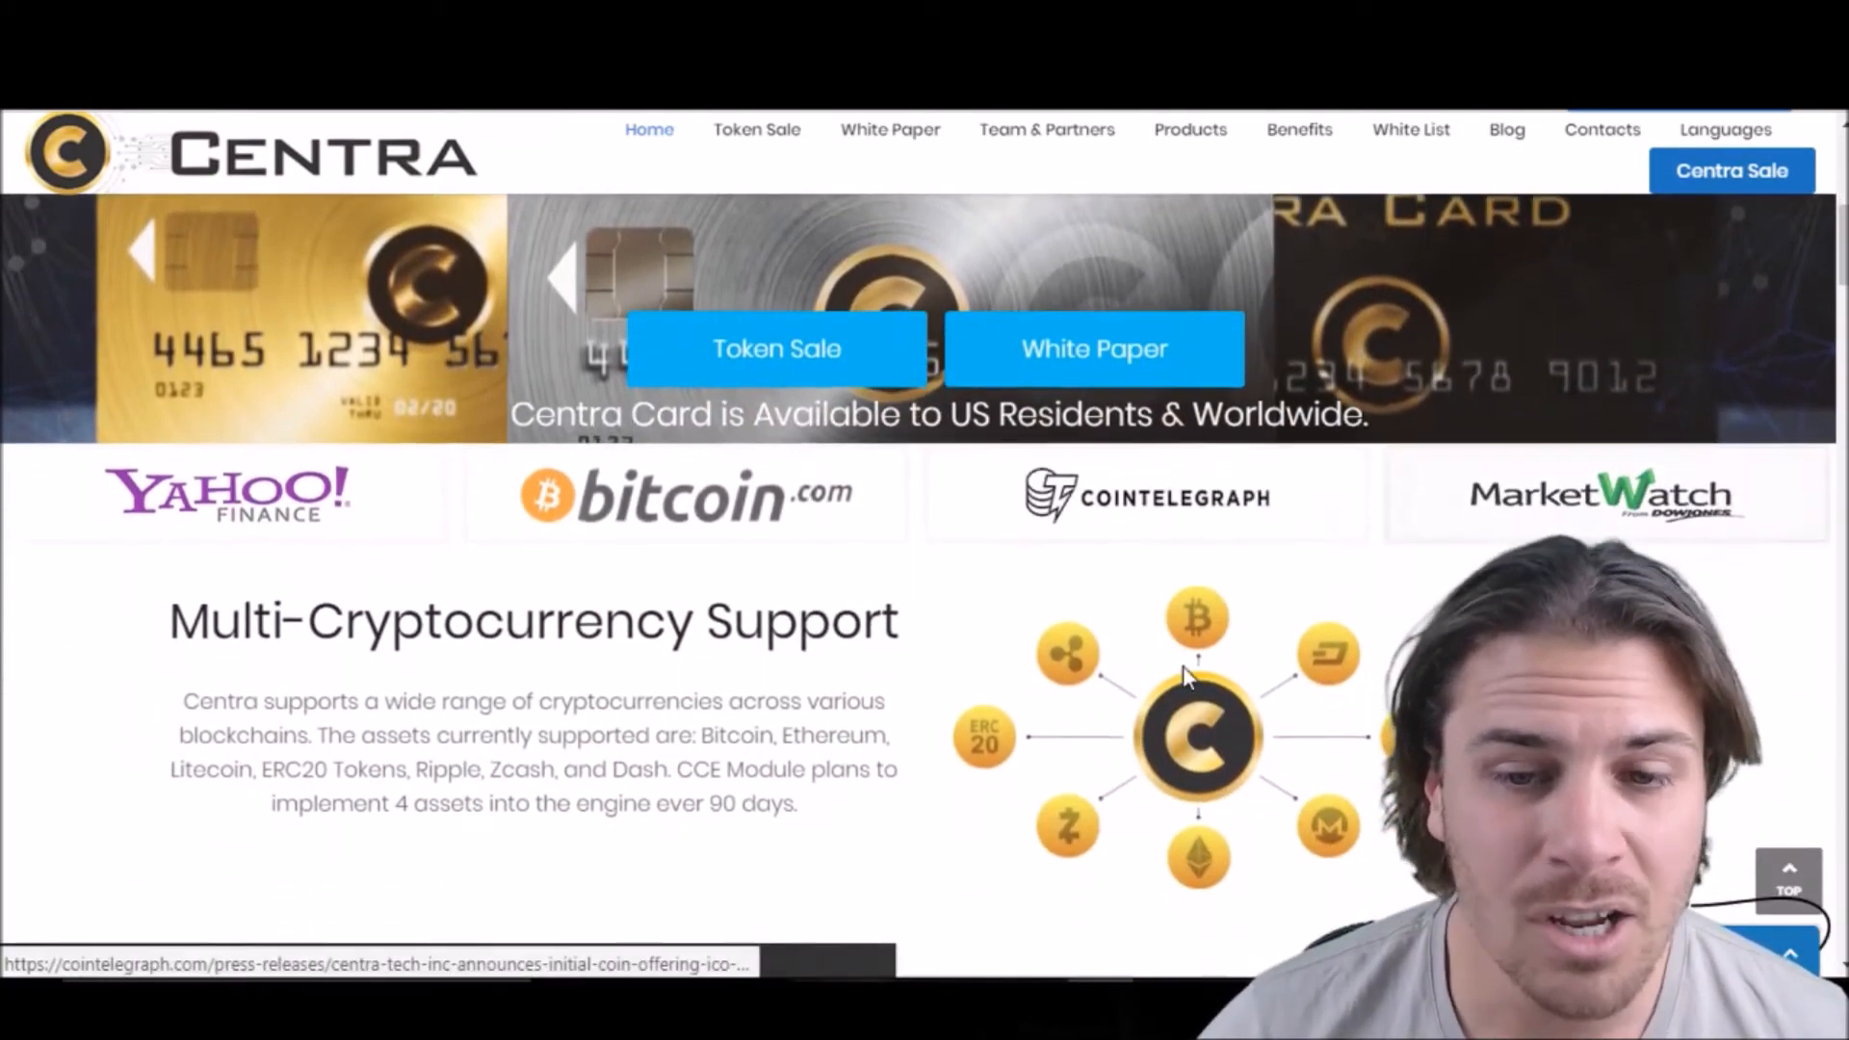